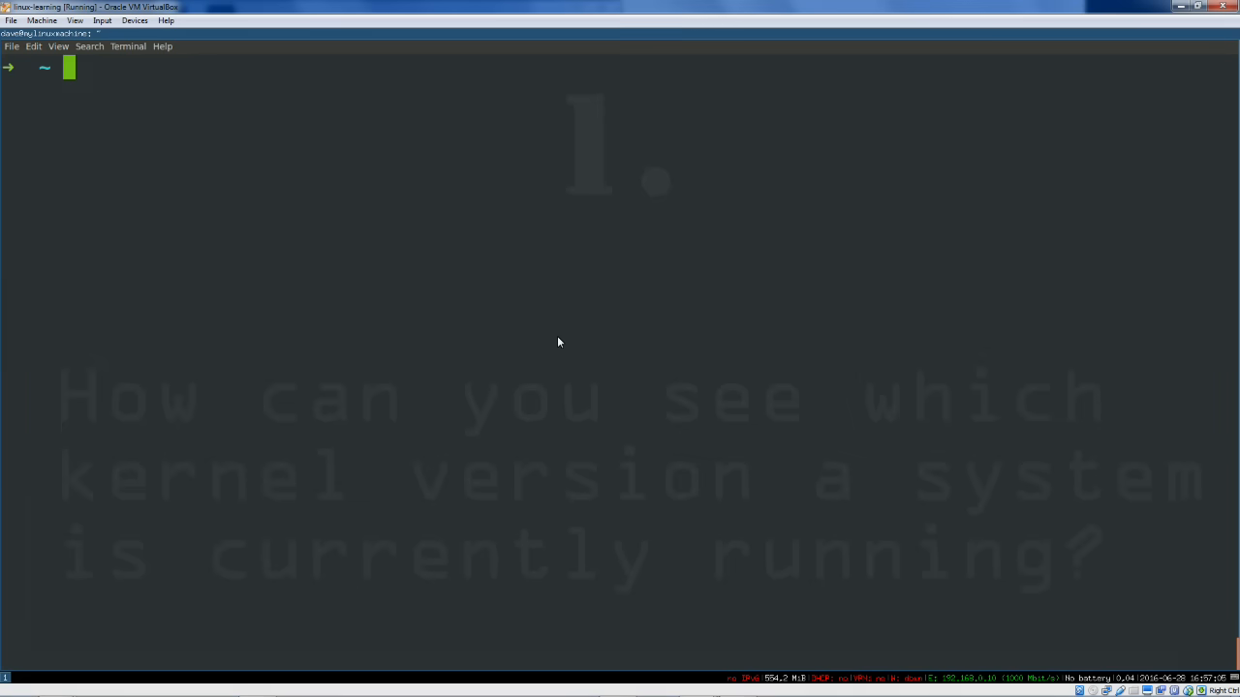
Print system and kernel details with uname -a, uname -v and uname -r
text(unam)
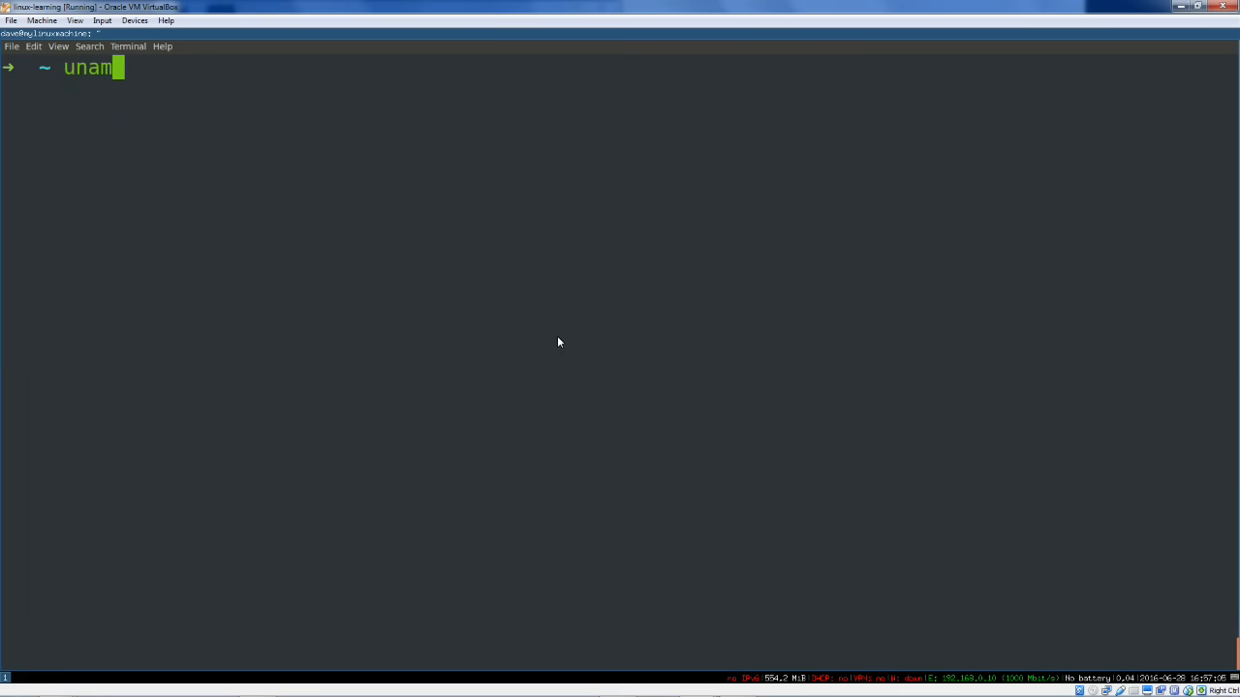
text(e)
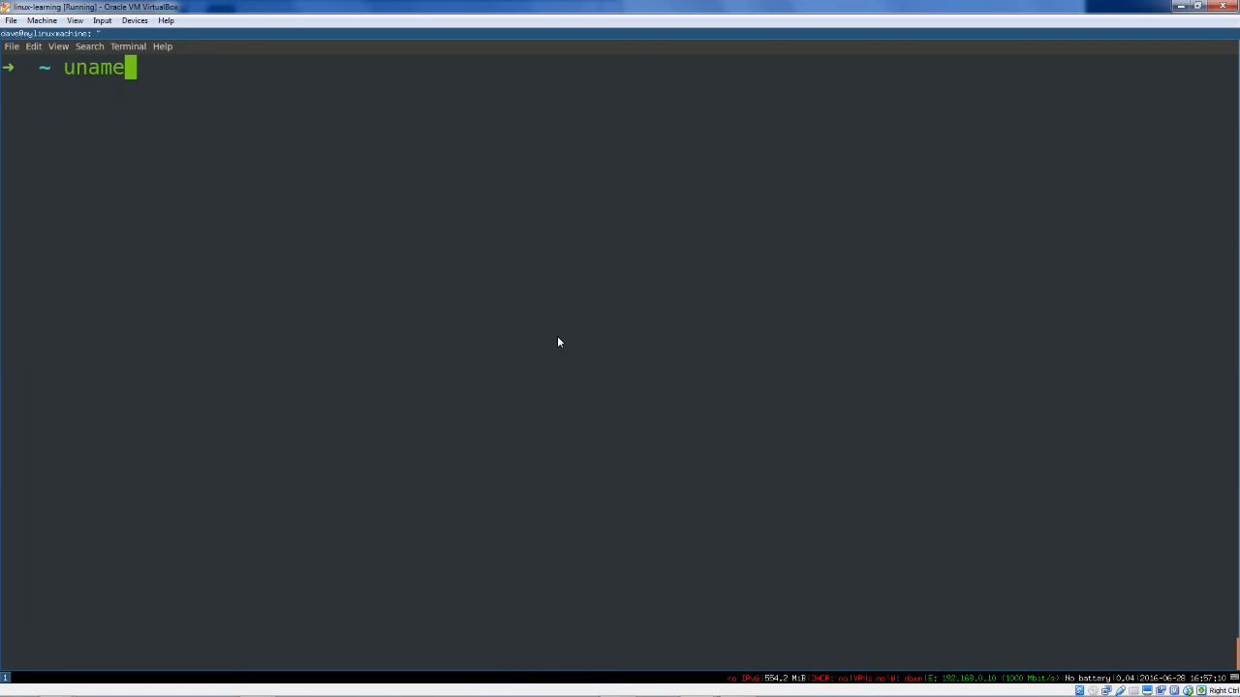
text(-a)
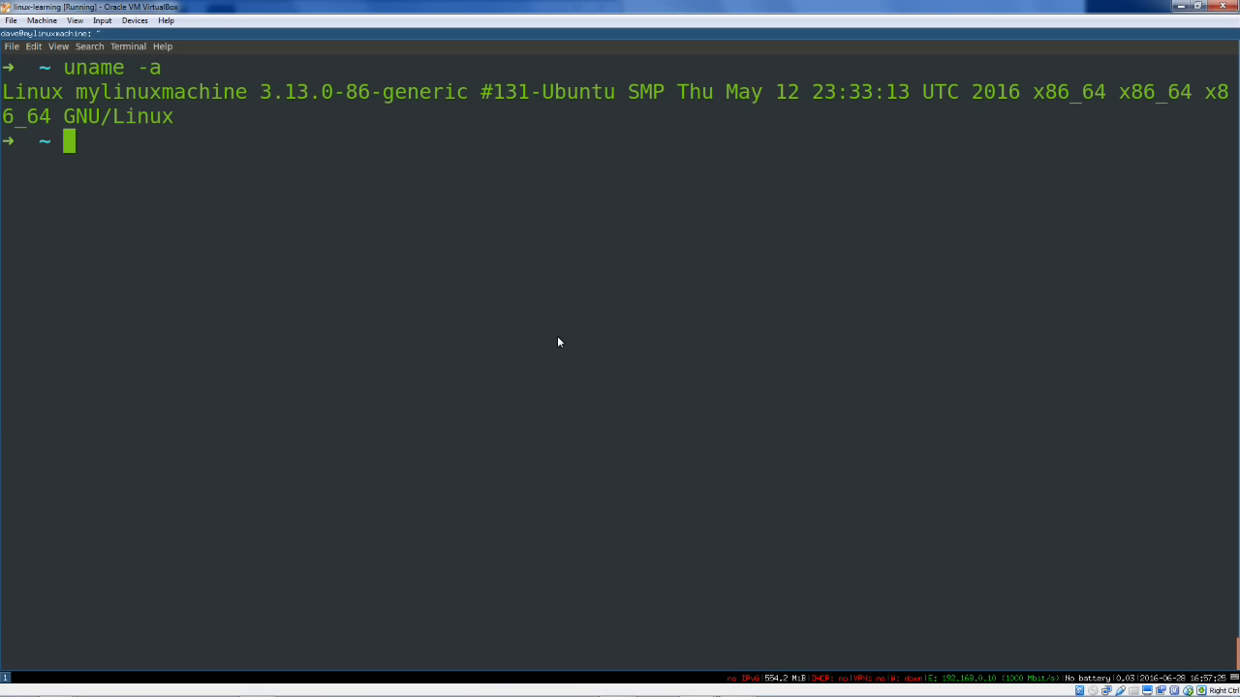
text(uname -v)
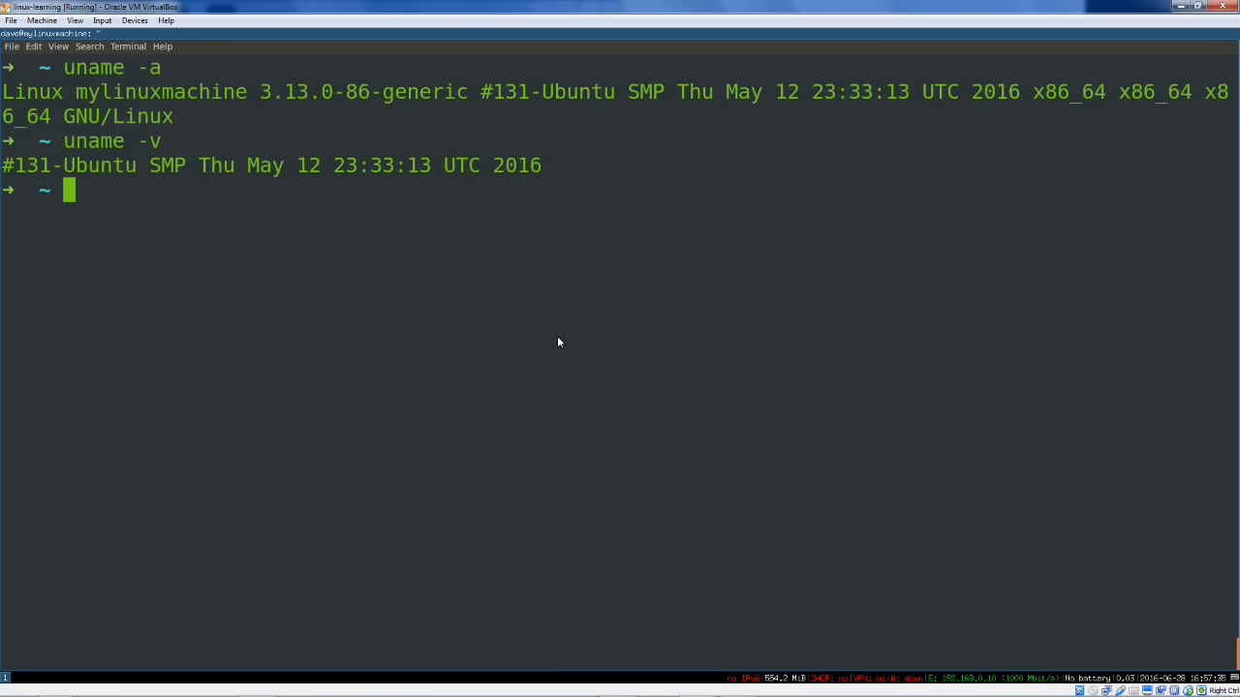
text(uname -r)
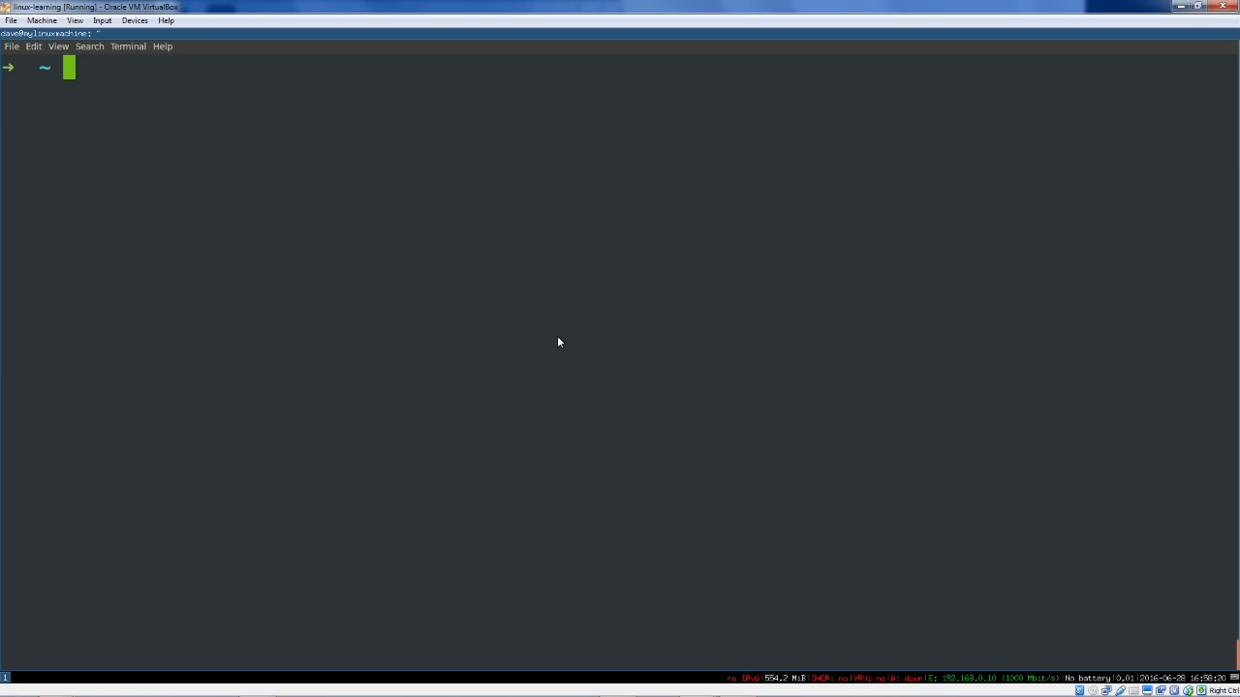
List network interfaces with ifconfig and highlight the eth0 entry
text(ifconf)
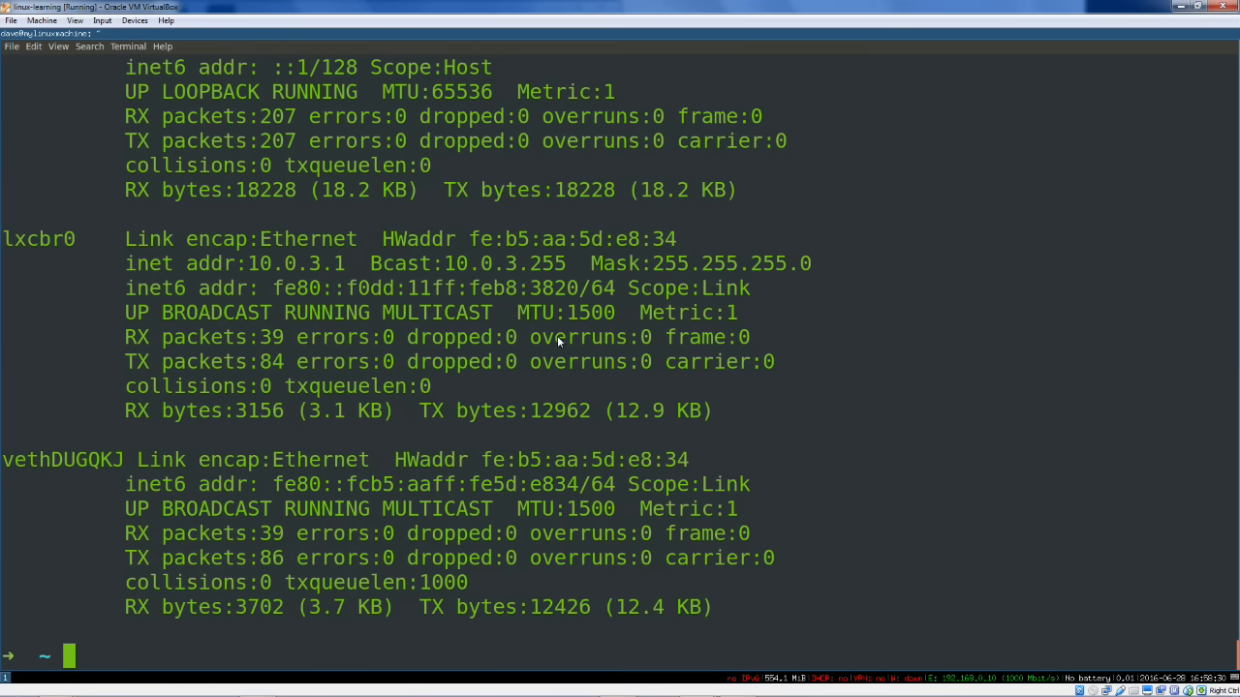
mouse_move(82, 467)
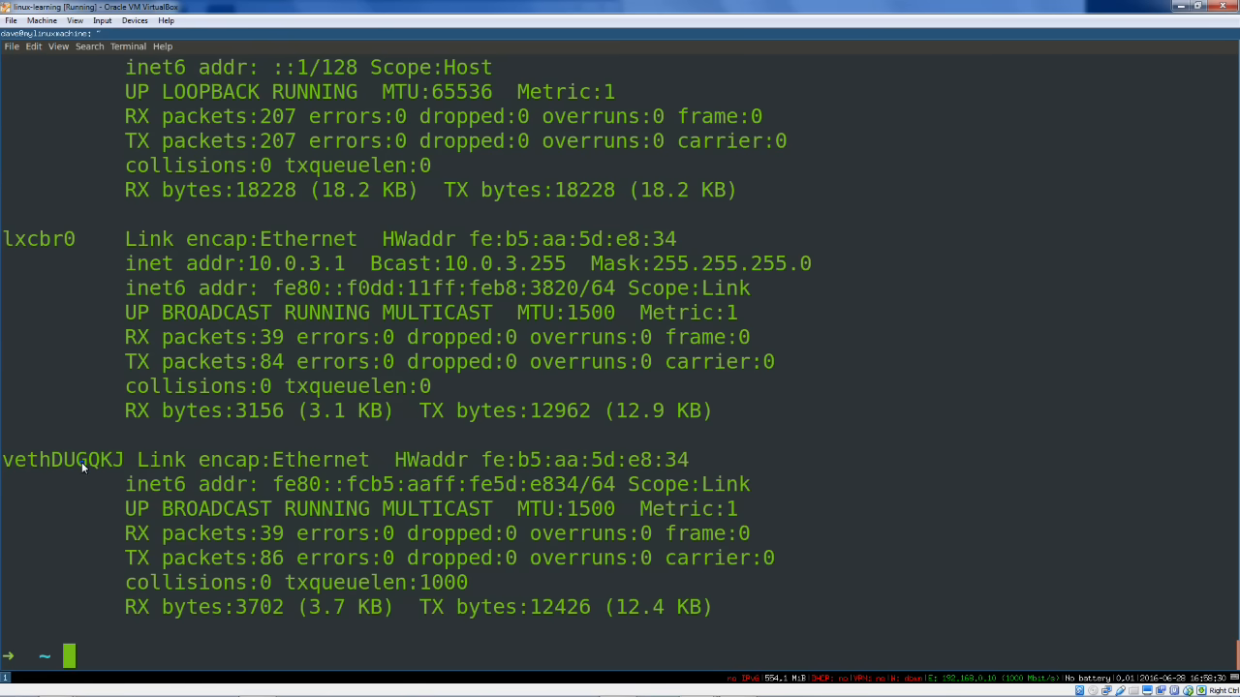
text(ifconfig)
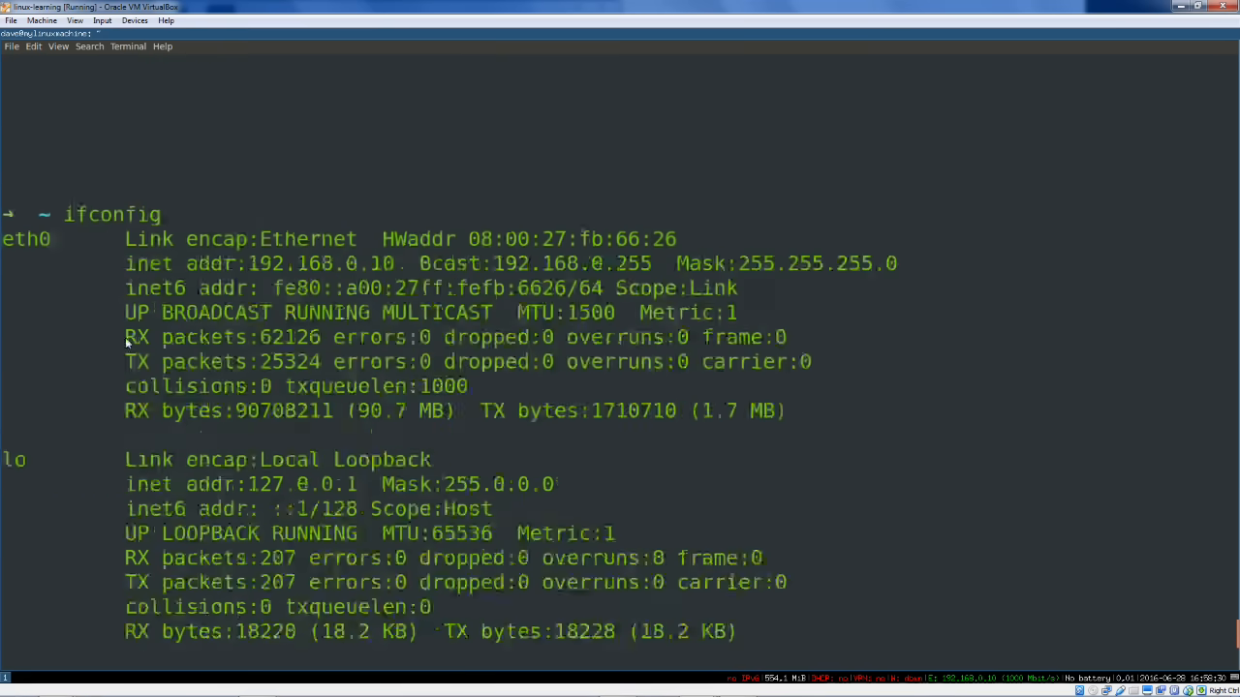
double_click(25, 239)
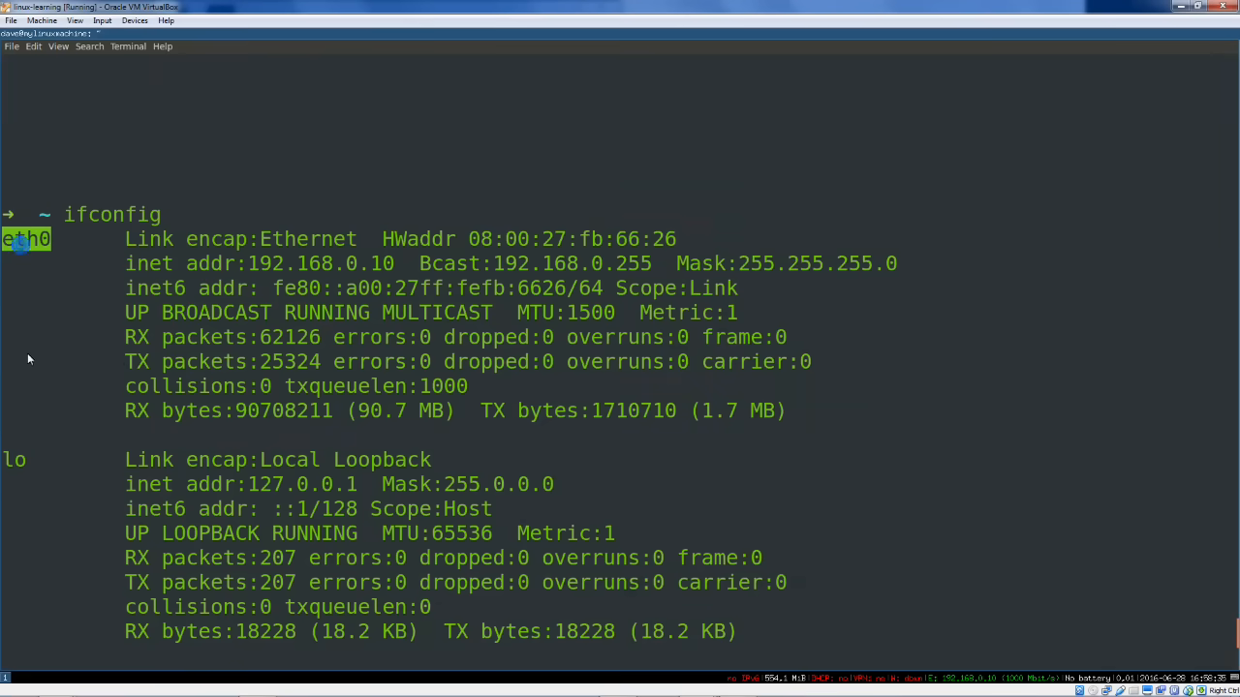
mouse_move(233, 288)
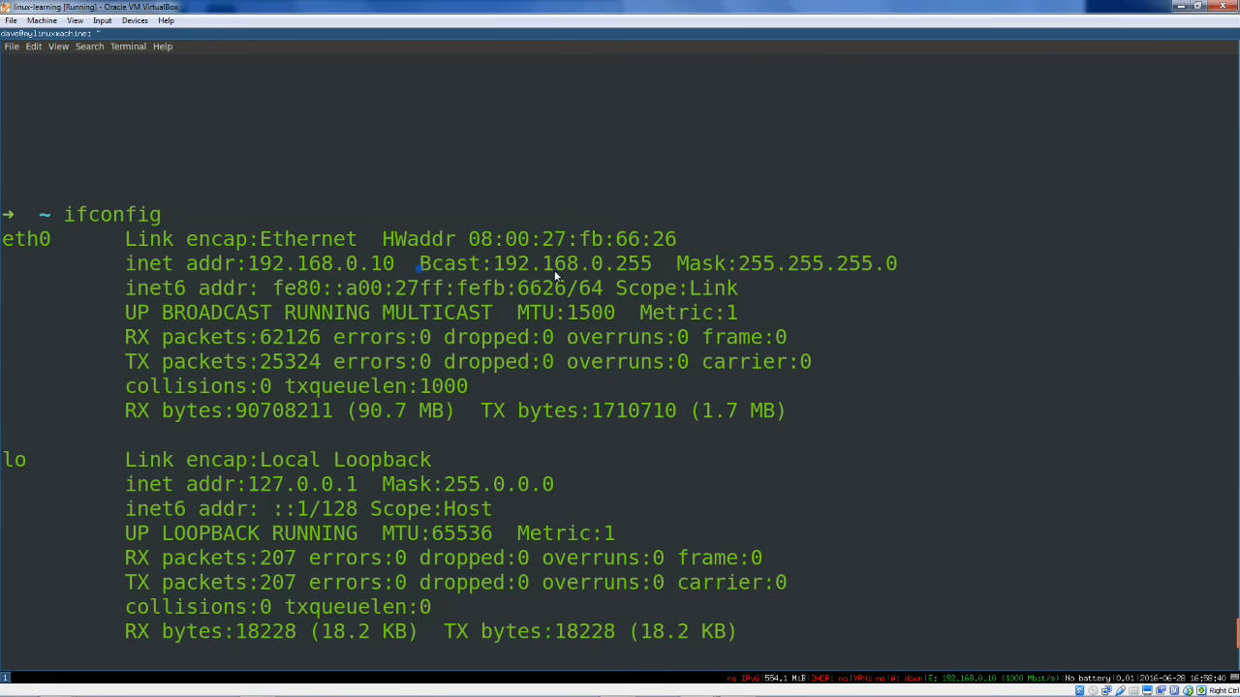
drag(419, 264, 891, 263)
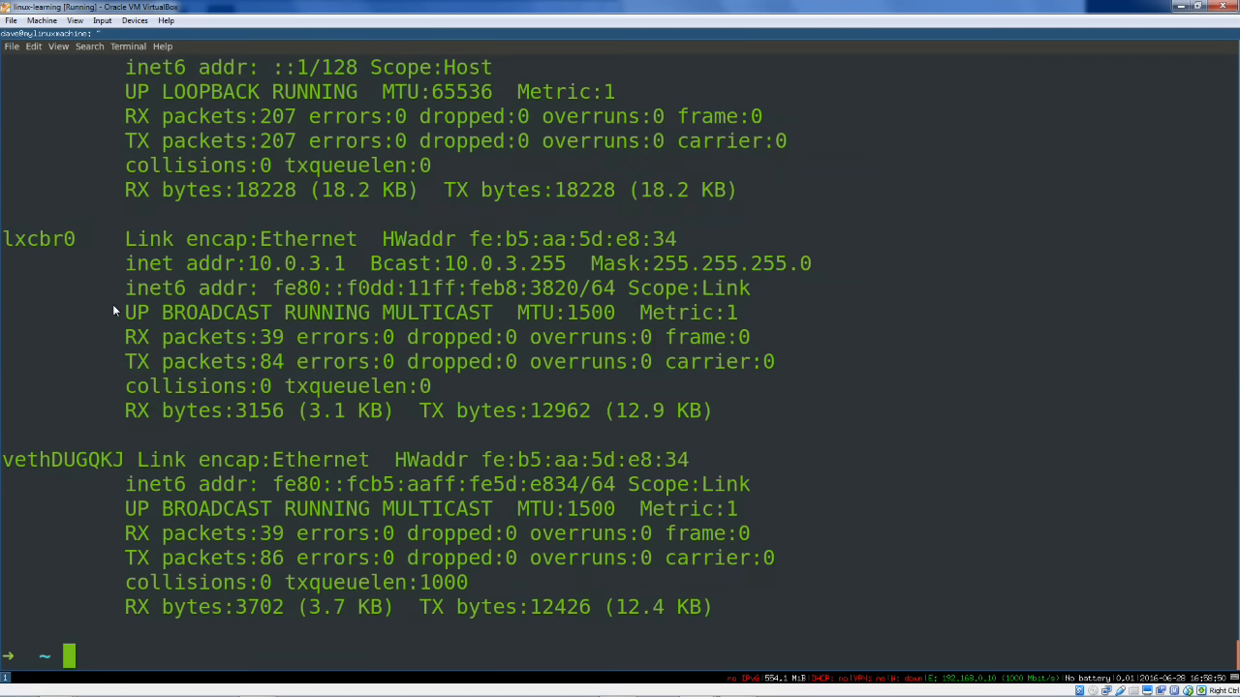
Show interface addresses with ip addr, then eth0 only with ip addr show eth0
text(ip)
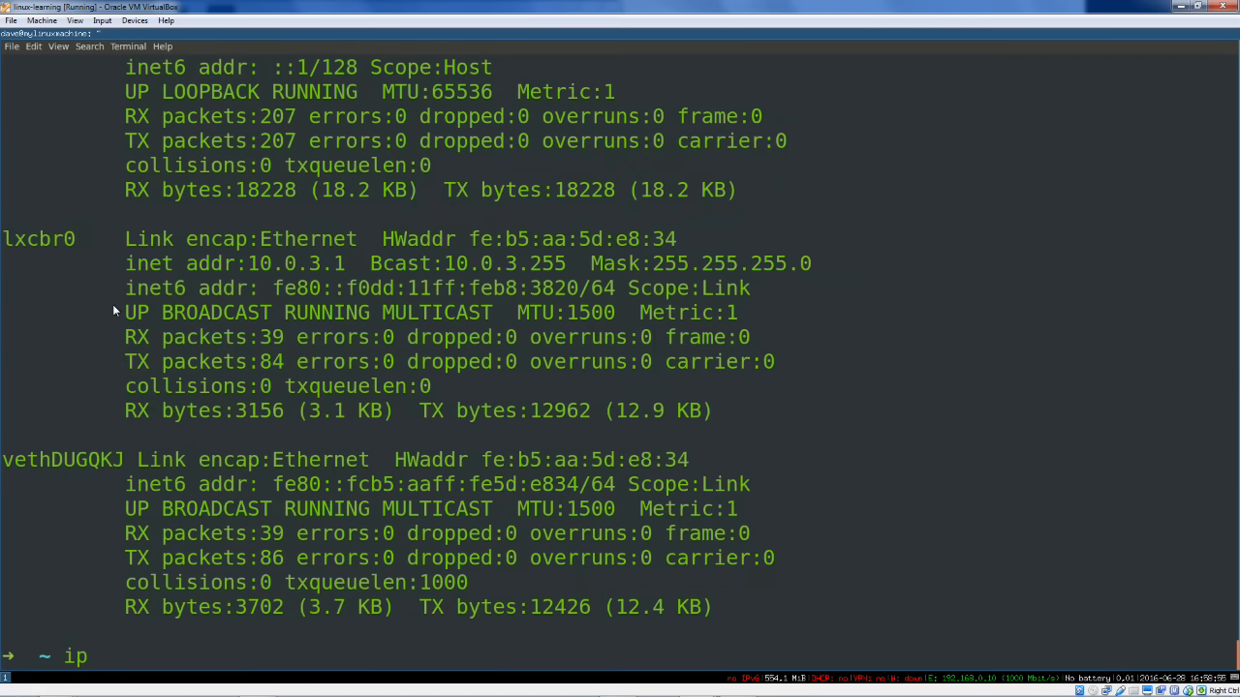
text(ad)
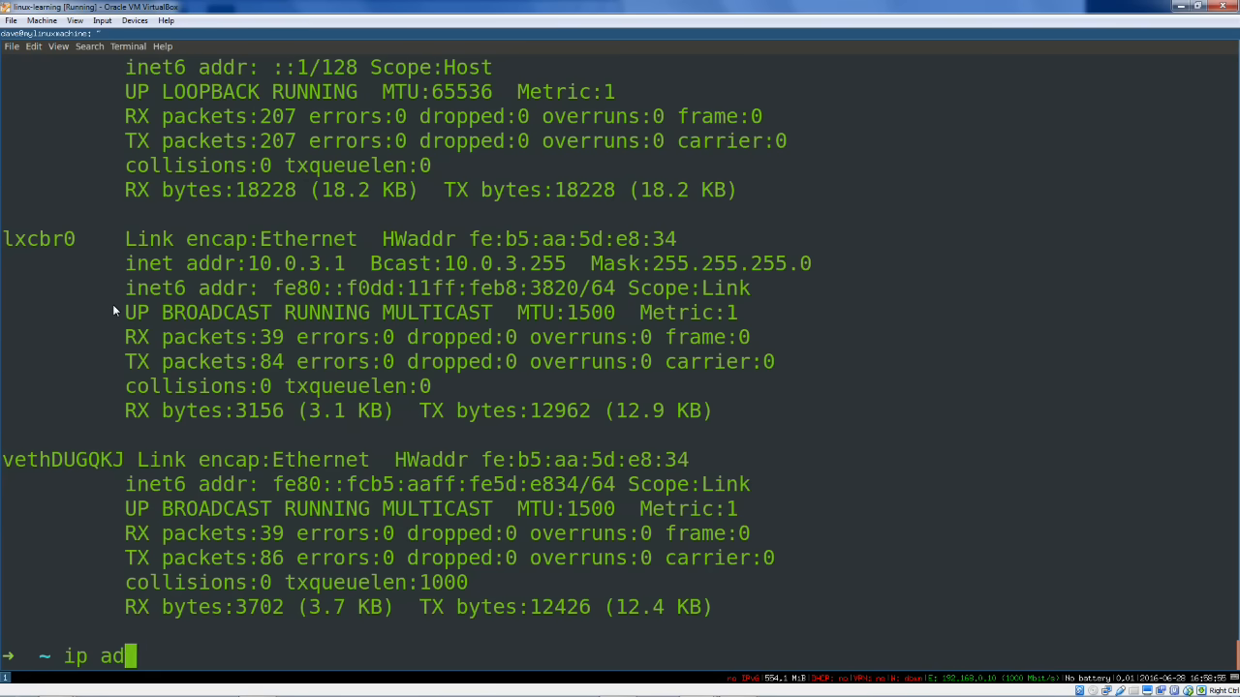
text(dr)
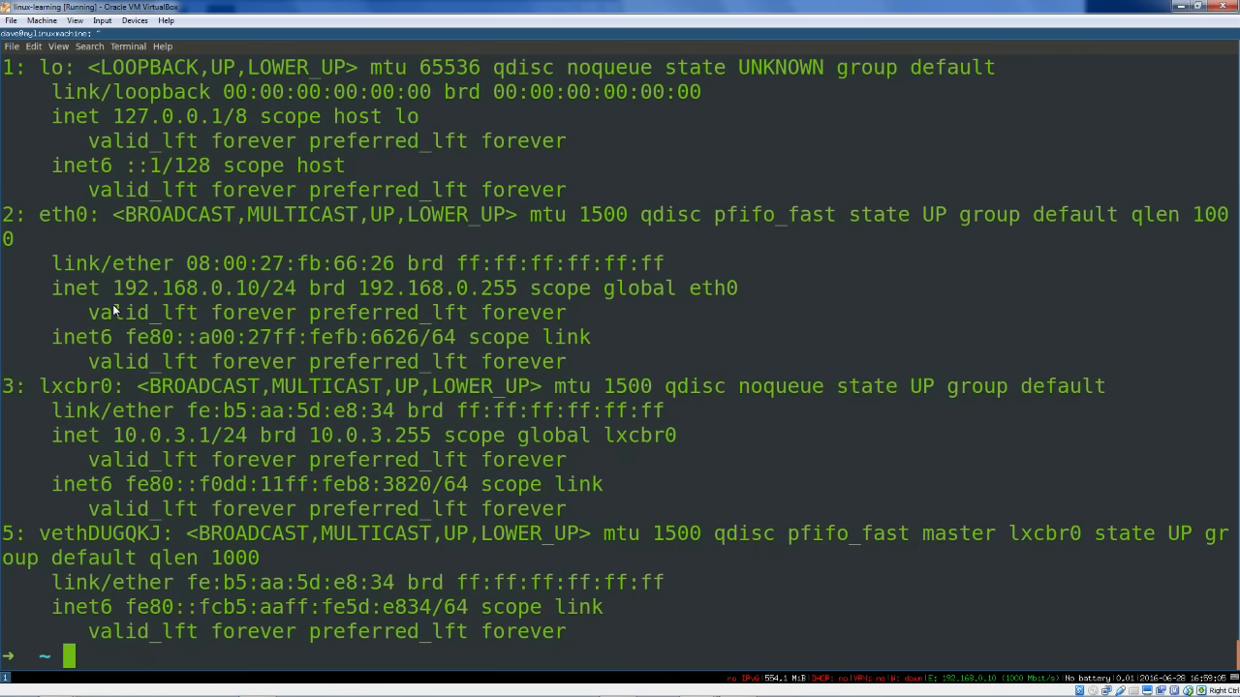
text(ip addr show eth0)
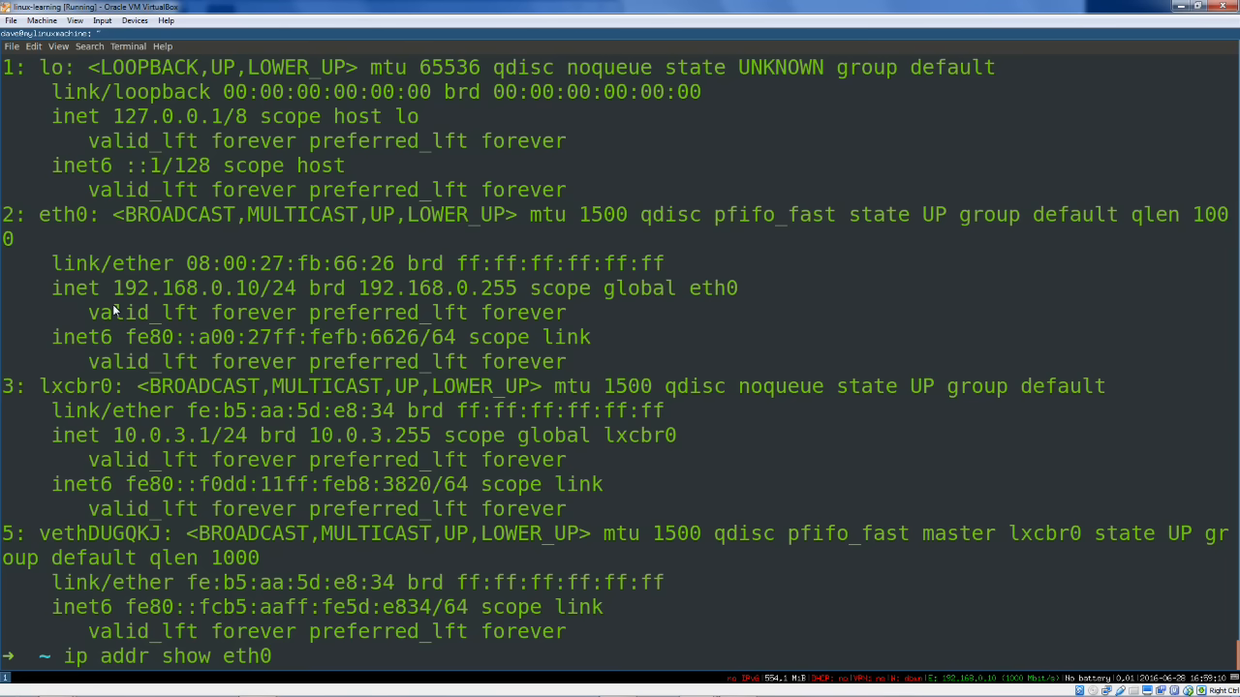
key(Return)
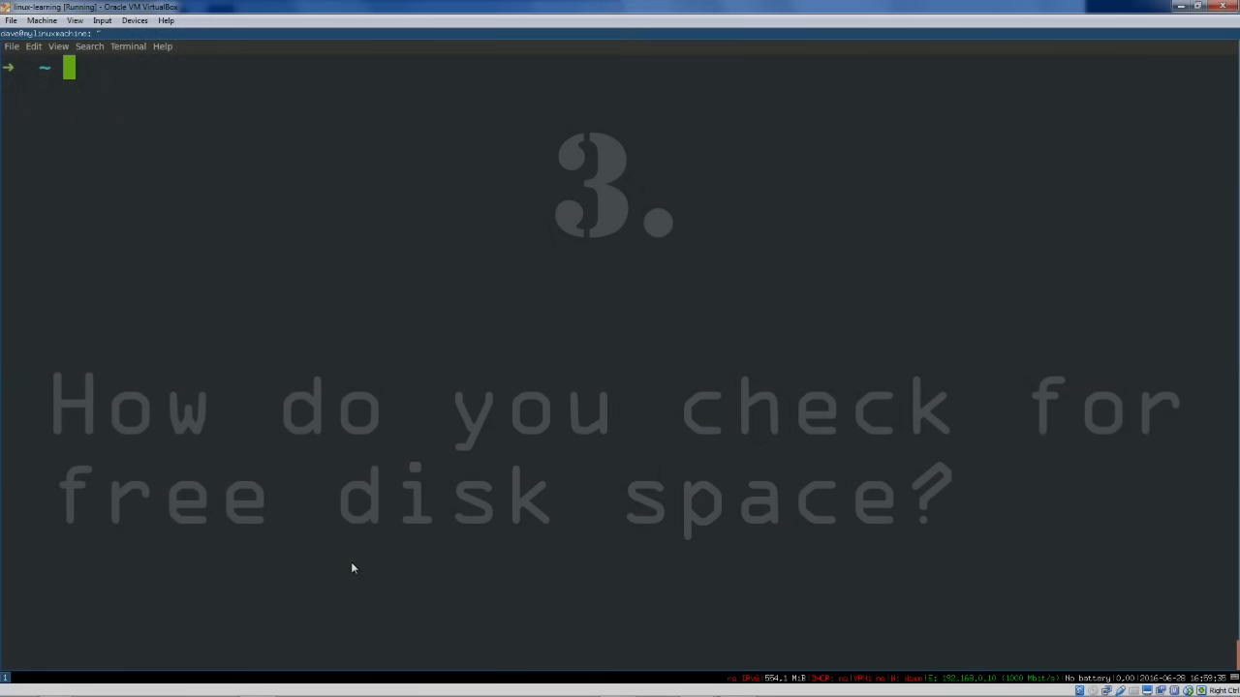
text(df)
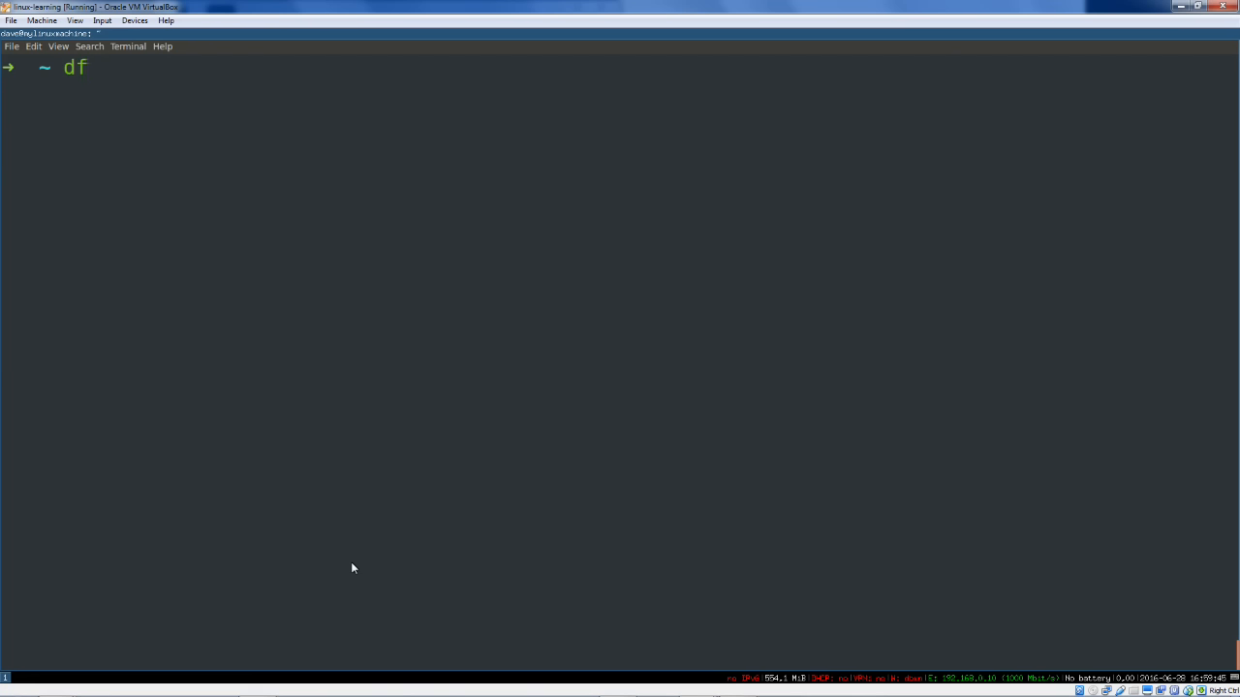
text(-ah)
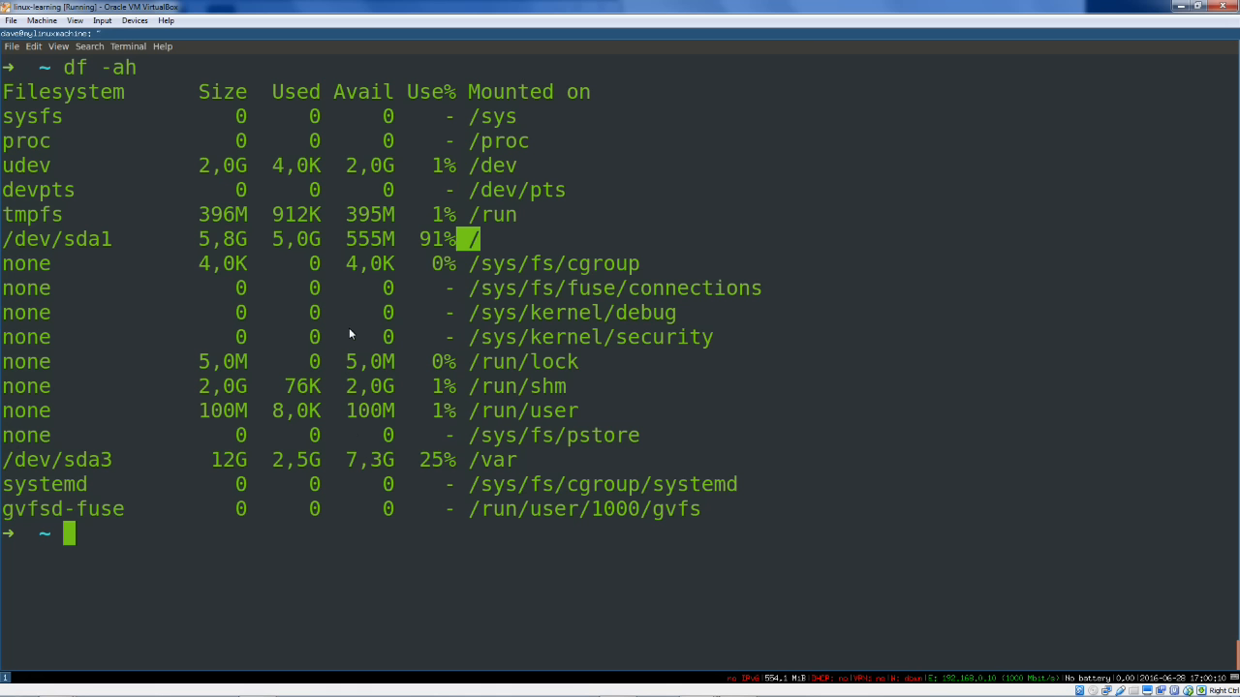
mouse_move(78, 245)
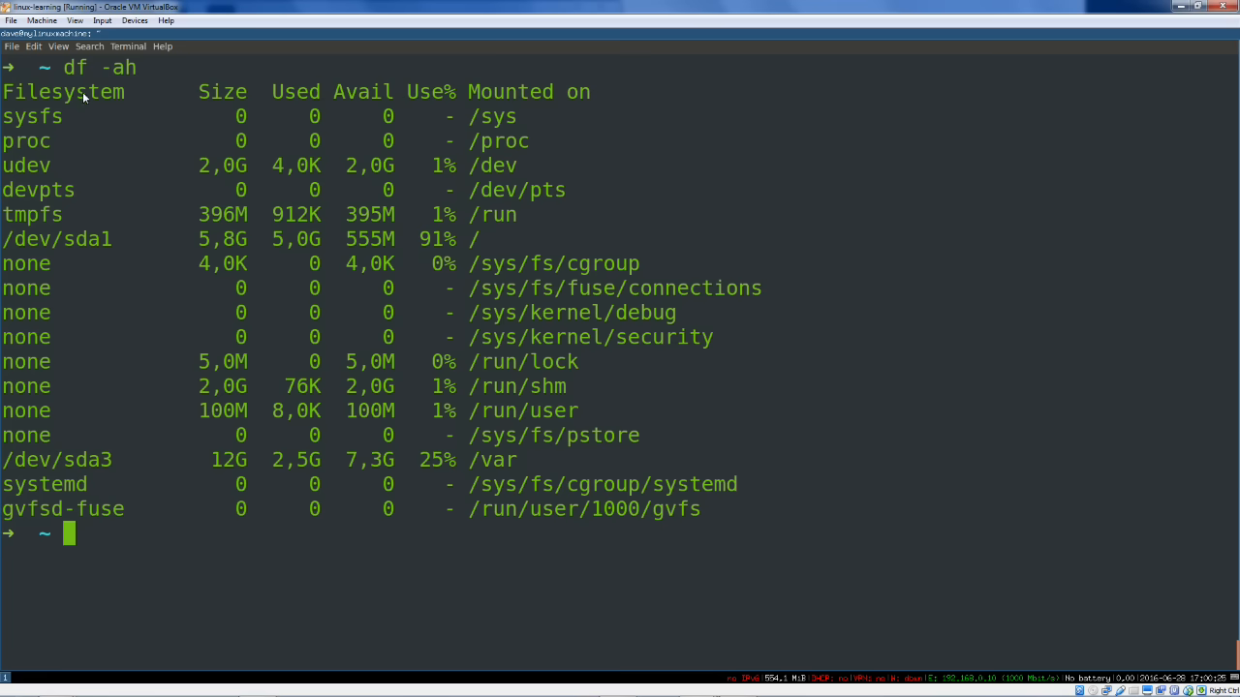
mouse_move(176, 301)
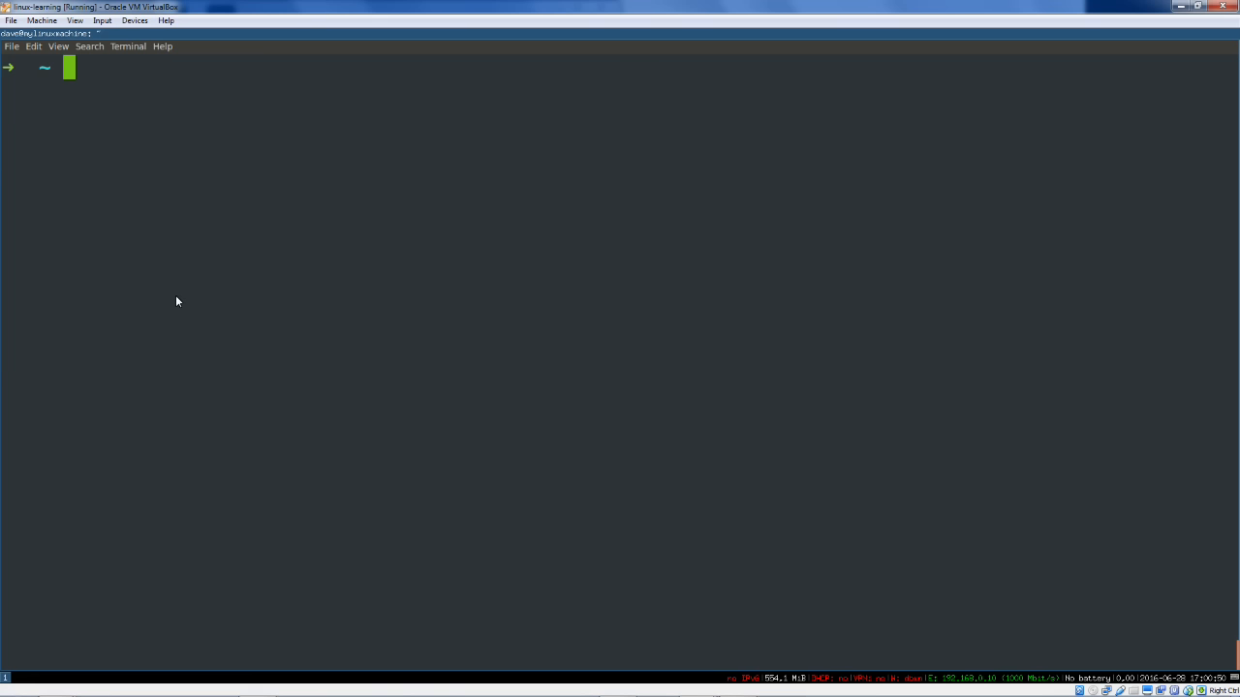
Check udev with service udev status, showing it running as process 286
text(service)
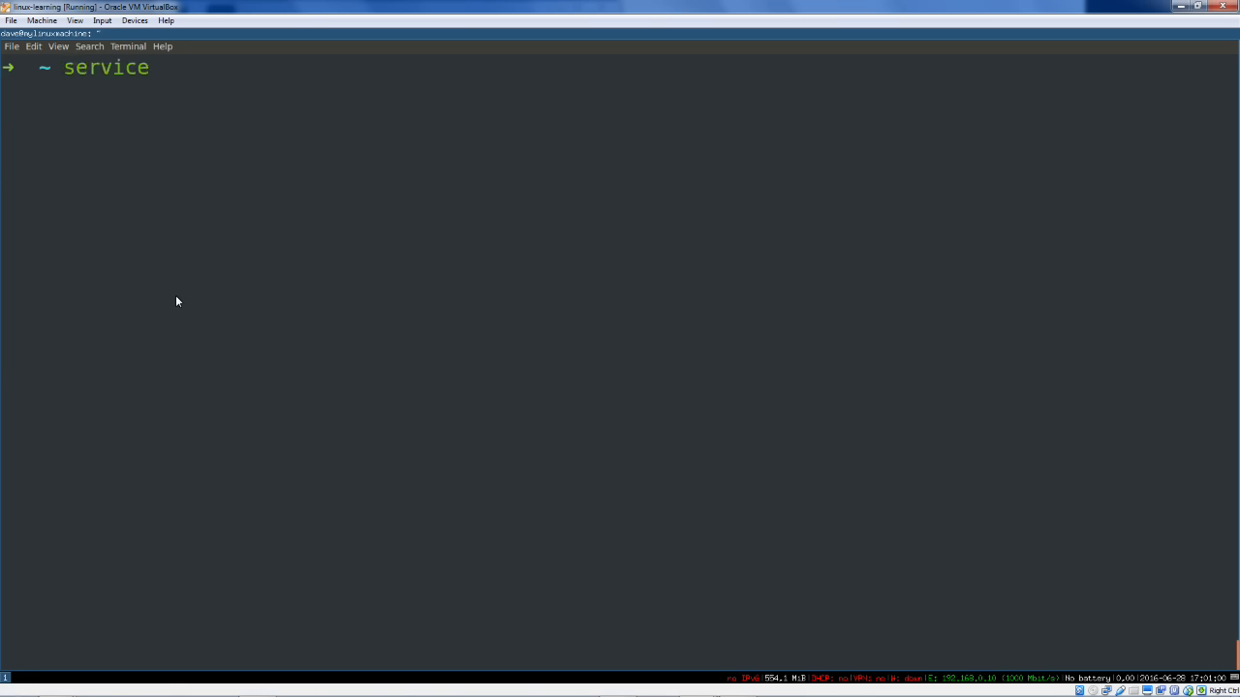
text(ud)
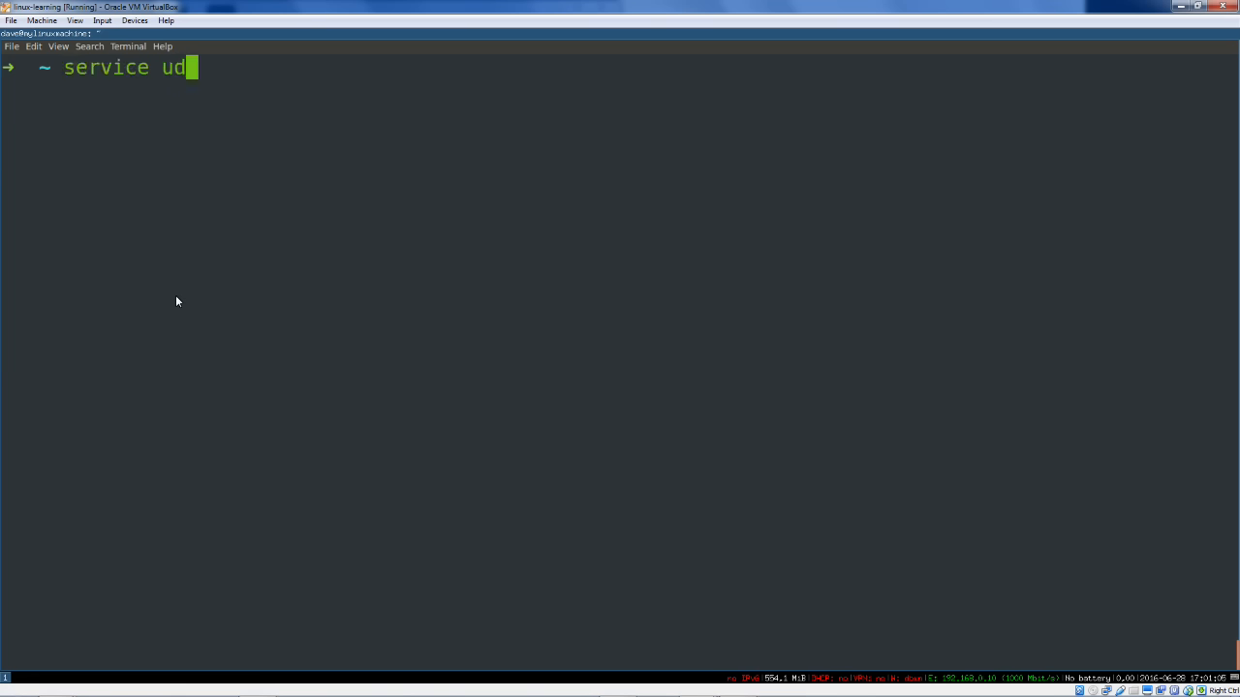
text(ev)
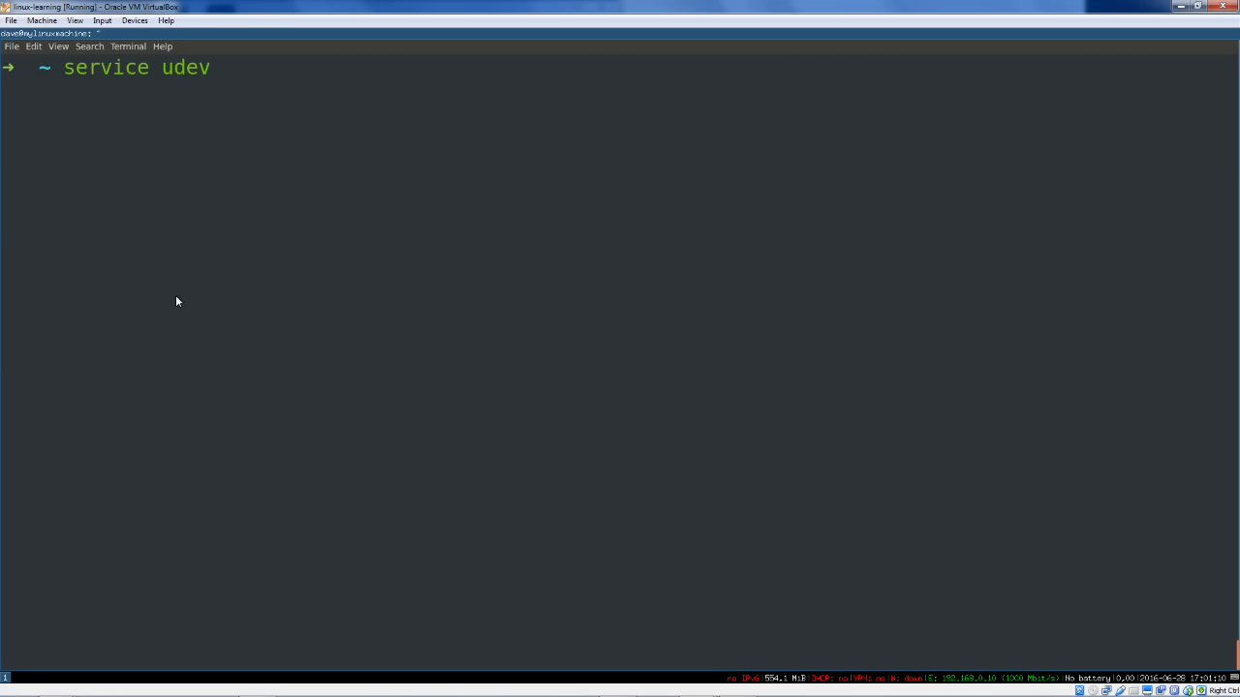
text(status)
text(service udev start)
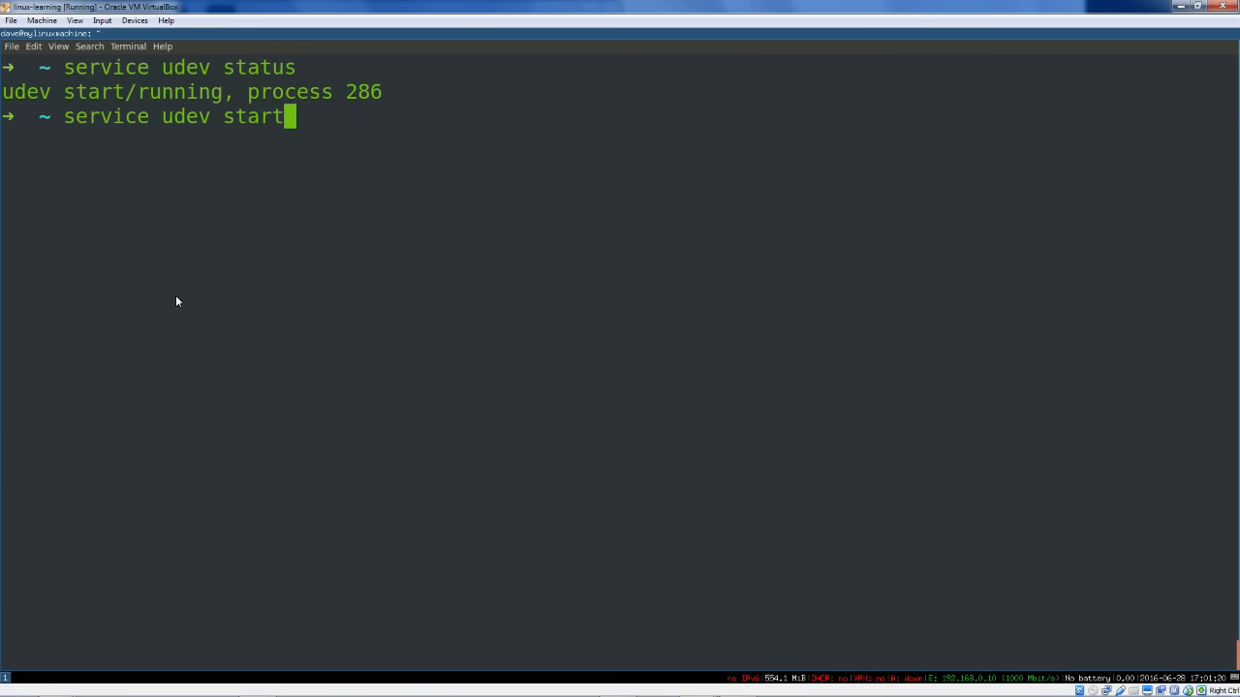
key(BackSpace)
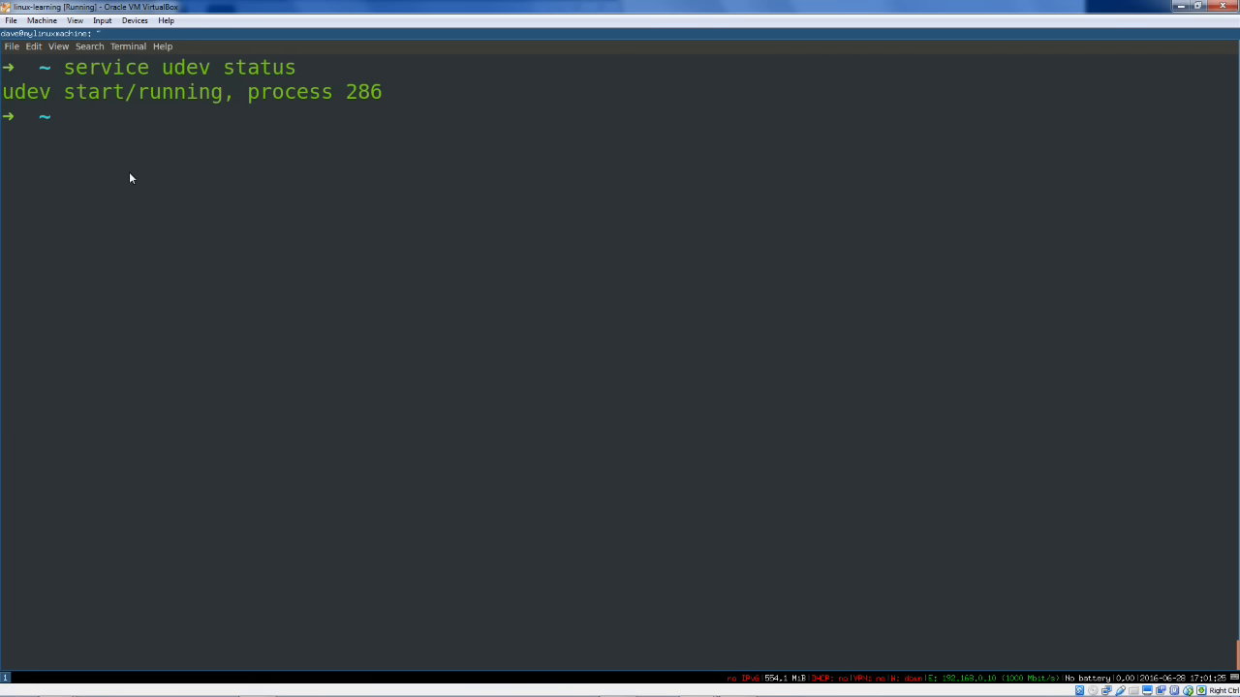
double_click(185, 67)
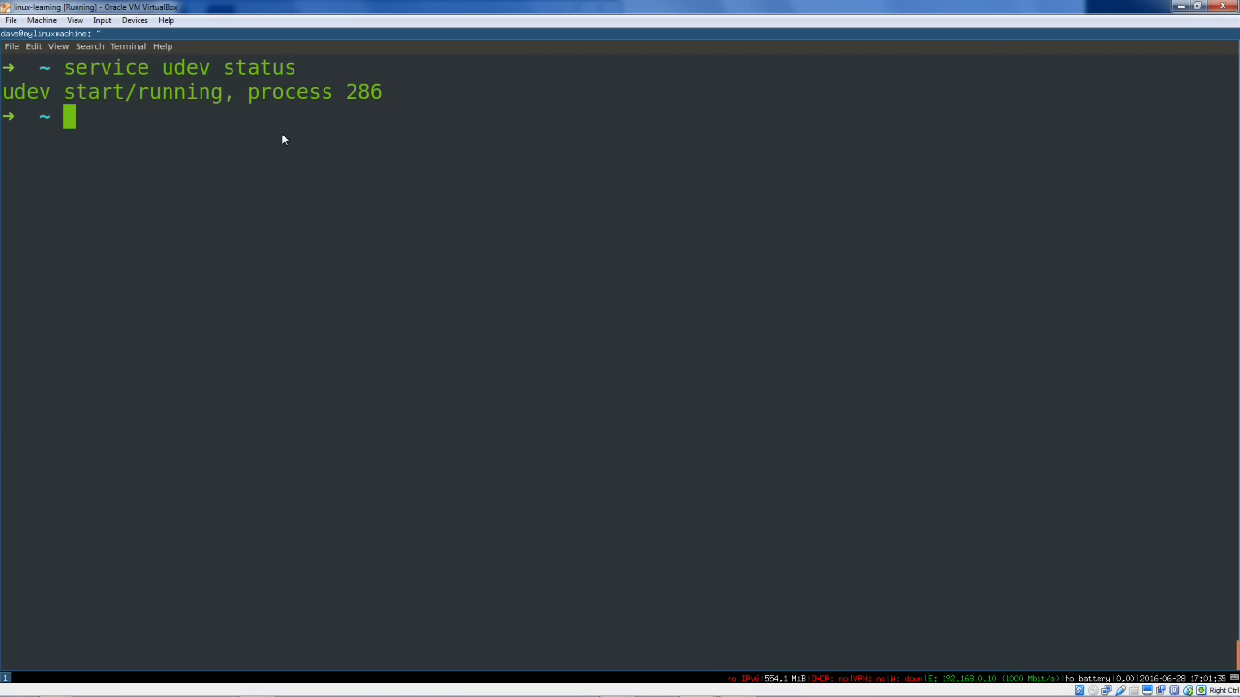
Try systemctl status udev, which is not found, and highlight words in the output
text(systemctl)
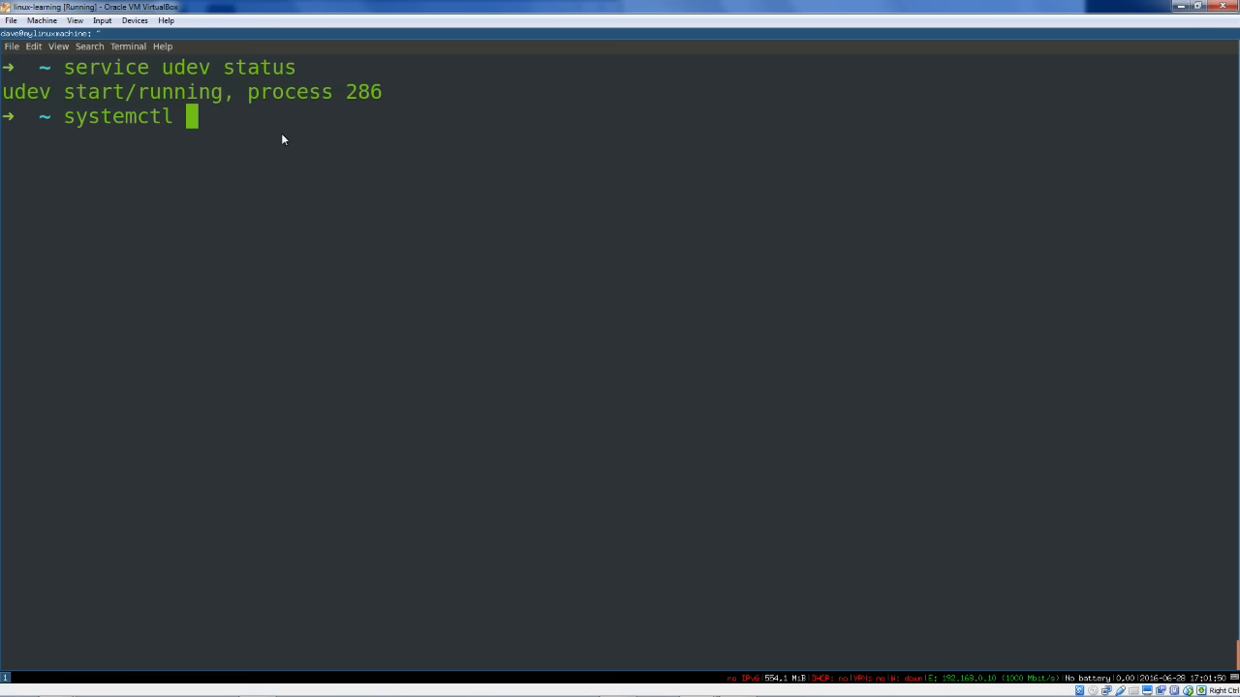
text(status udev)
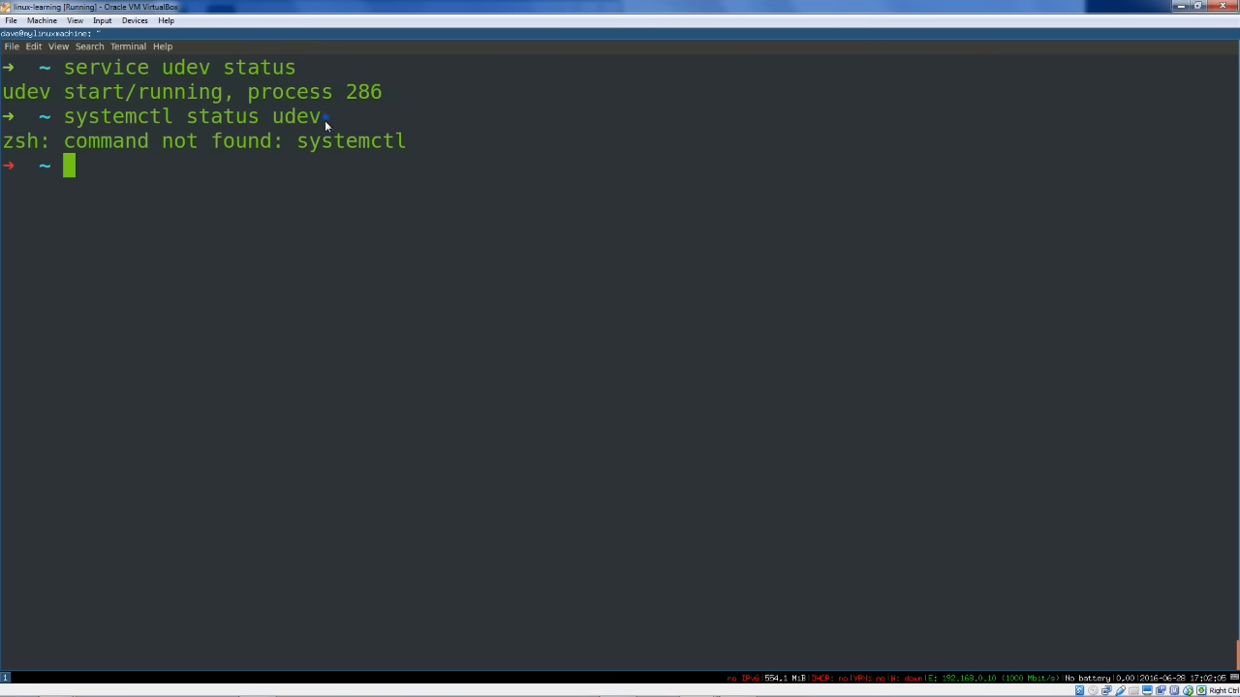
double_click(258, 67)
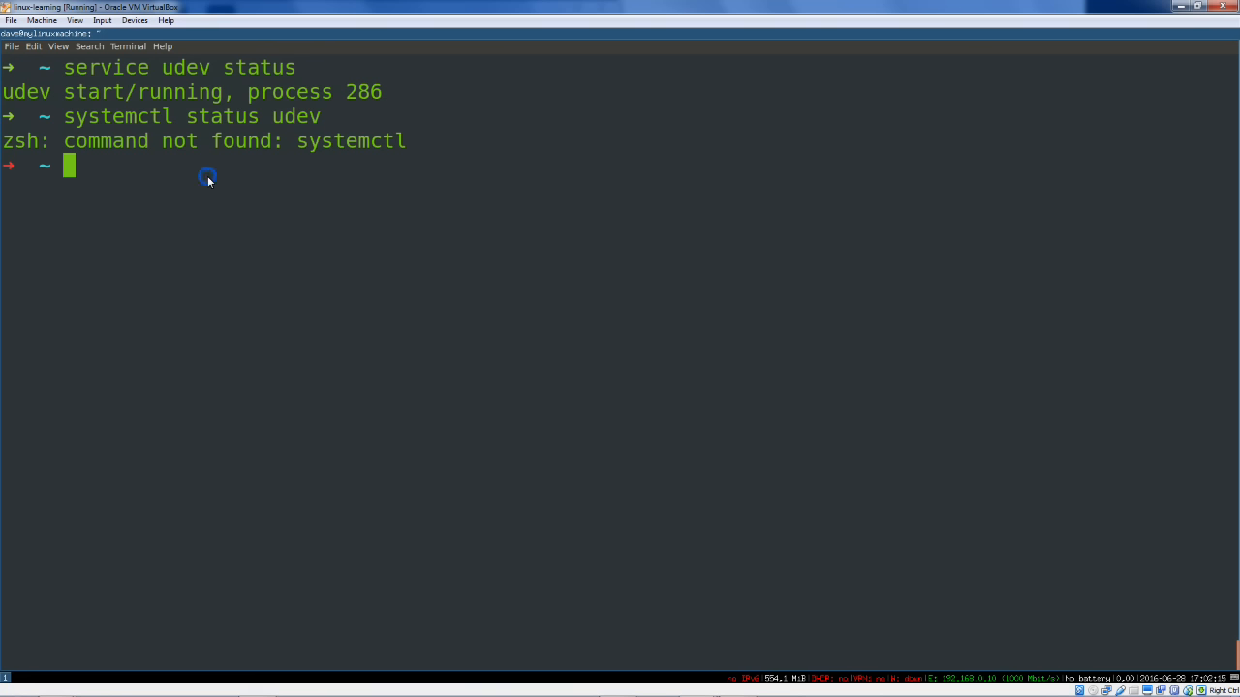
mouse_move(208, 182)
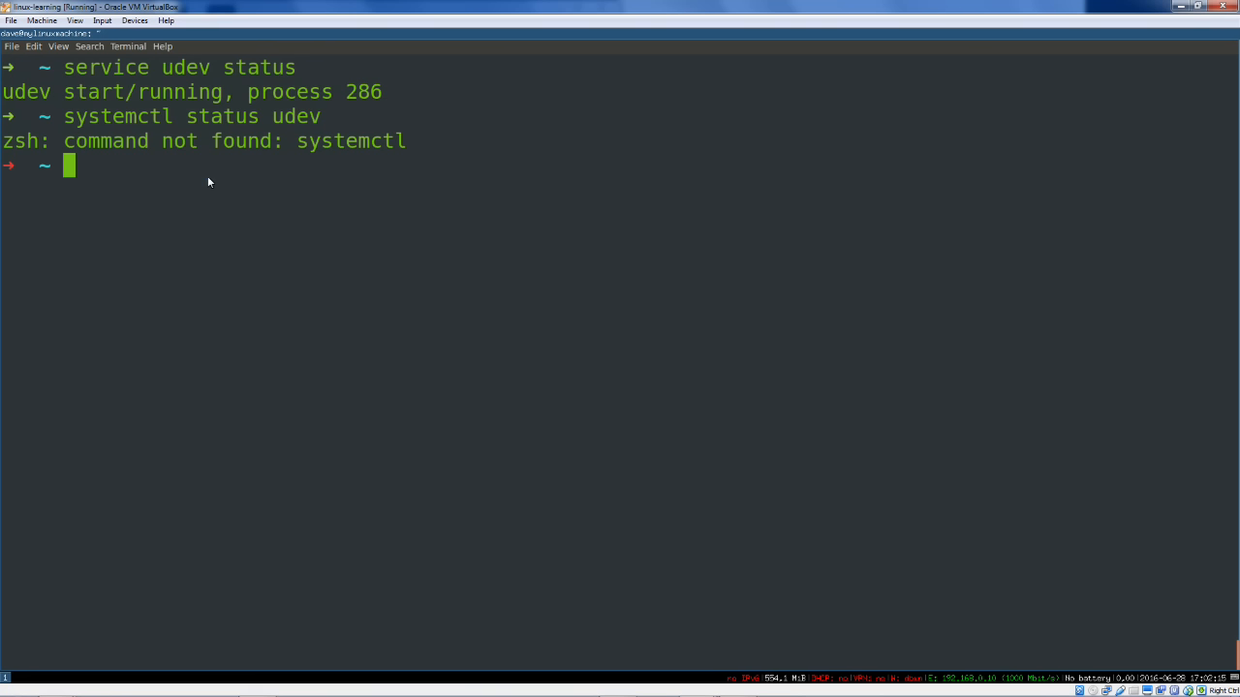
double_click(294, 117)
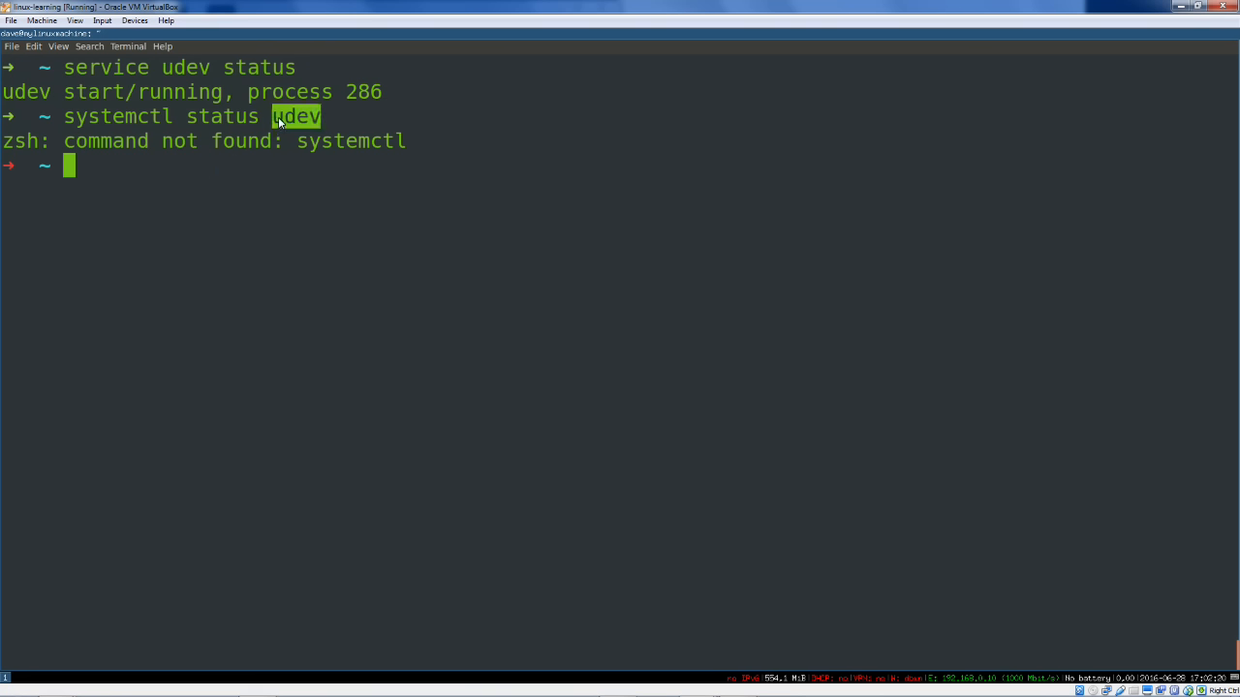
mouse_move(258, 114)
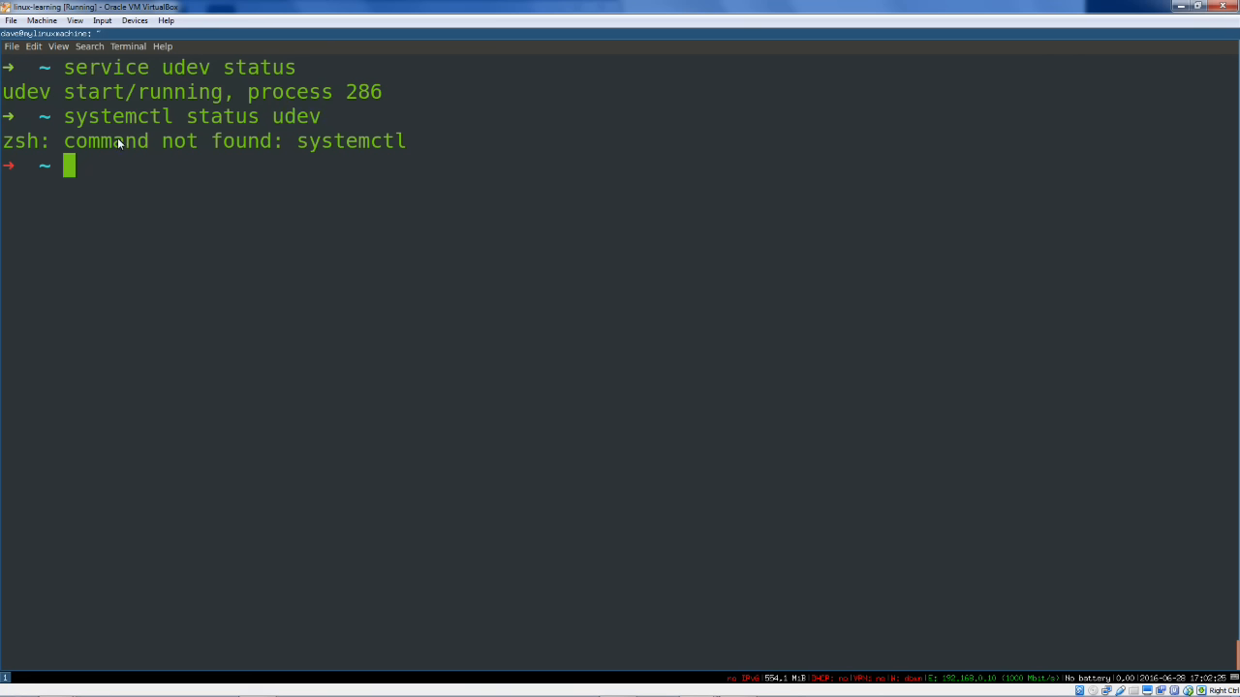
double_click(258, 67)
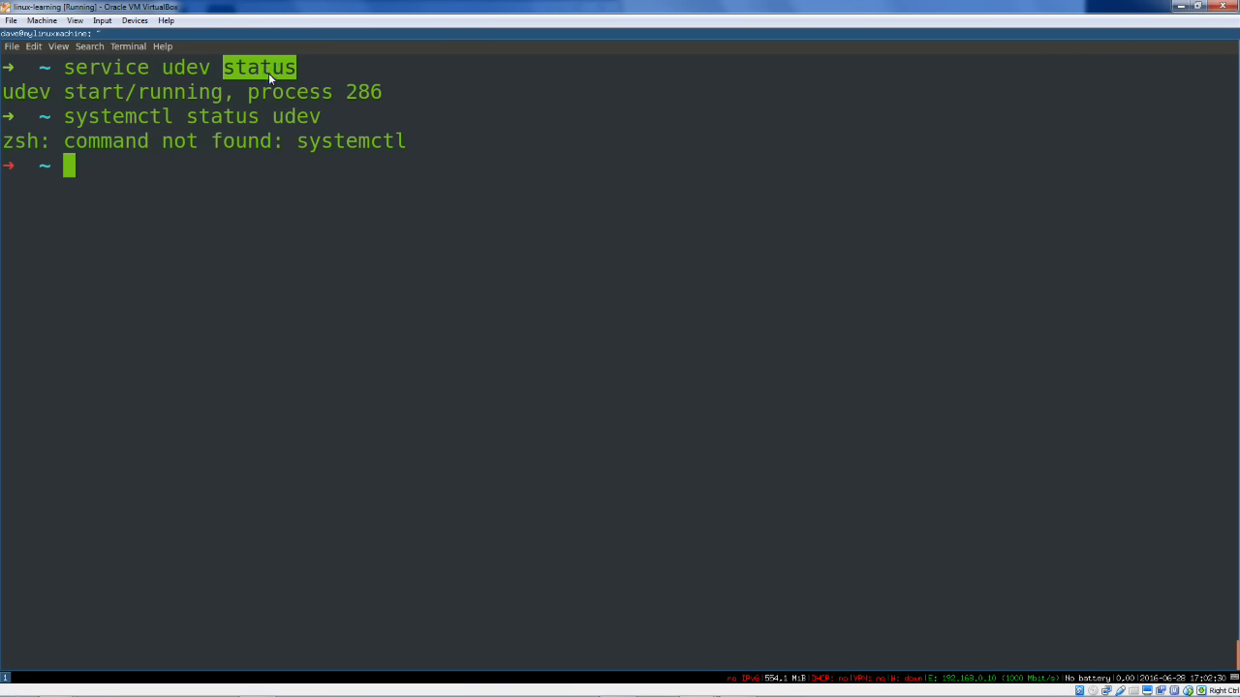
mouse_move(269, 176)
text(ls)
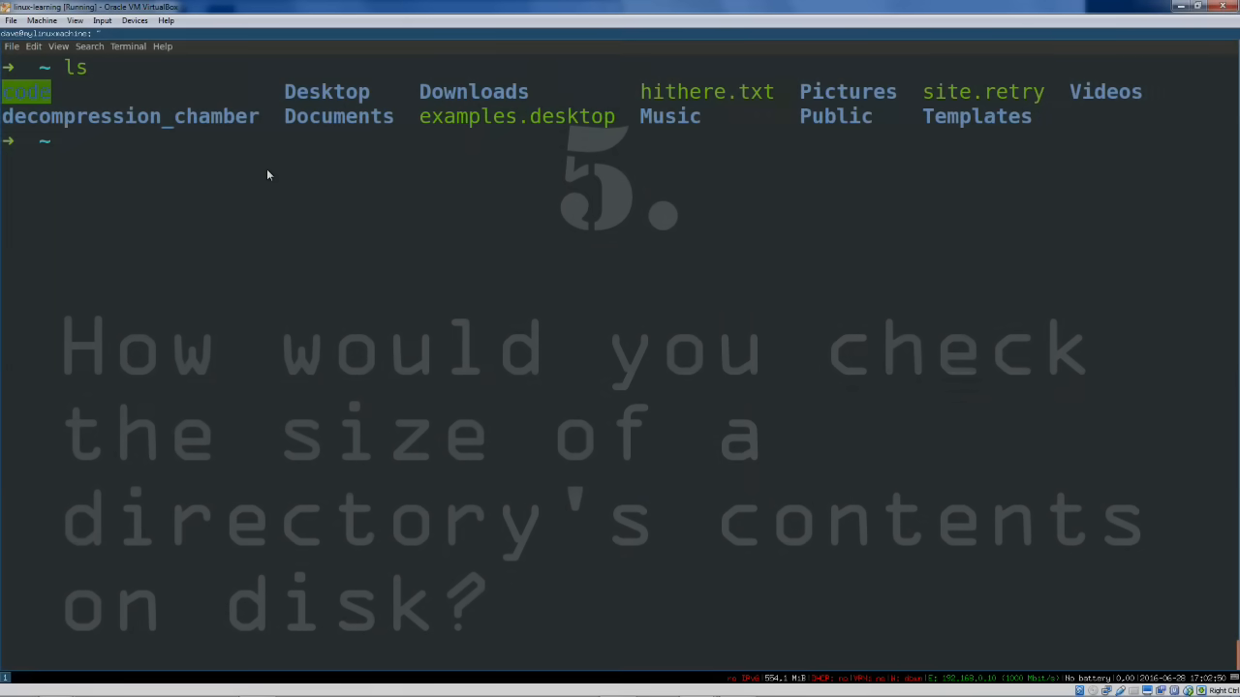
Show a directory's total disk usage with du -sh
text(du -sh)
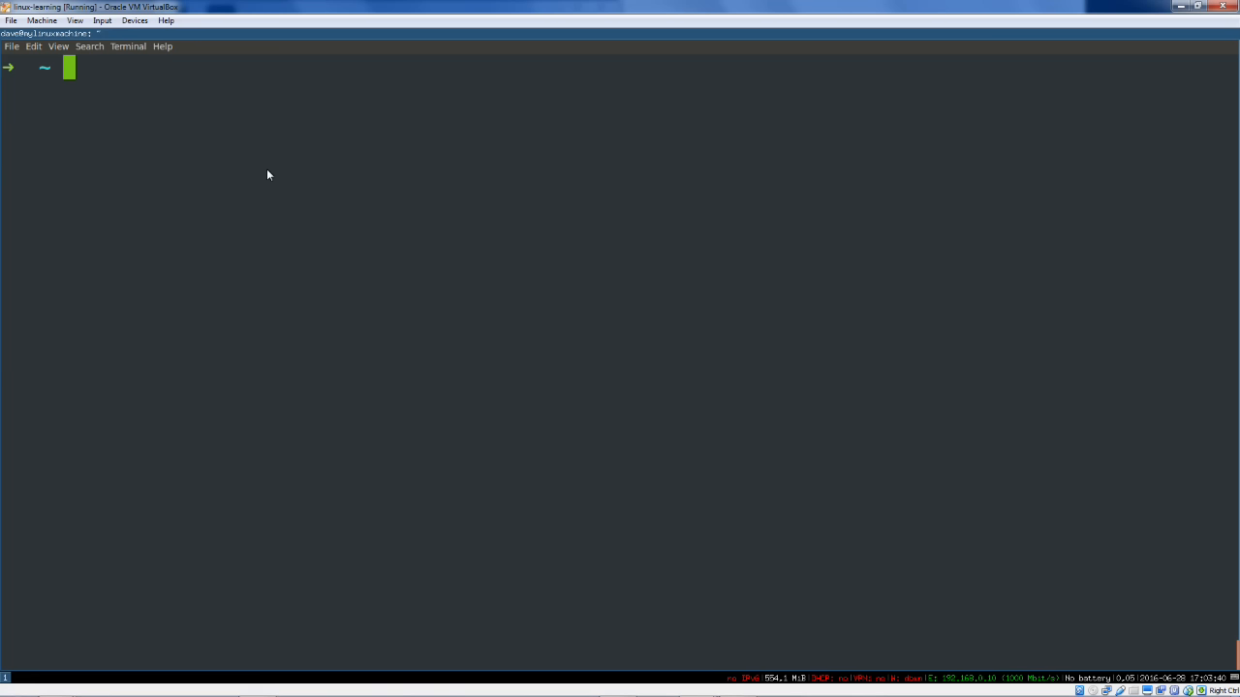
Run netstat to list open sockets, mostly connected unix streams
text(n)
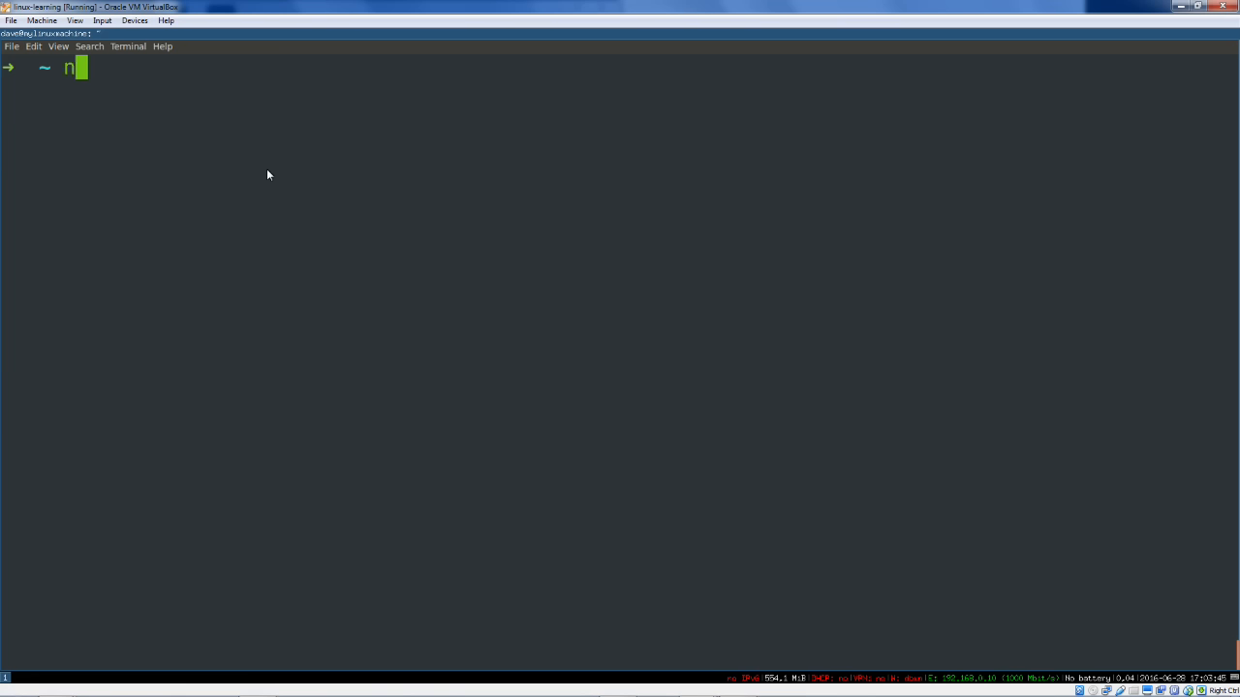
text(etstat)
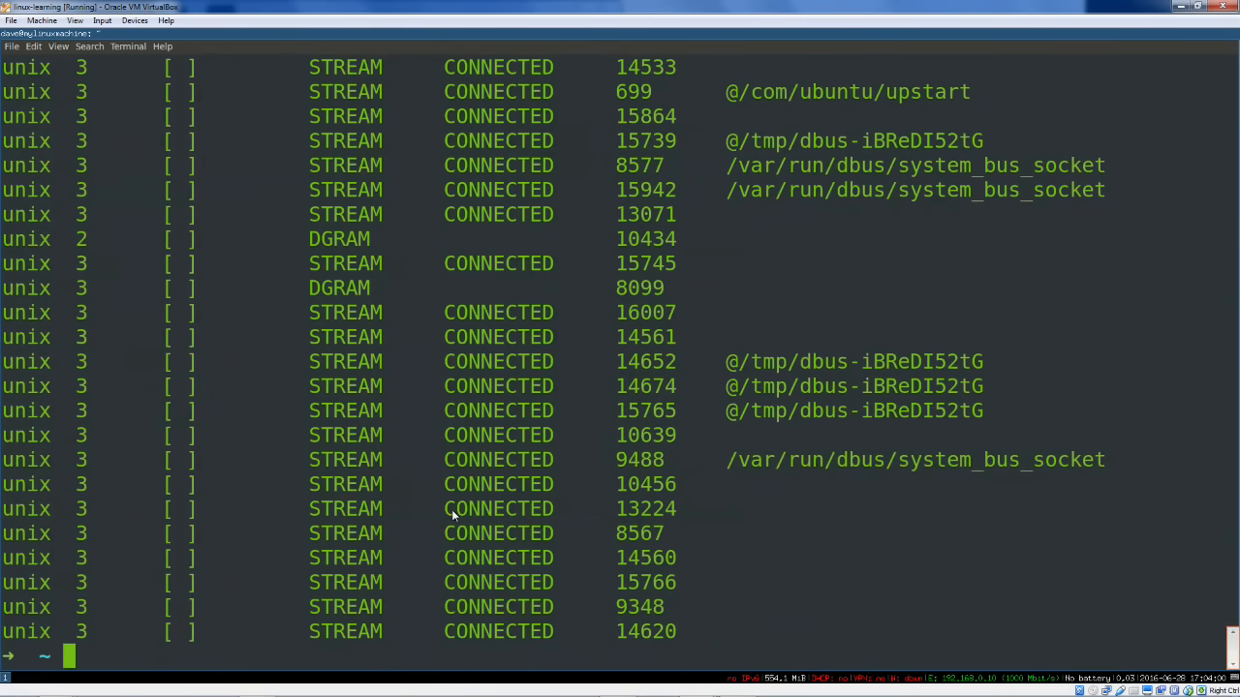
Run netstat -tulpn and highlight listening addresses such as ports 80, 22, 53 and 3306
text(net)
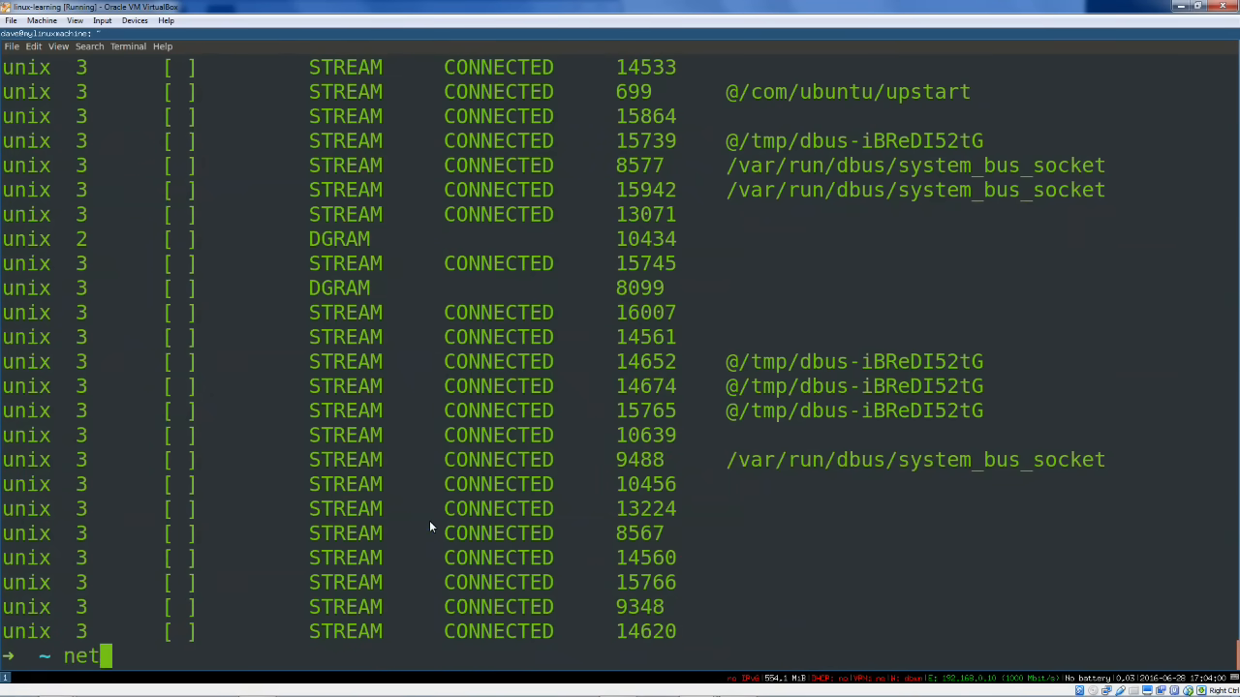
text(stat -tp)
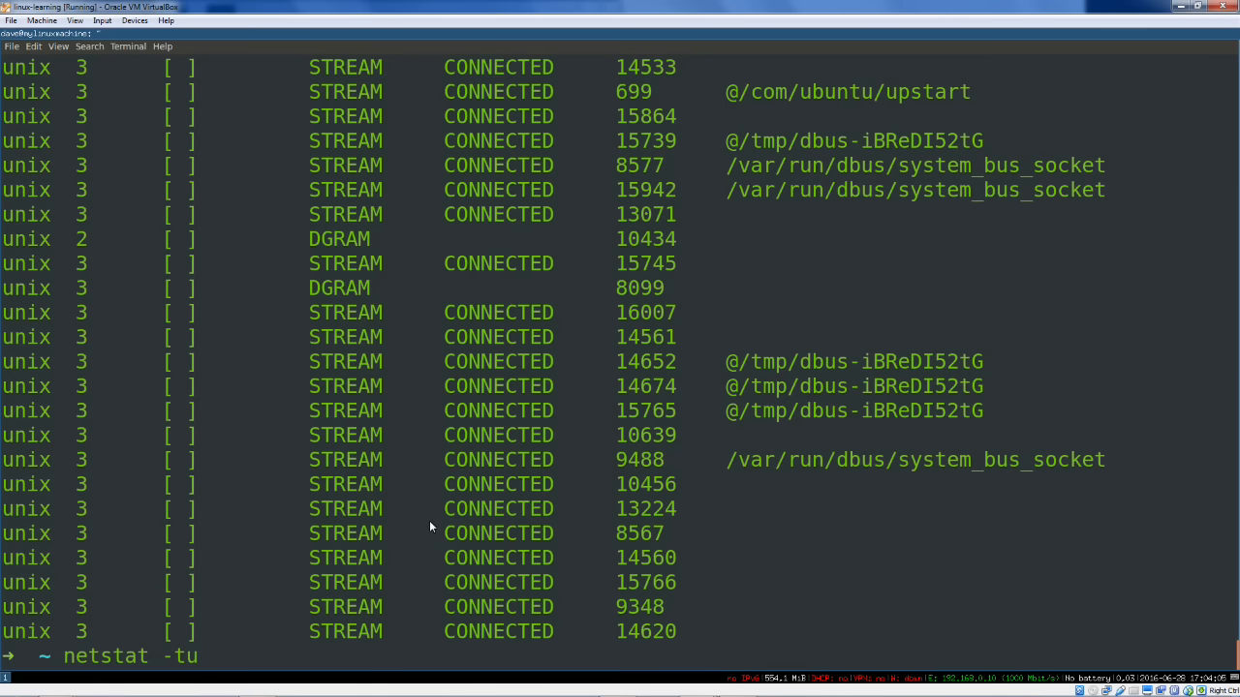
text(lpn)
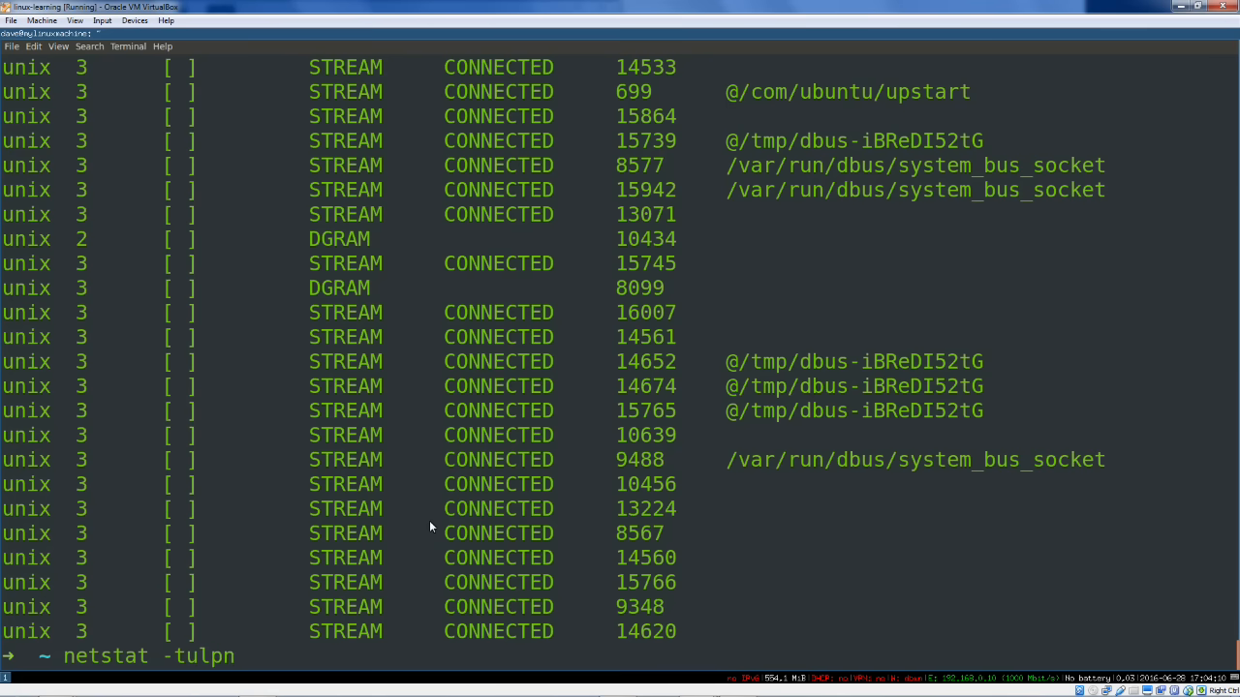
key(Return)
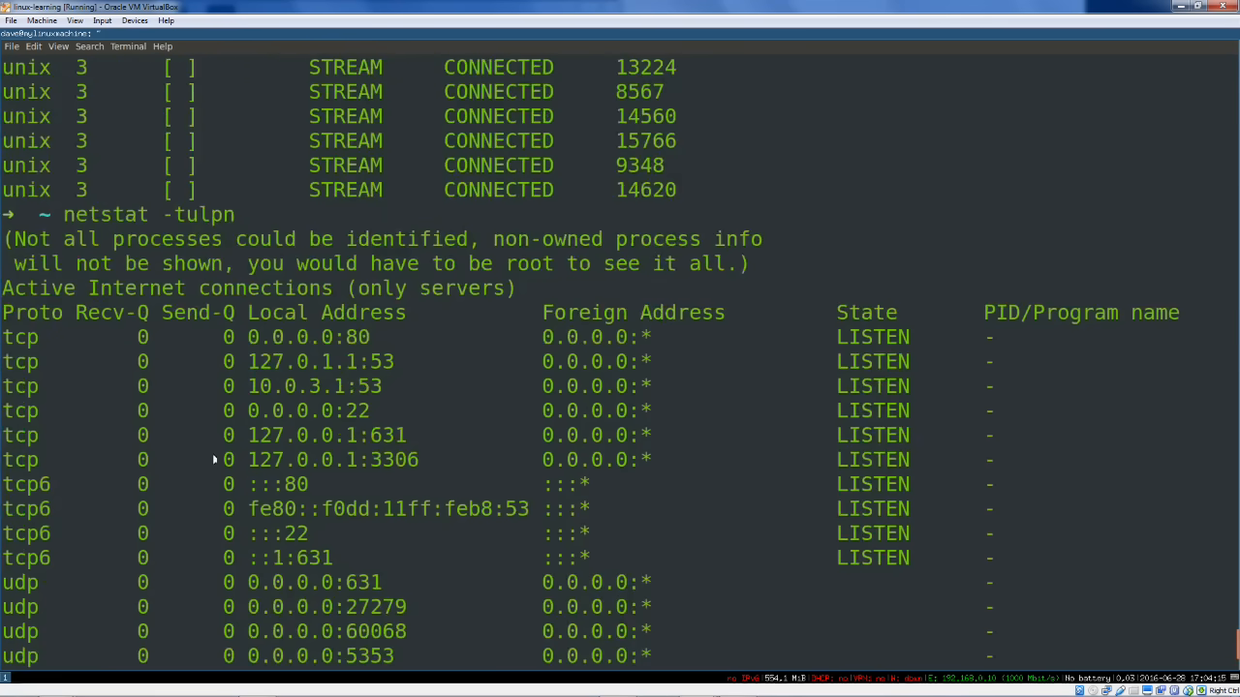
double_click(198, 215)
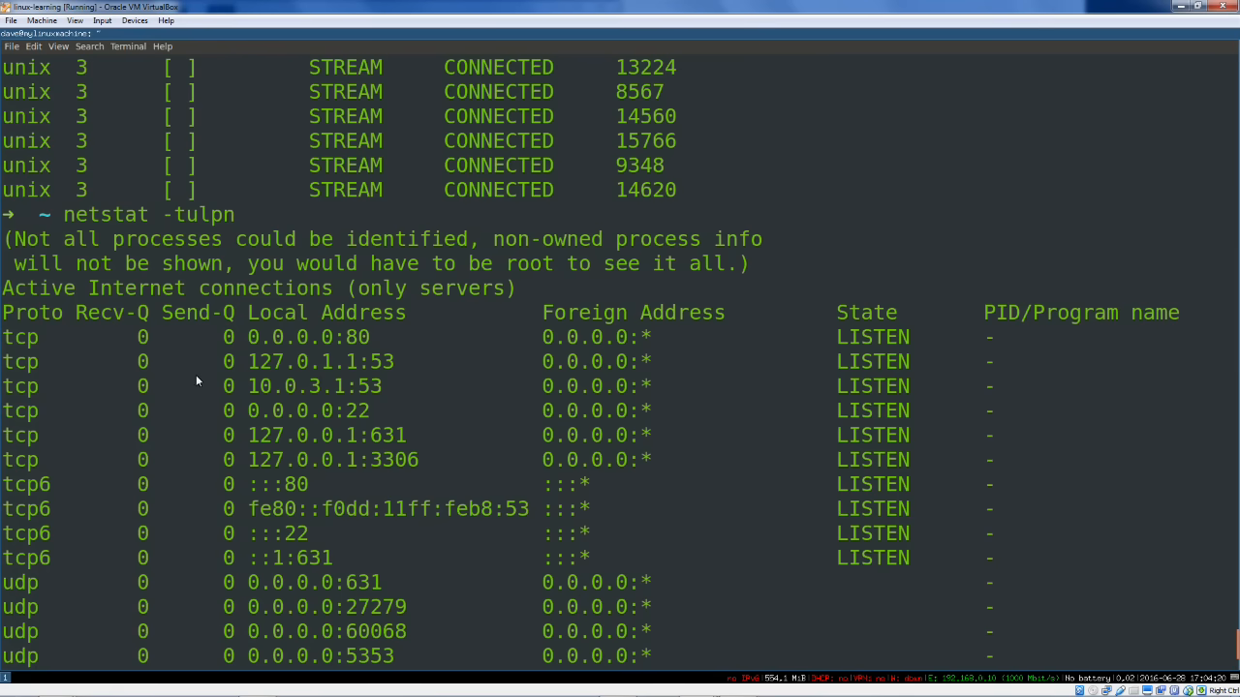
double_click(104, 214)
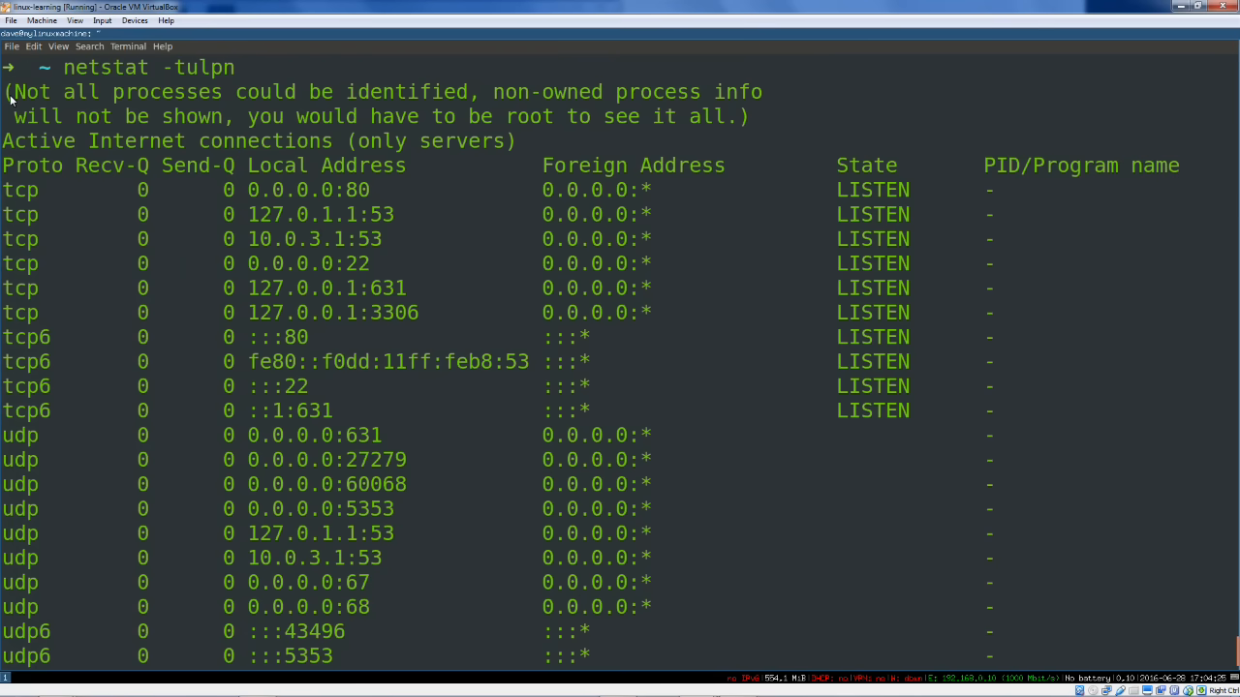
mouse_move(255, 190)
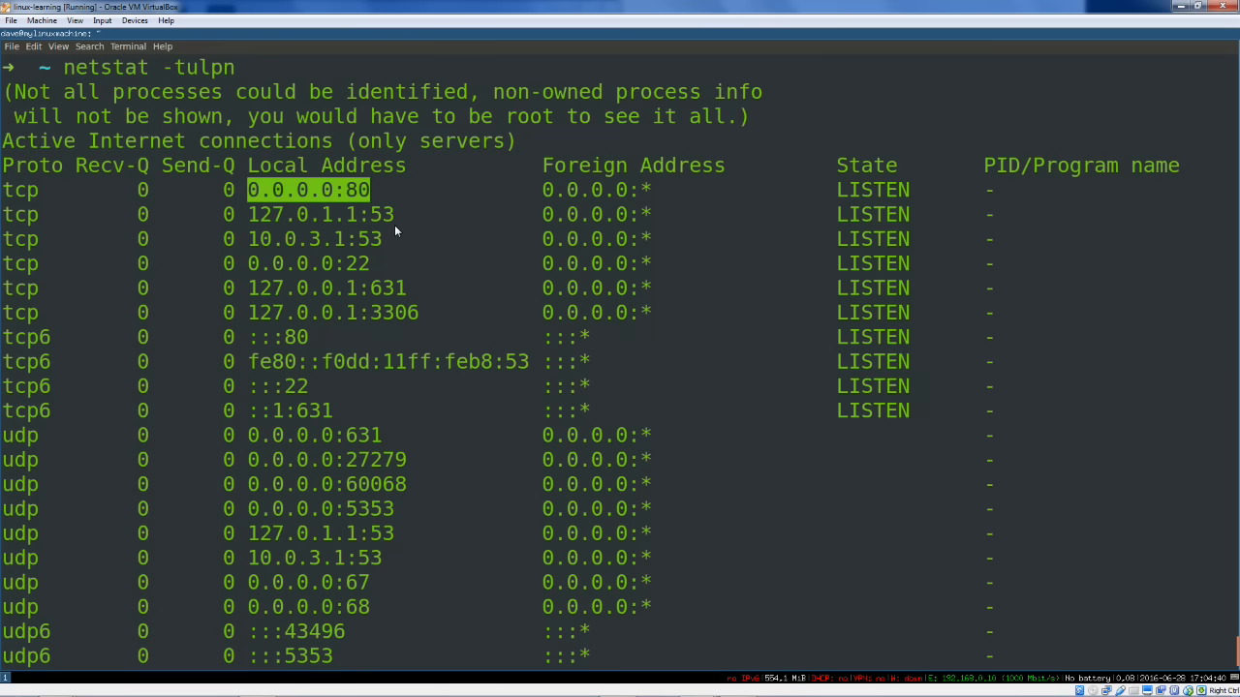
mouse_move(624, 222)
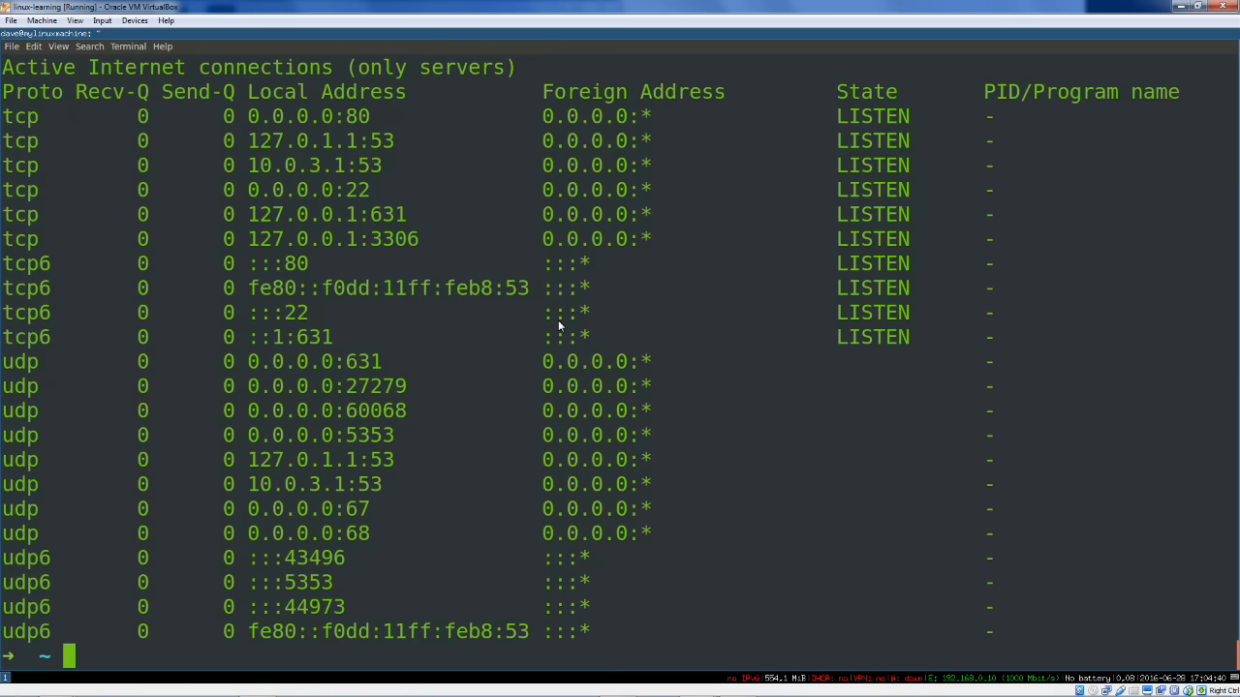
Rerun netstat -tulpn with sudo to reveal owning programs like nginx, sshd and mysqld
text(netstat -tulpn)
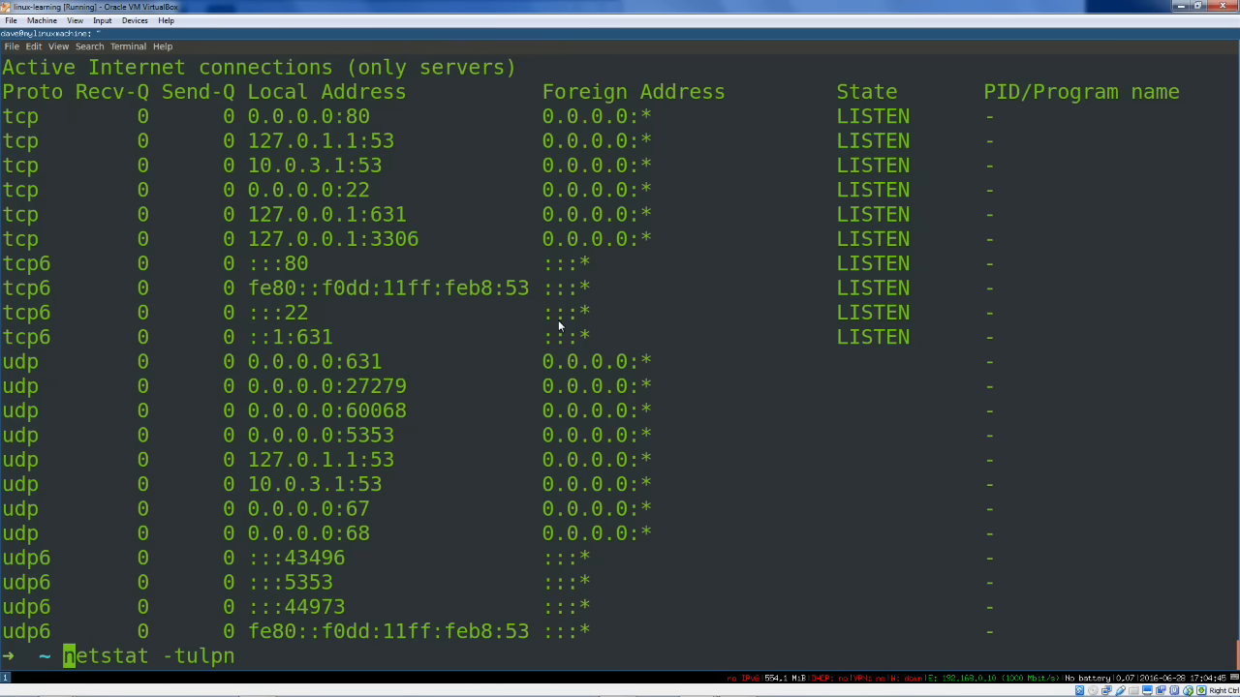
text(sudo)
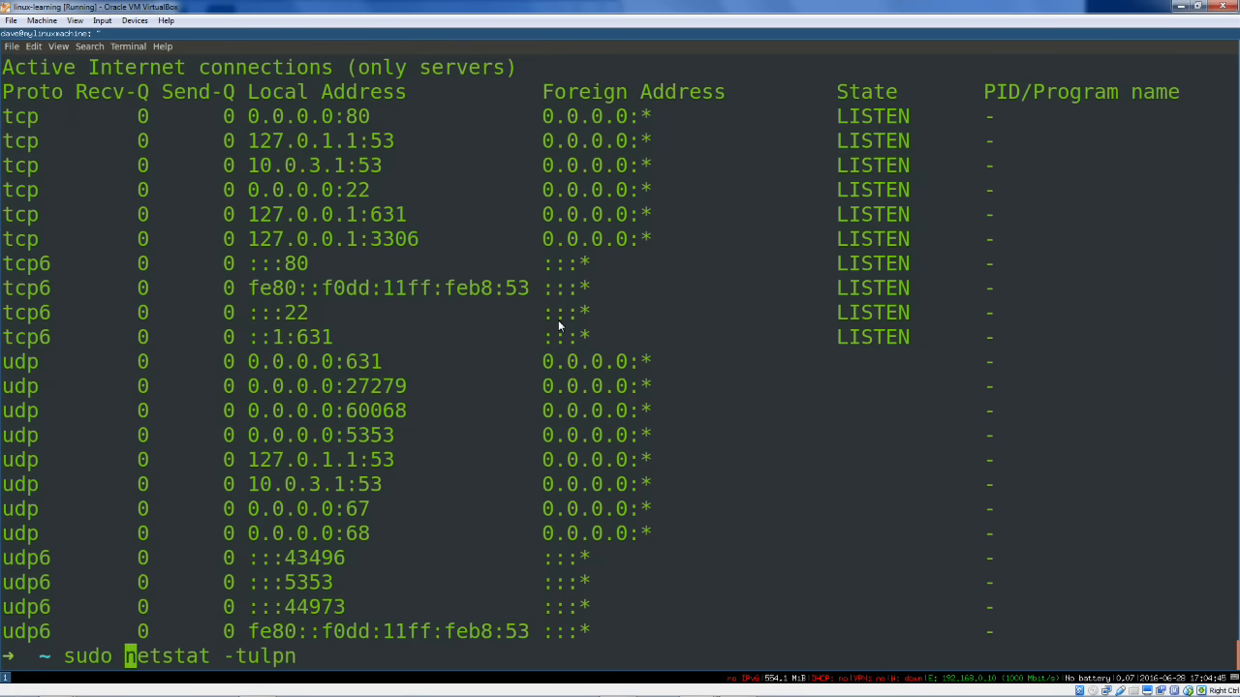
mouse_move(1005, 328)
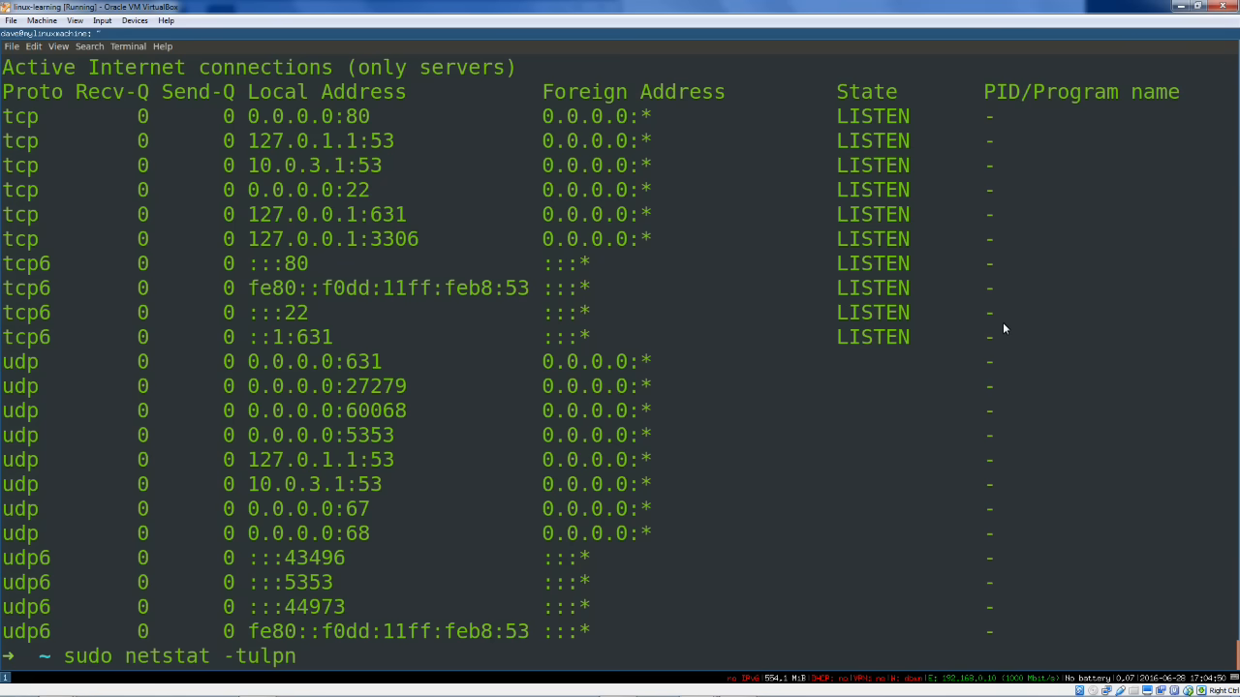
double_click(1049, 91)
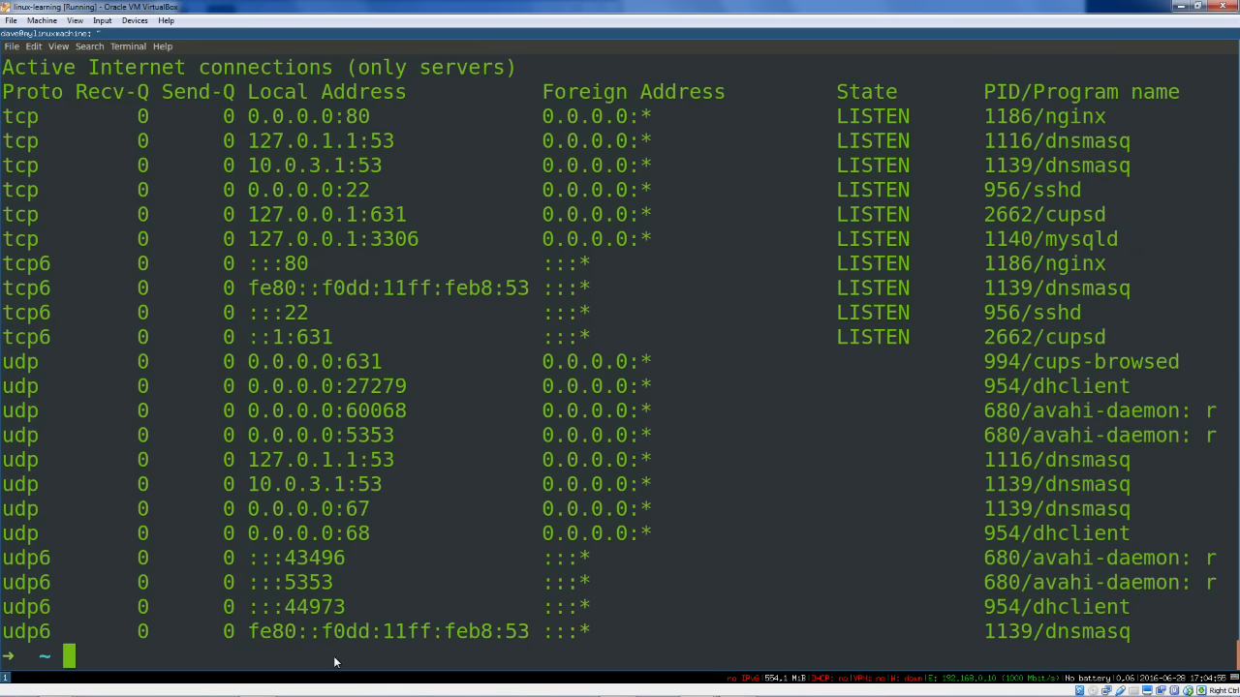
mouse_move(385, 477)
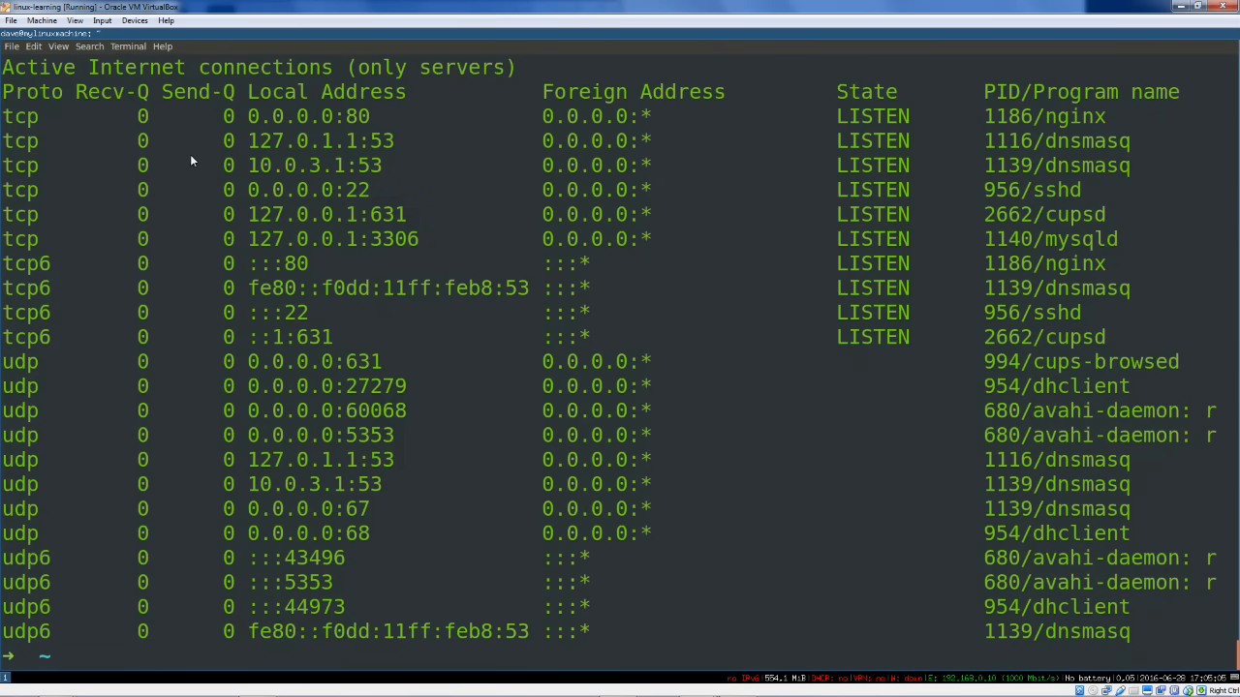
Highlight entries in the sudo netstat output, such as nginx on 0.0.0.0:80 and cups-browsed
double_click(19, 116)
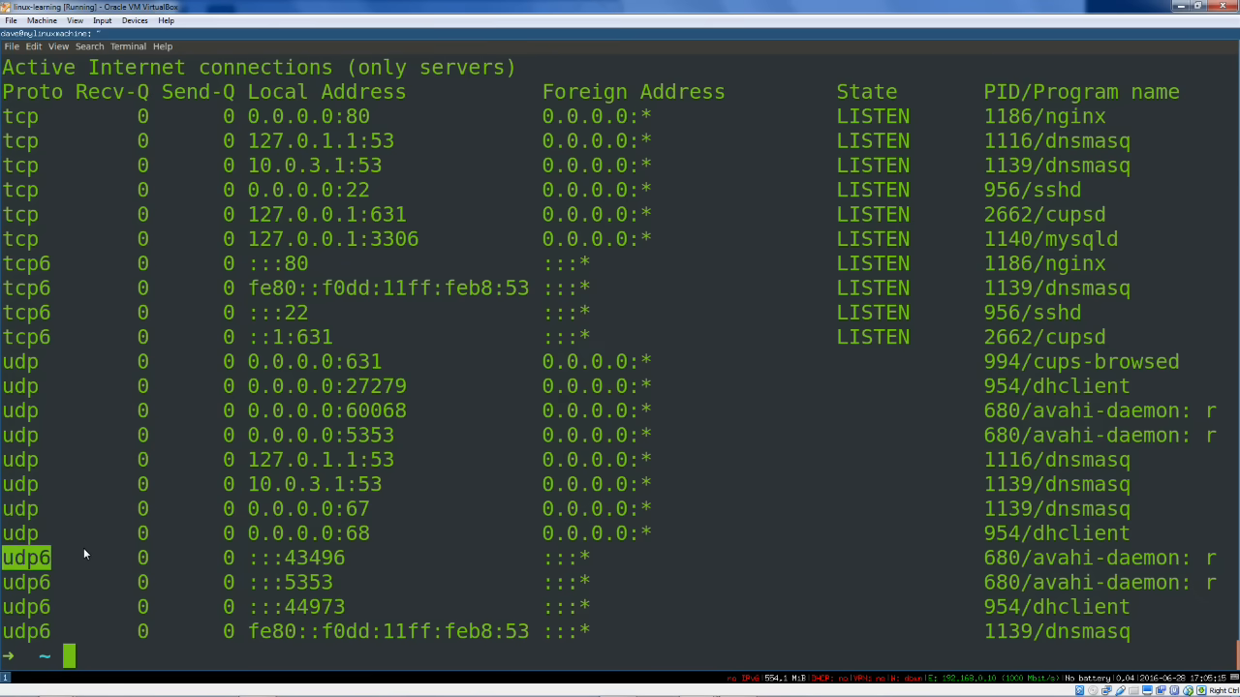
mouse_move(380, 365)
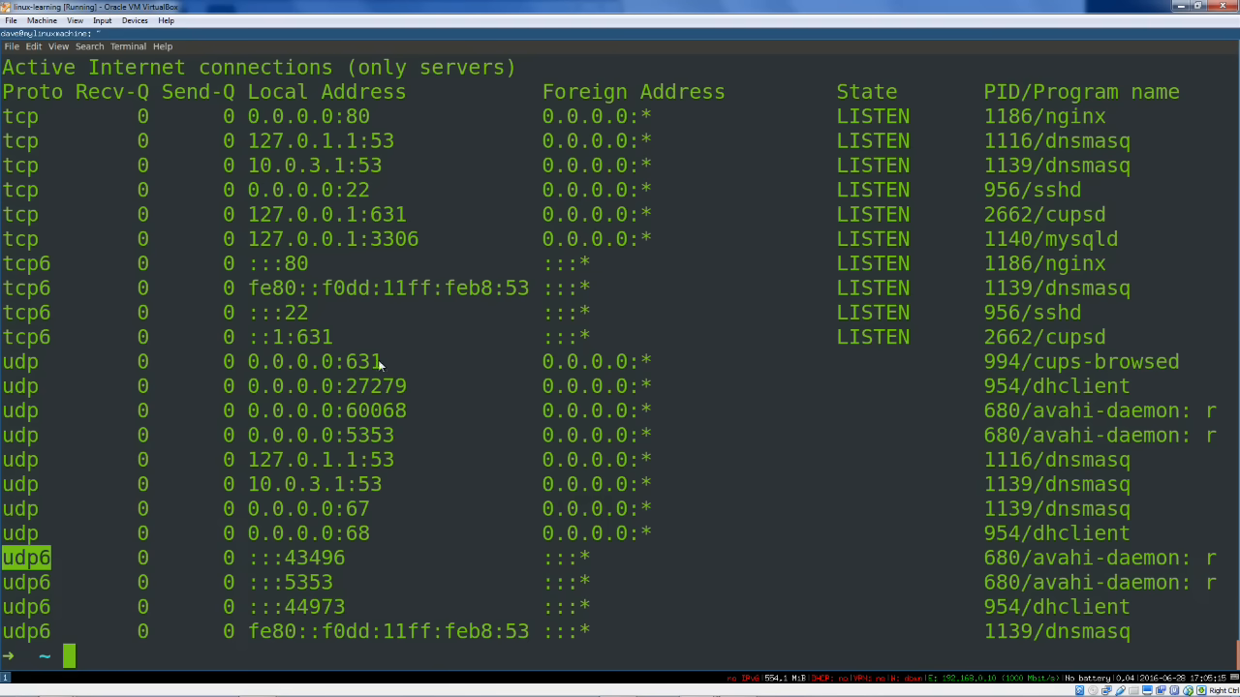
mouse_move(254, 93)
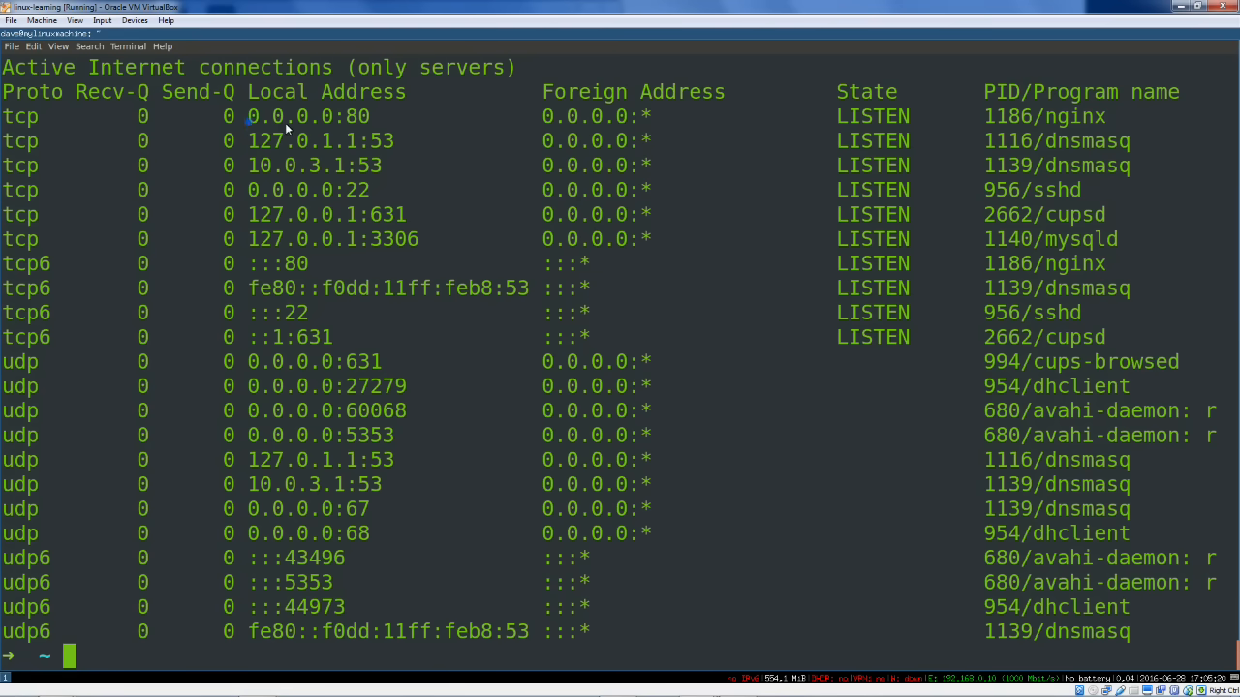
double_click(287, 116)
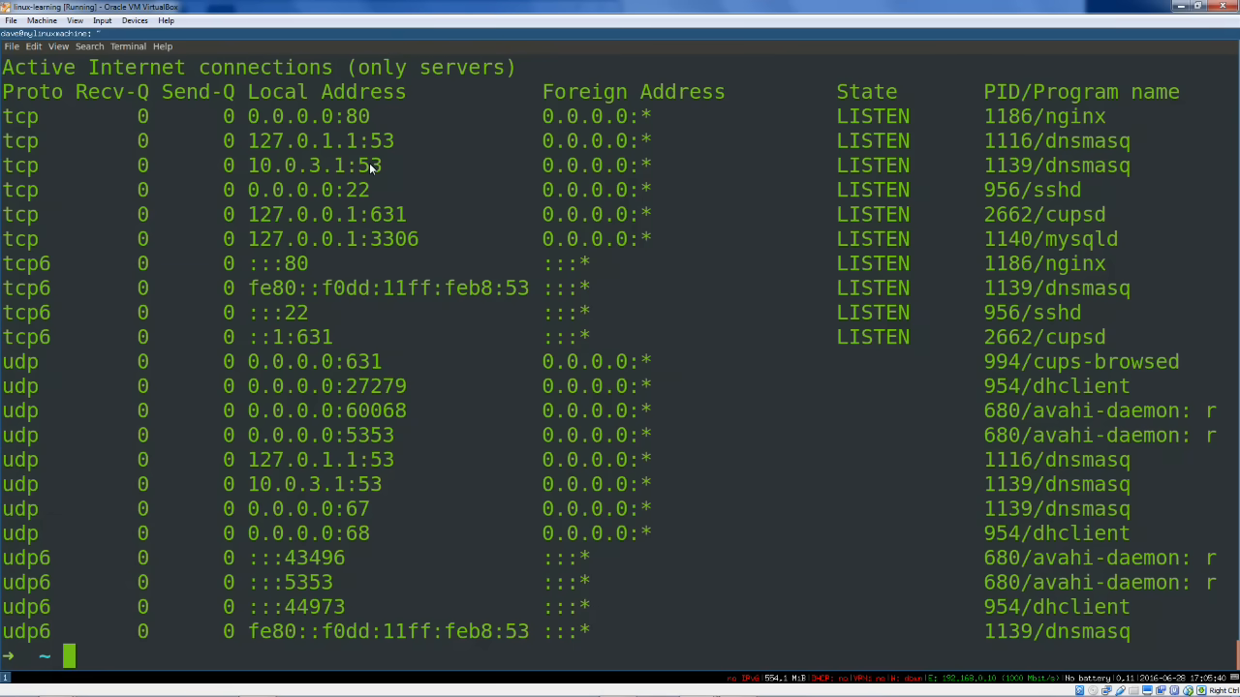
double_click(308, 117)
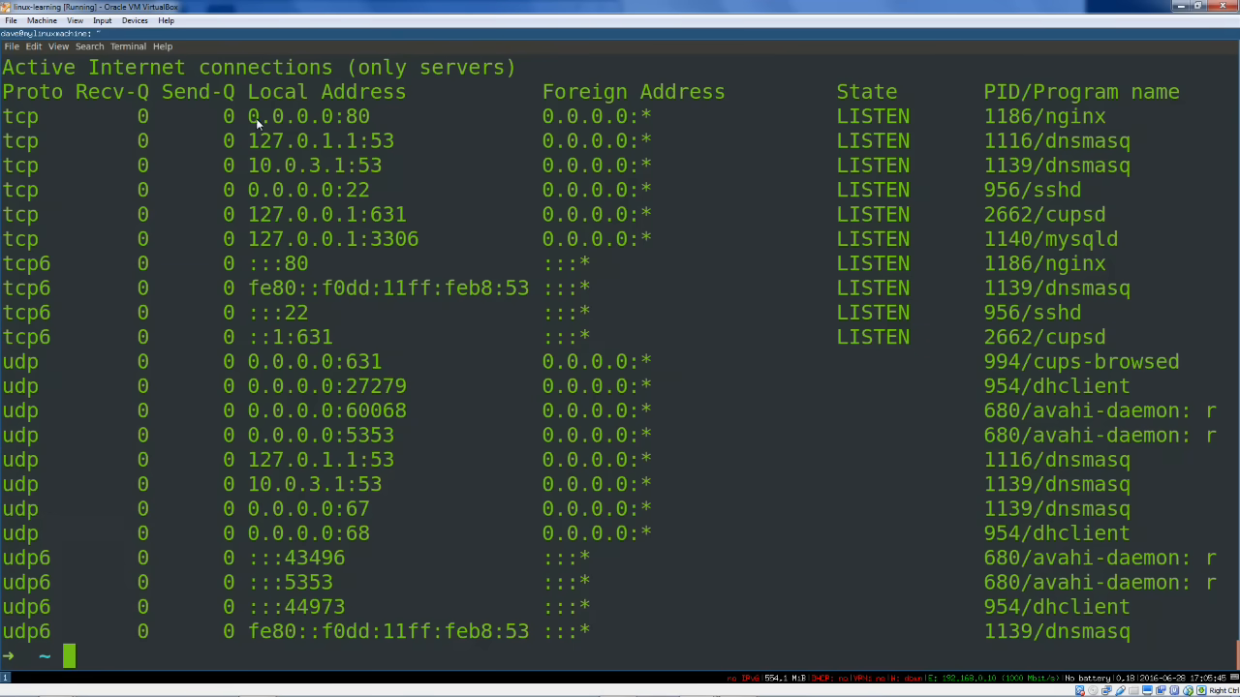
double_click(308, 116)
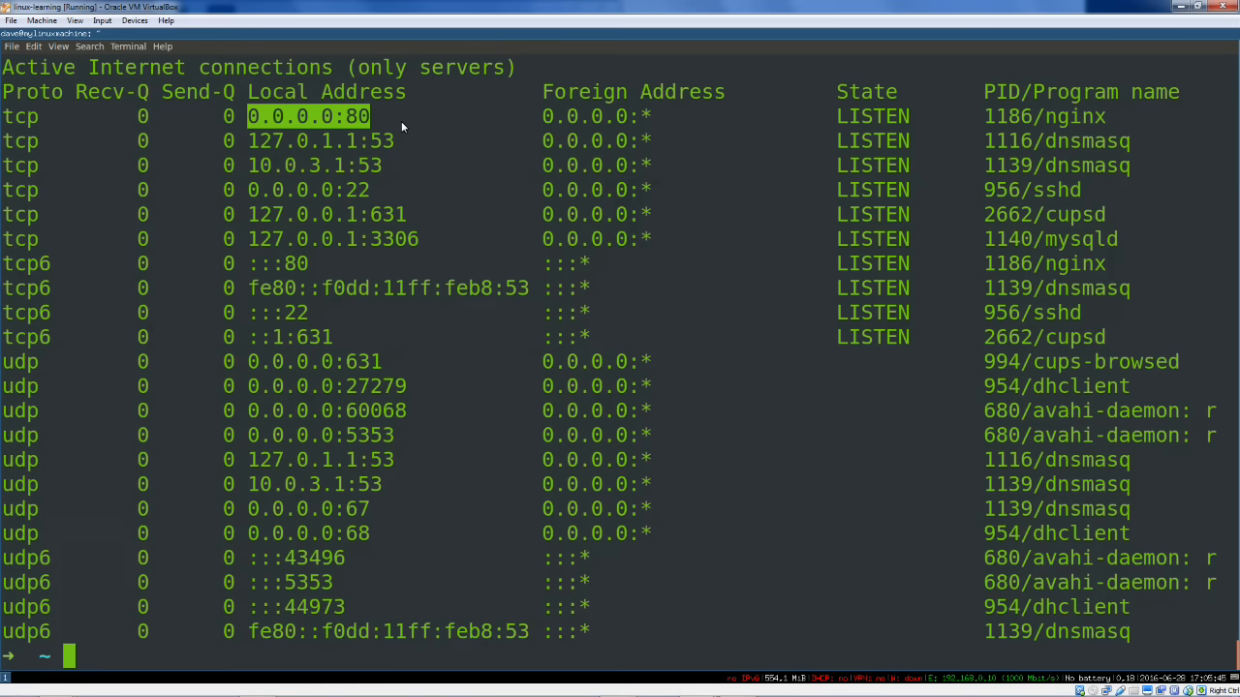
mouse_move(394, 140)
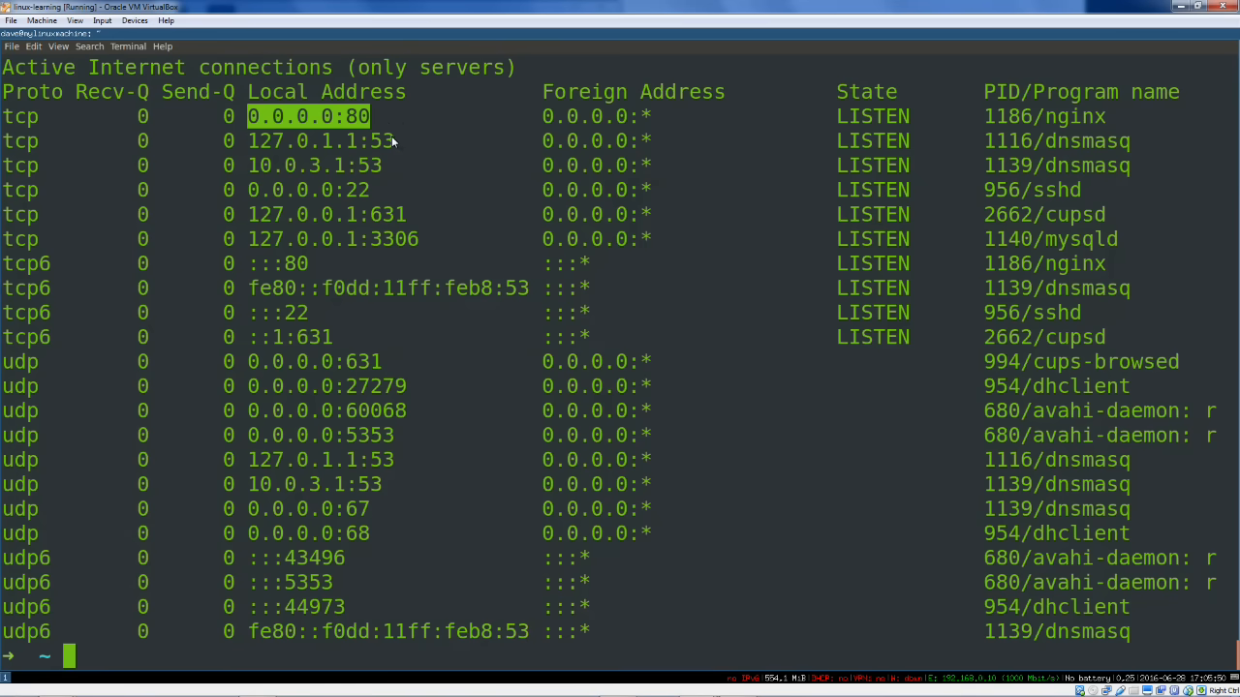
mouse_move(387, 122)
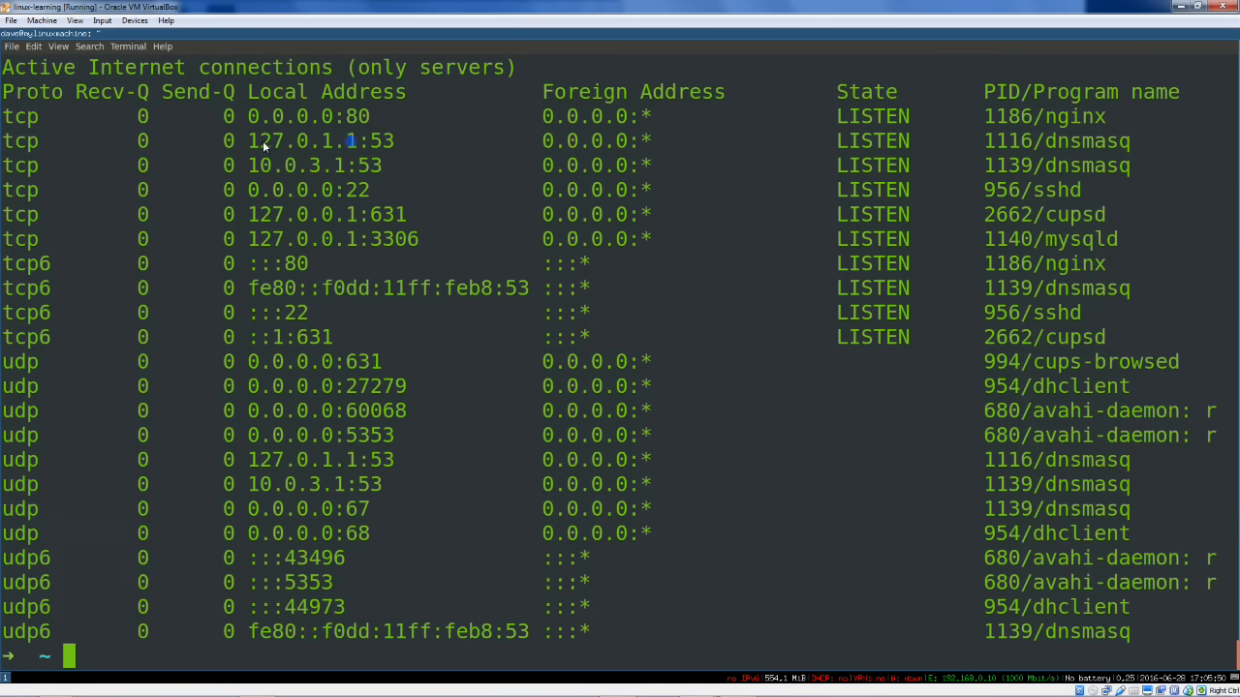
double_click(300, 141)
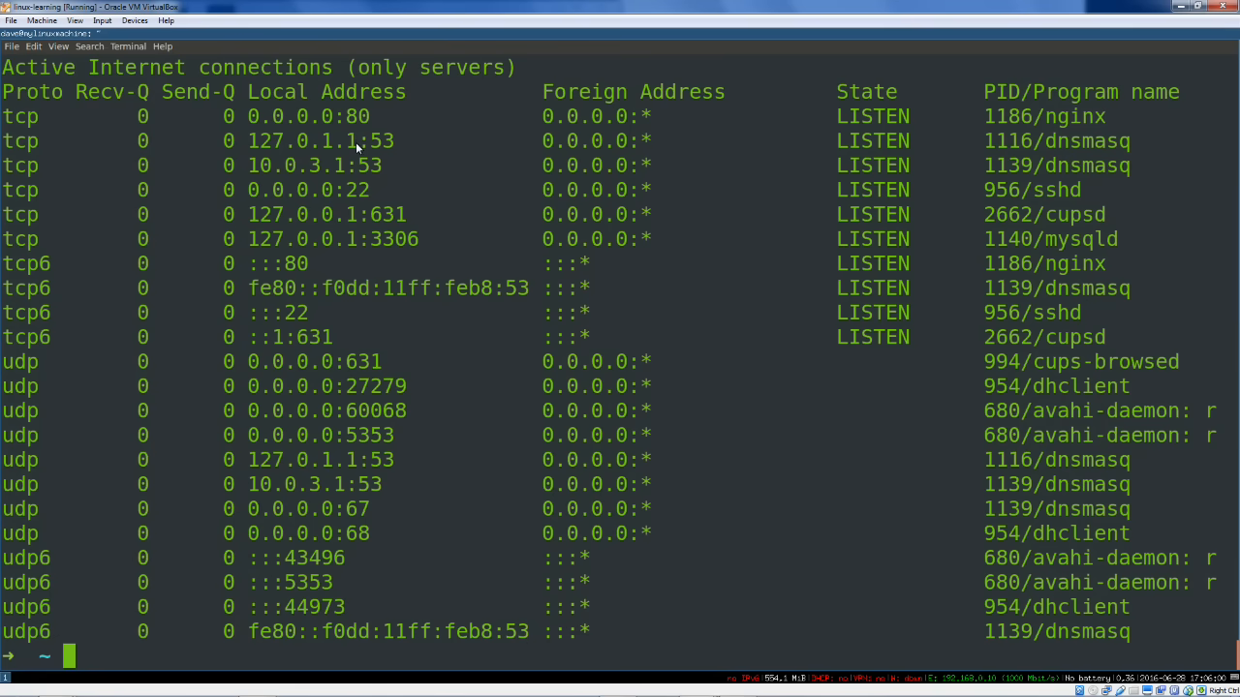
mouse_move(465, 369)
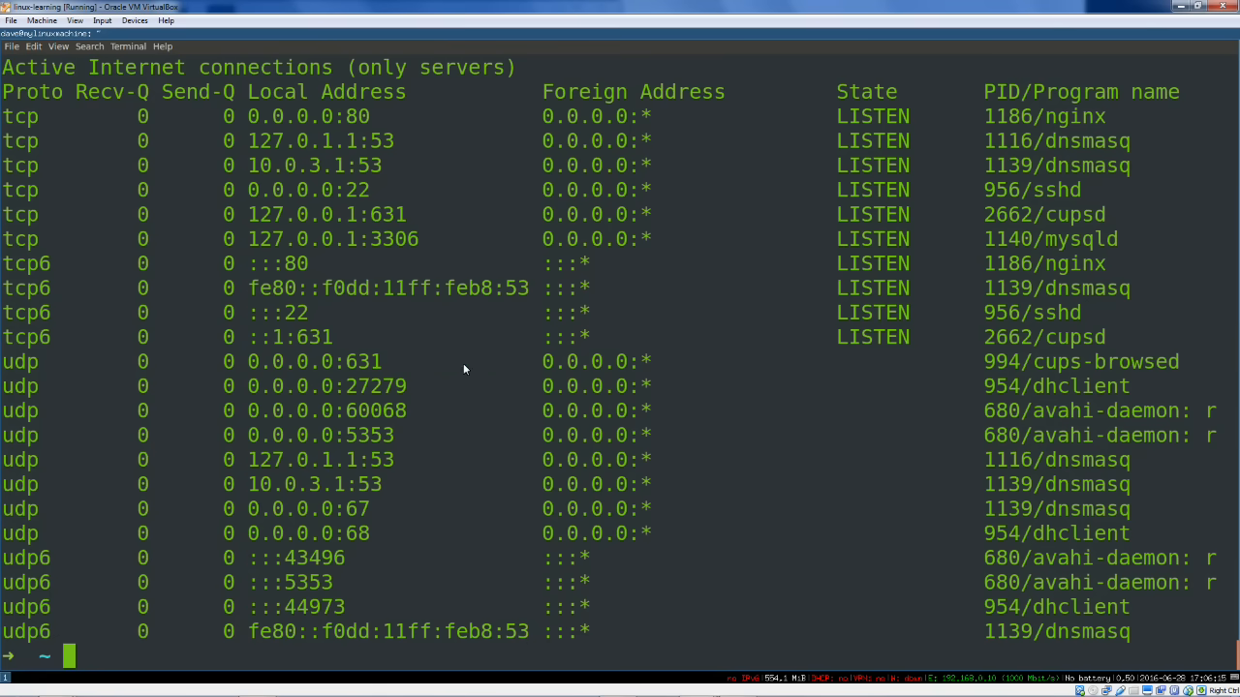
key(Return)
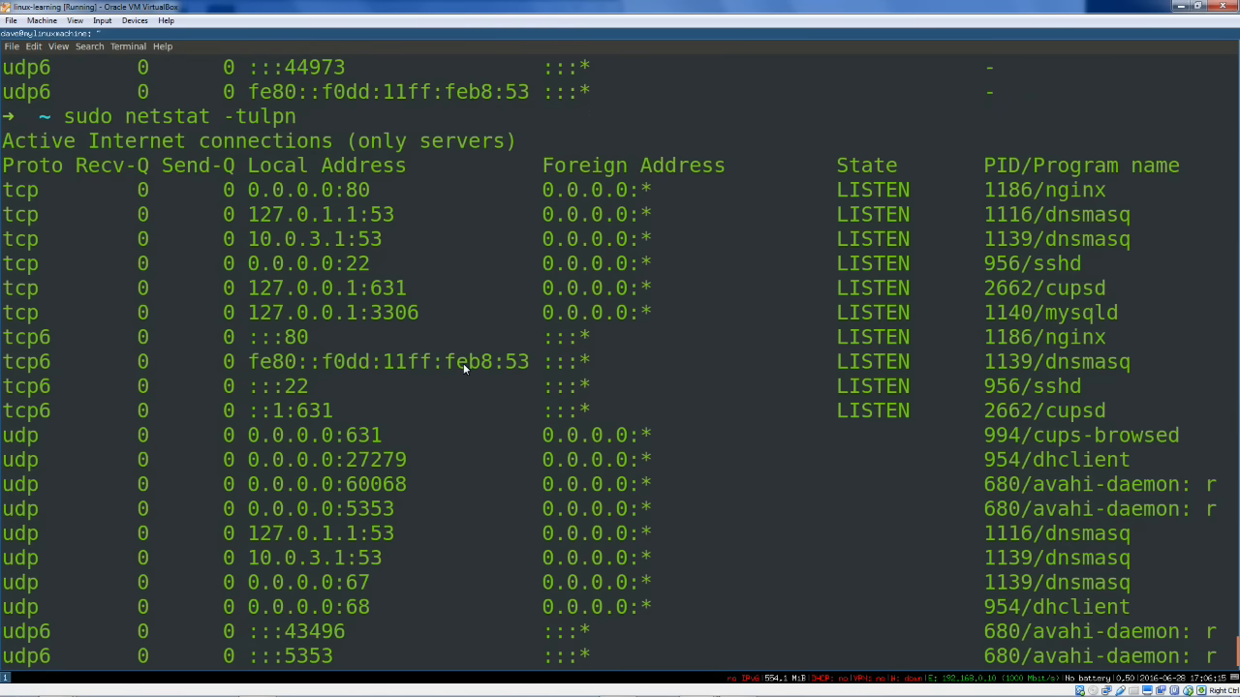
double_click(167, 116)
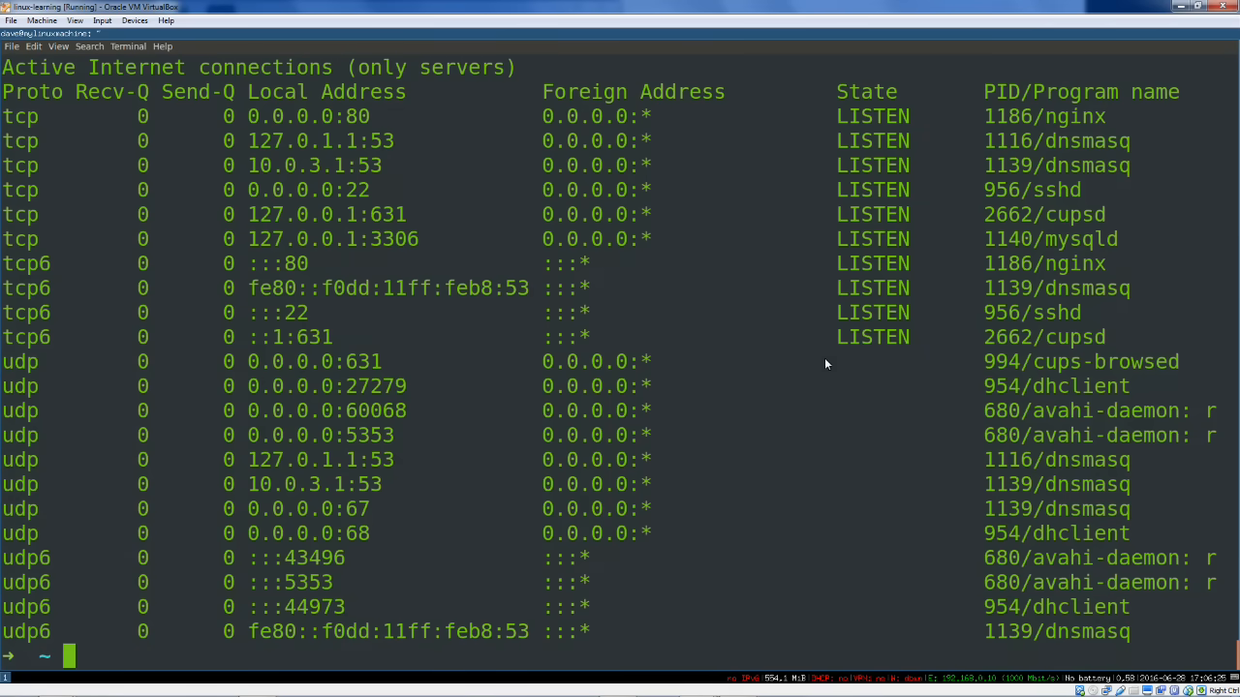
double_click(1080, 361)
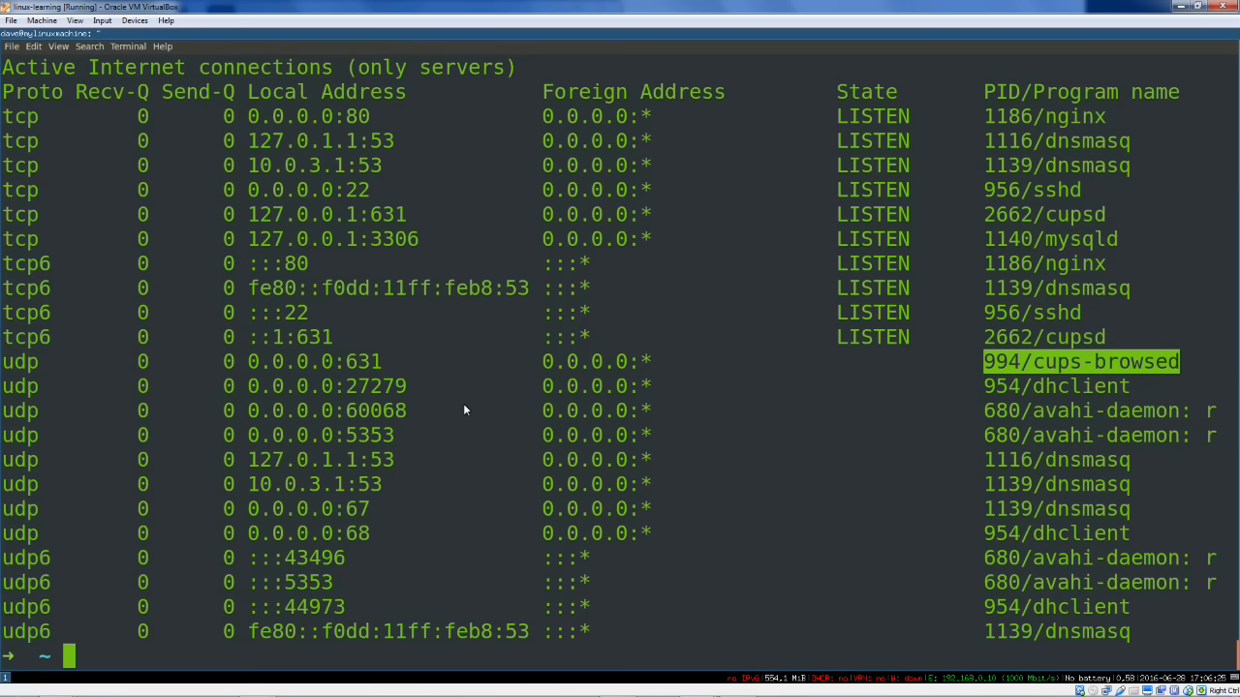
mouse_move(1094, 456)
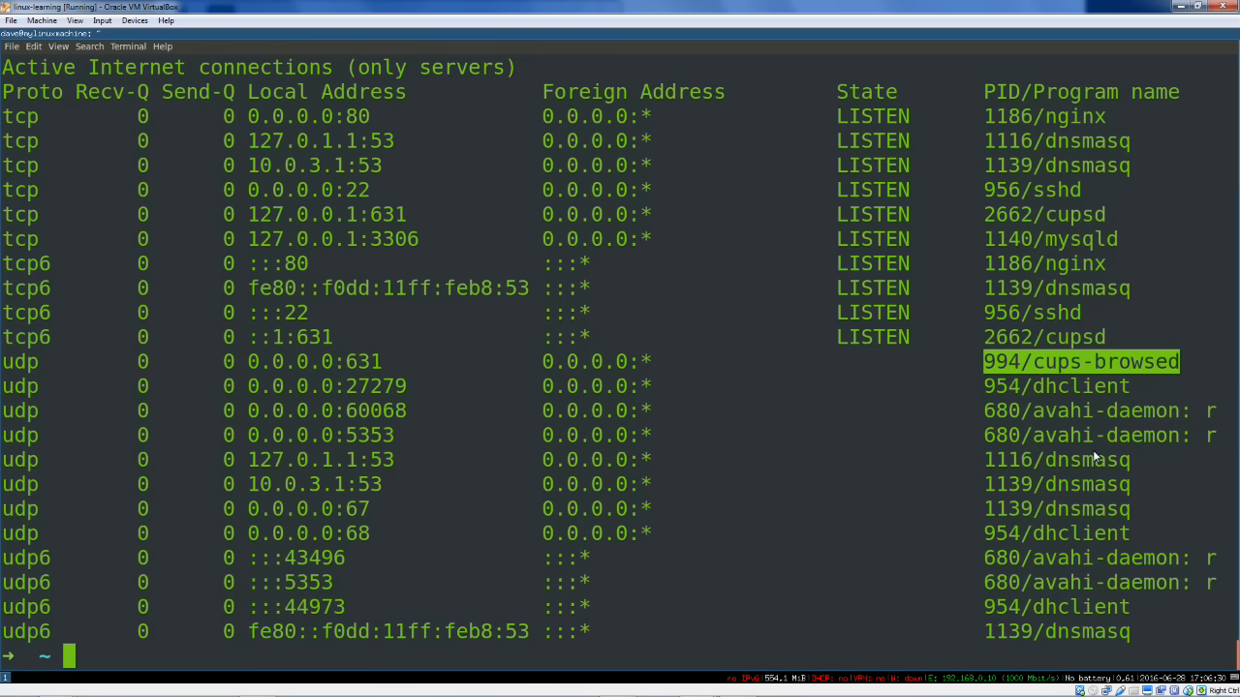
mouse_move(436, 409)
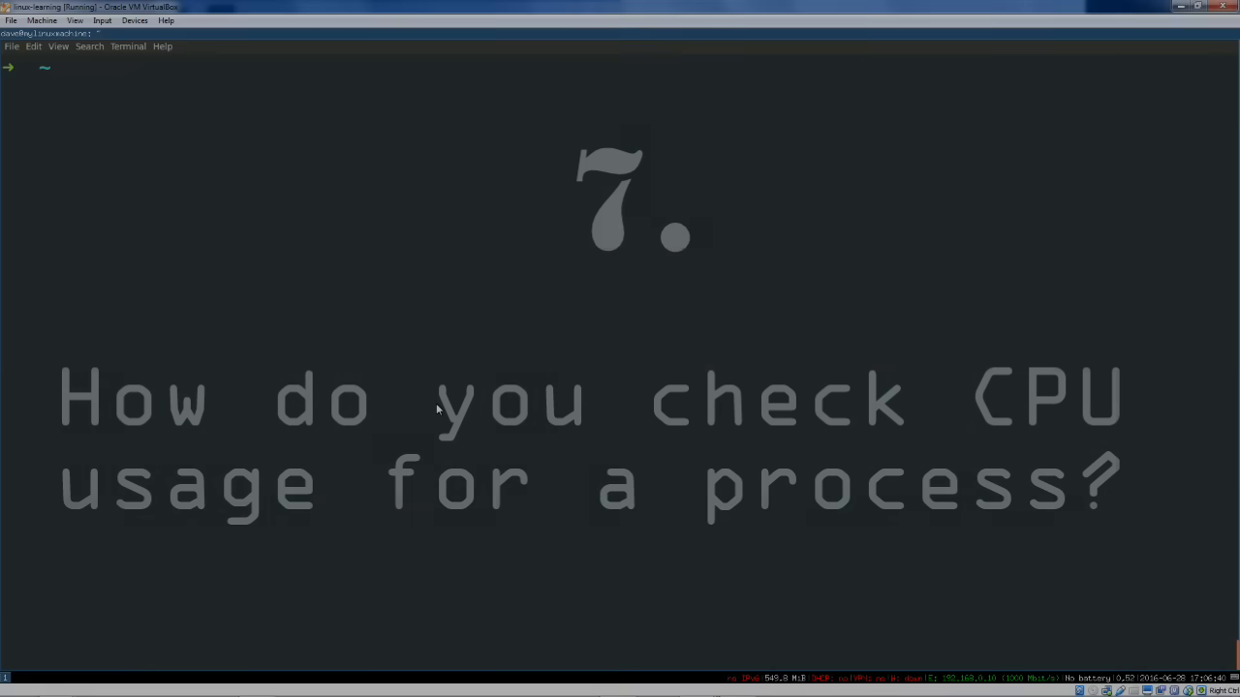
Run ps aux | grep nginx and highlight the root master and www-data worker entries
text(ps aux)
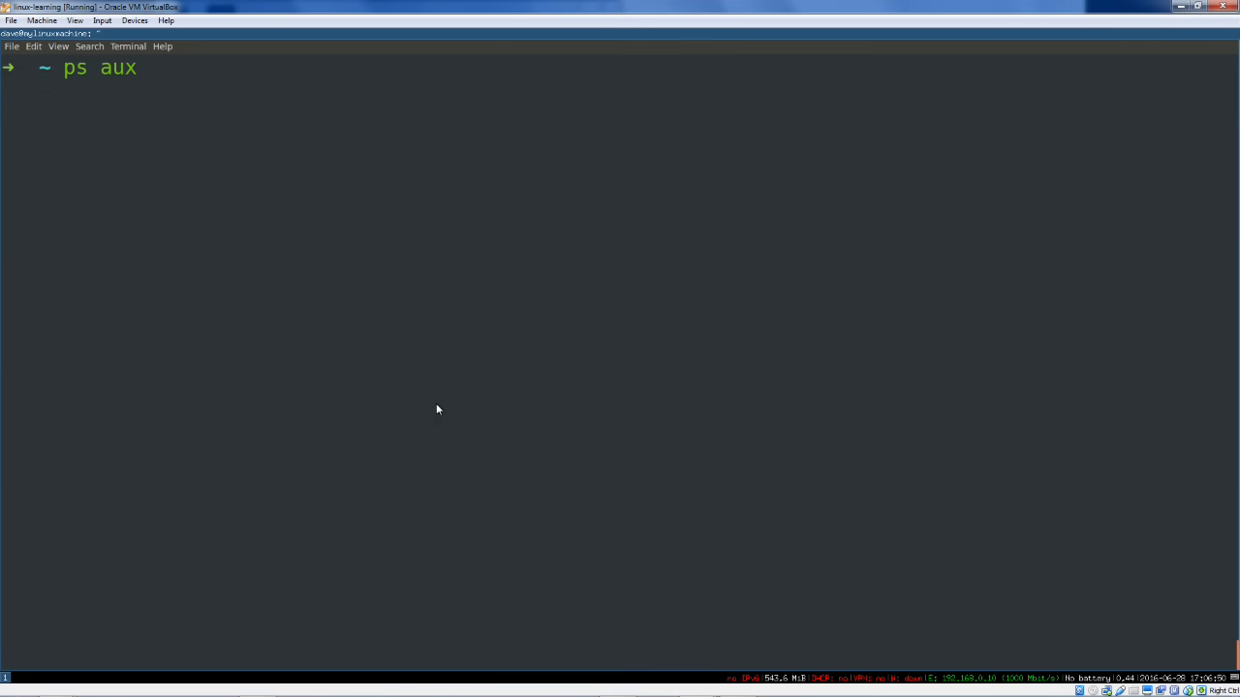
text(| grep)
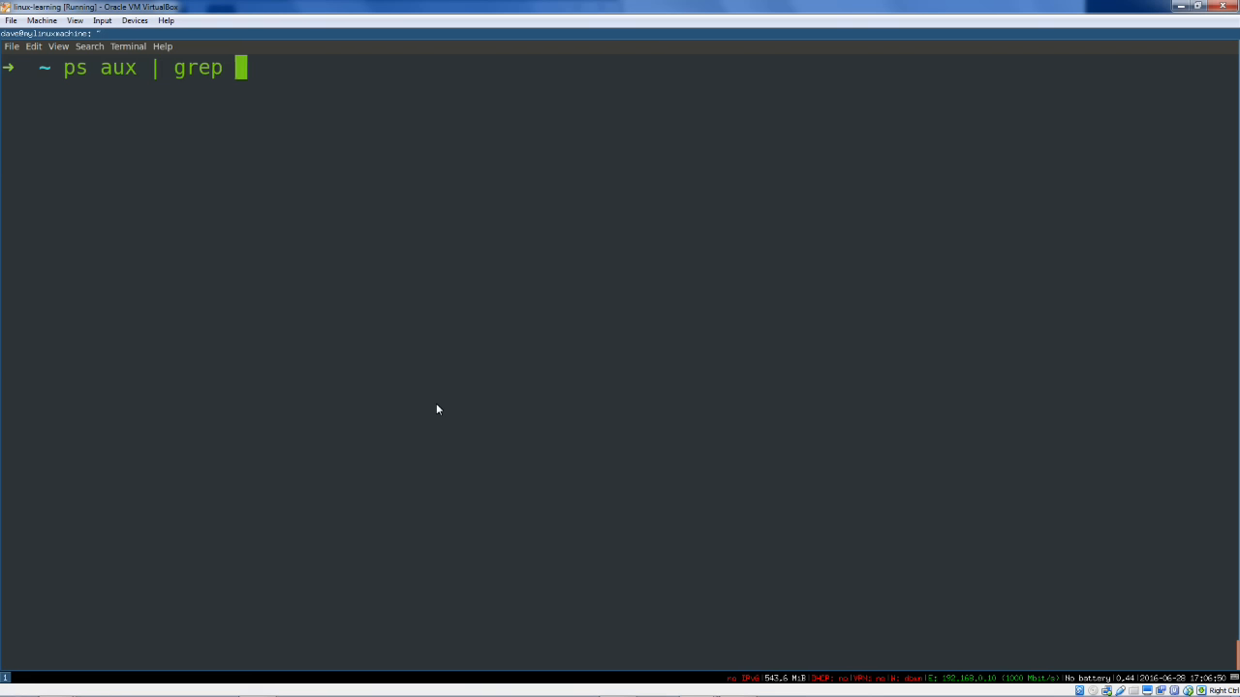
text(nginx)
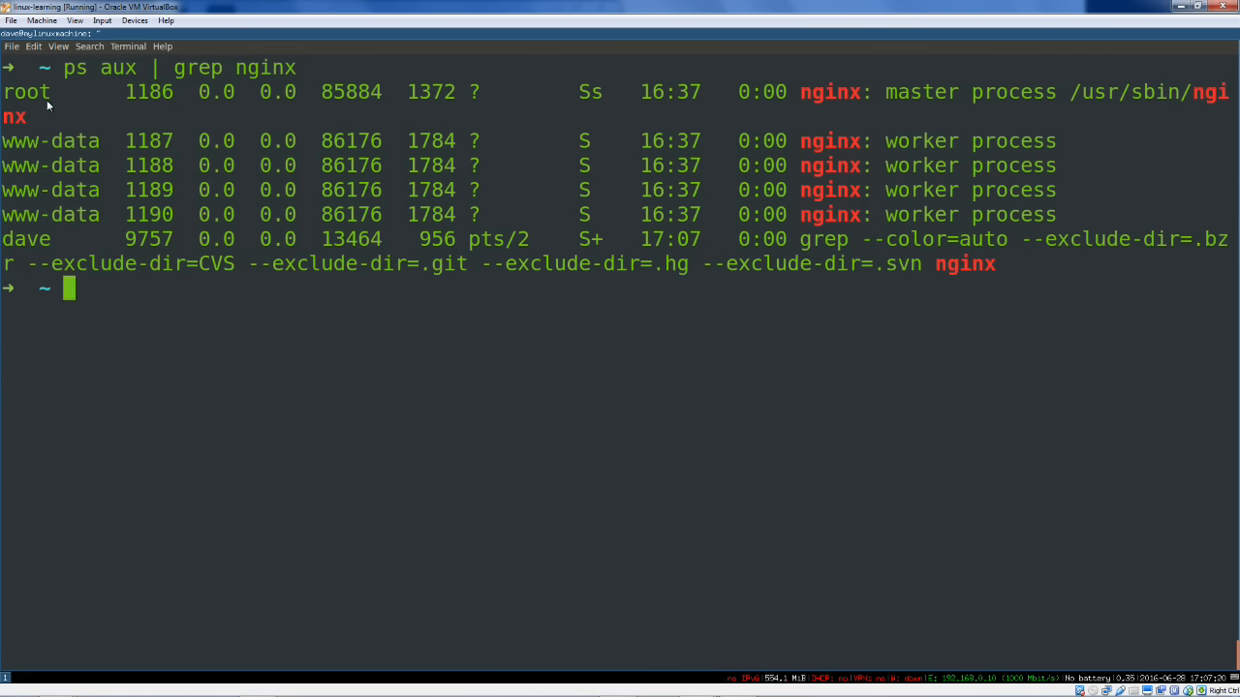
double_click(25, 92)
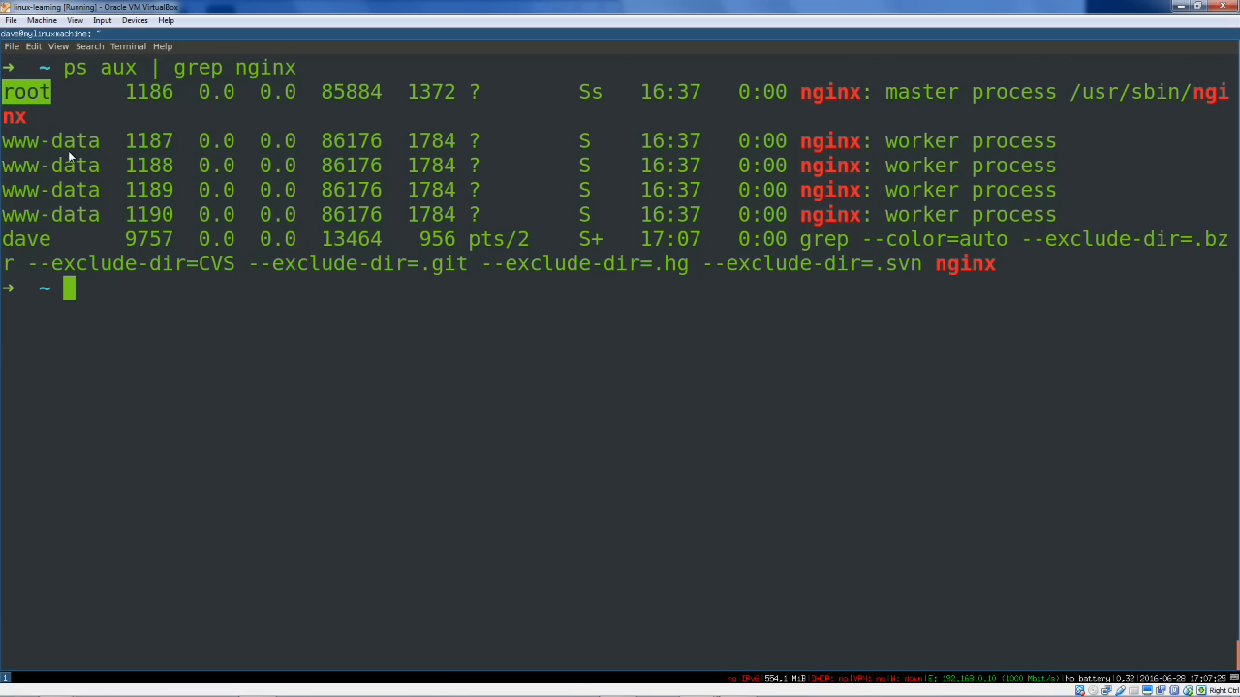
double_click(50, 140)
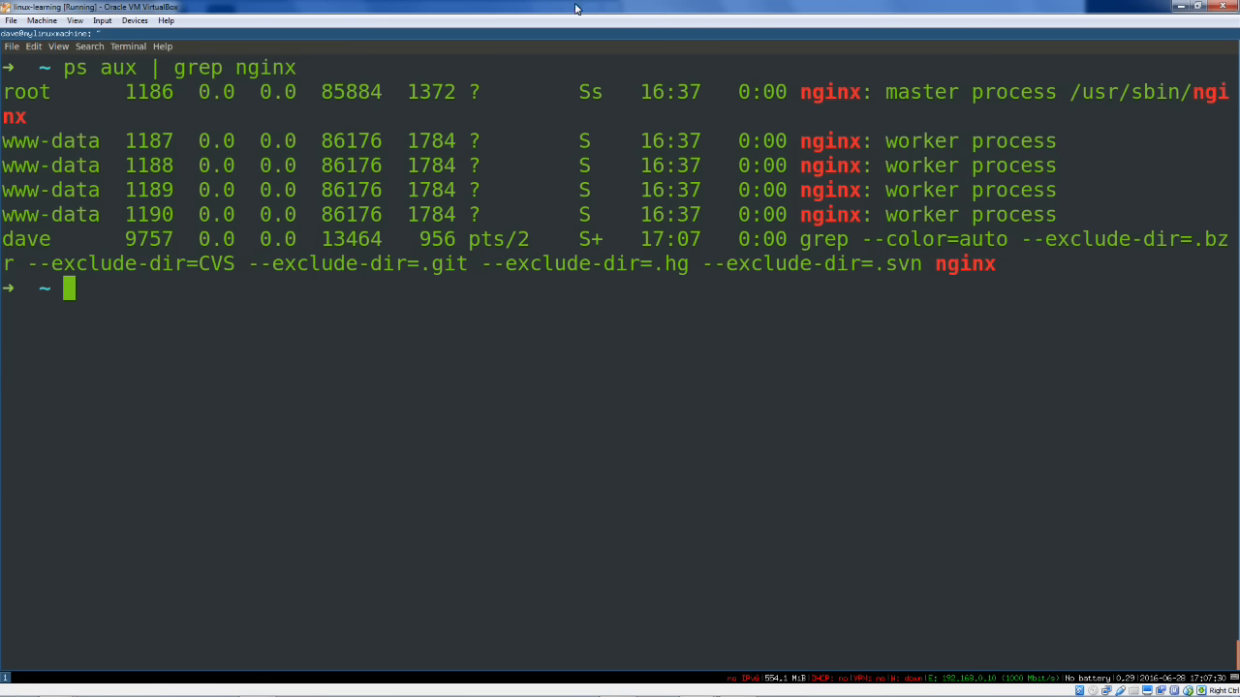
mouse_move(169, 190)
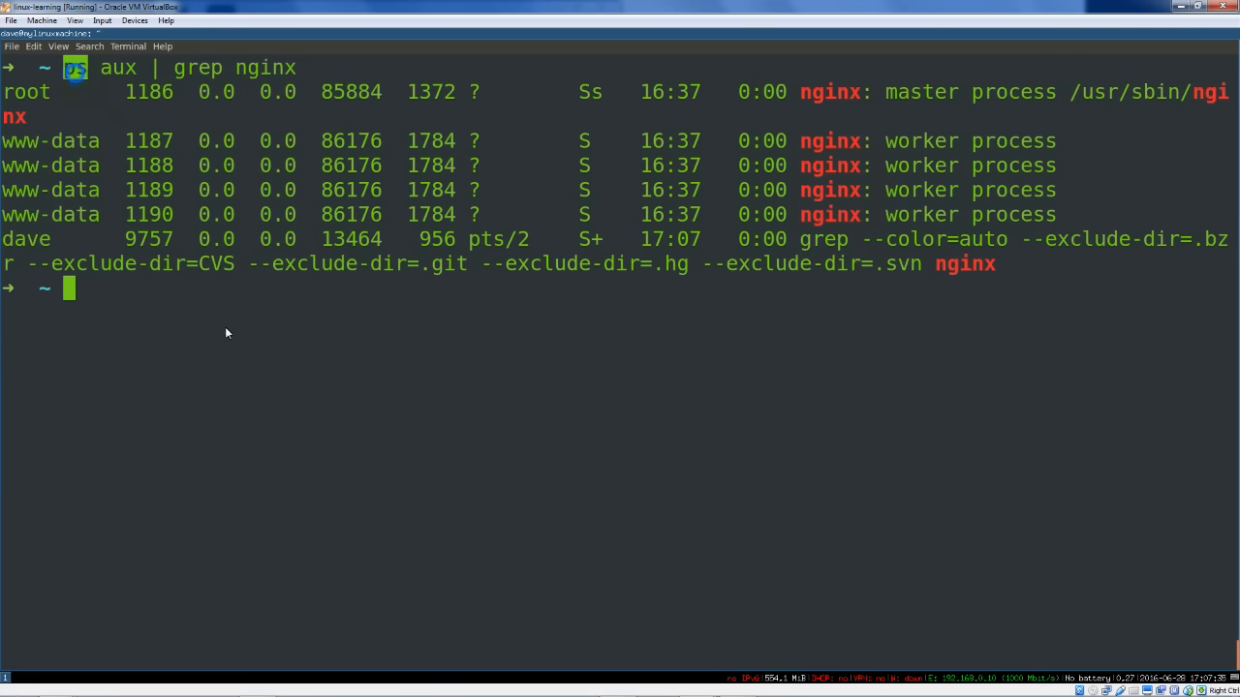
mouse_move(302, 320)
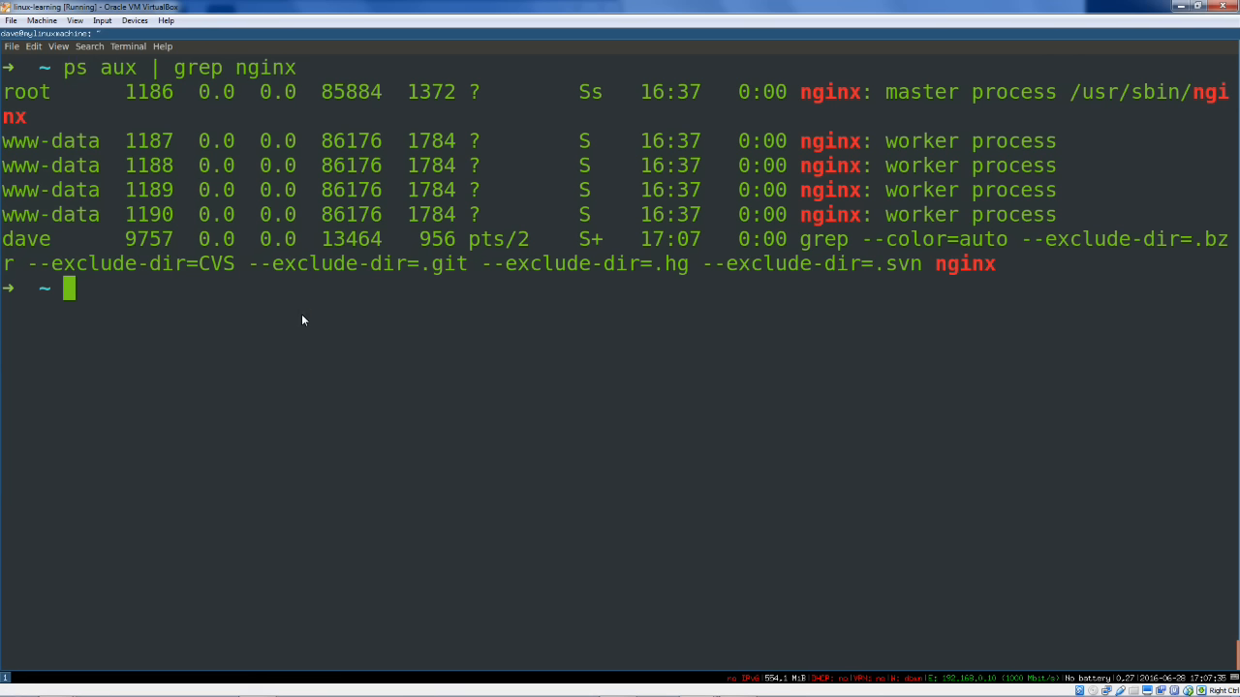
Launch top to watch live per-process CPU and memory usage
text(top)
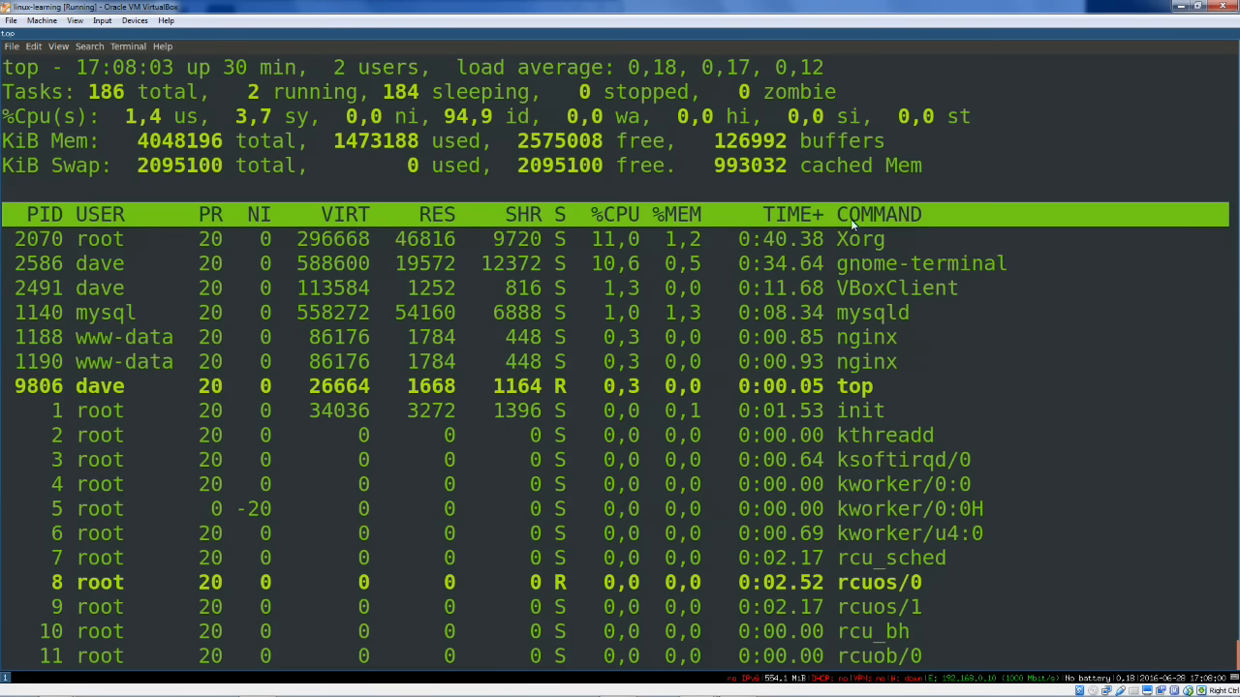
mouse_move(1045, 317)
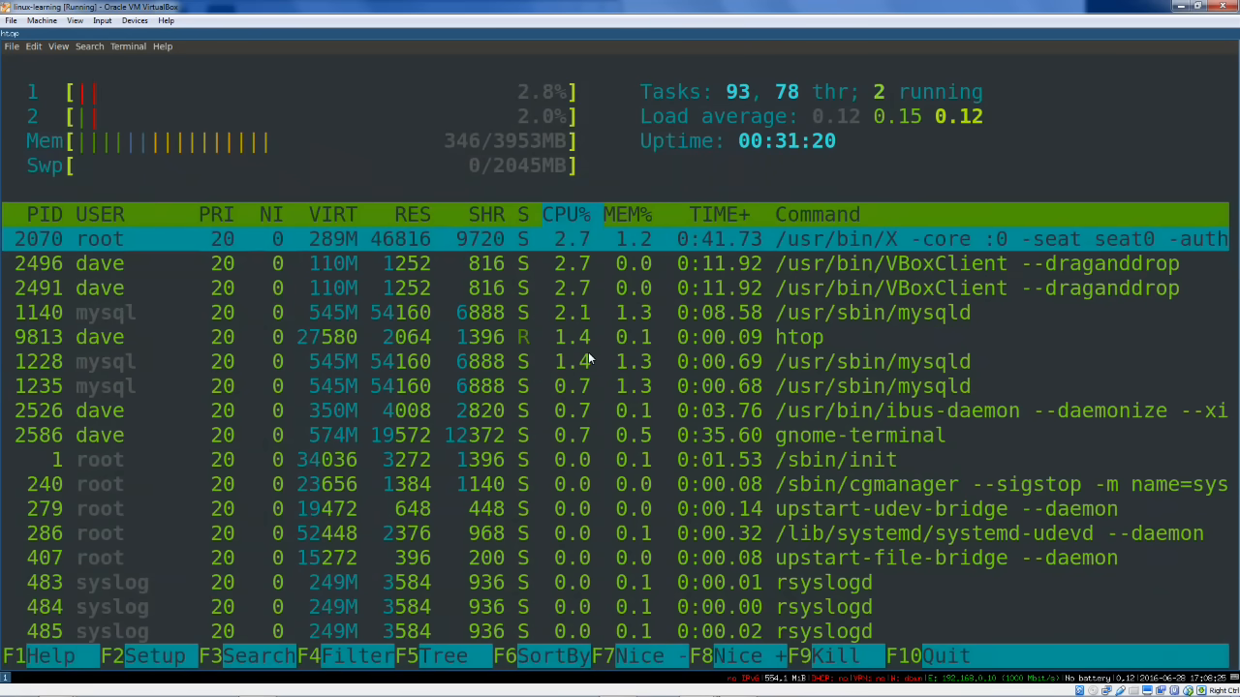
Search the htop process list for nginx to locate a worker process
key(F3)
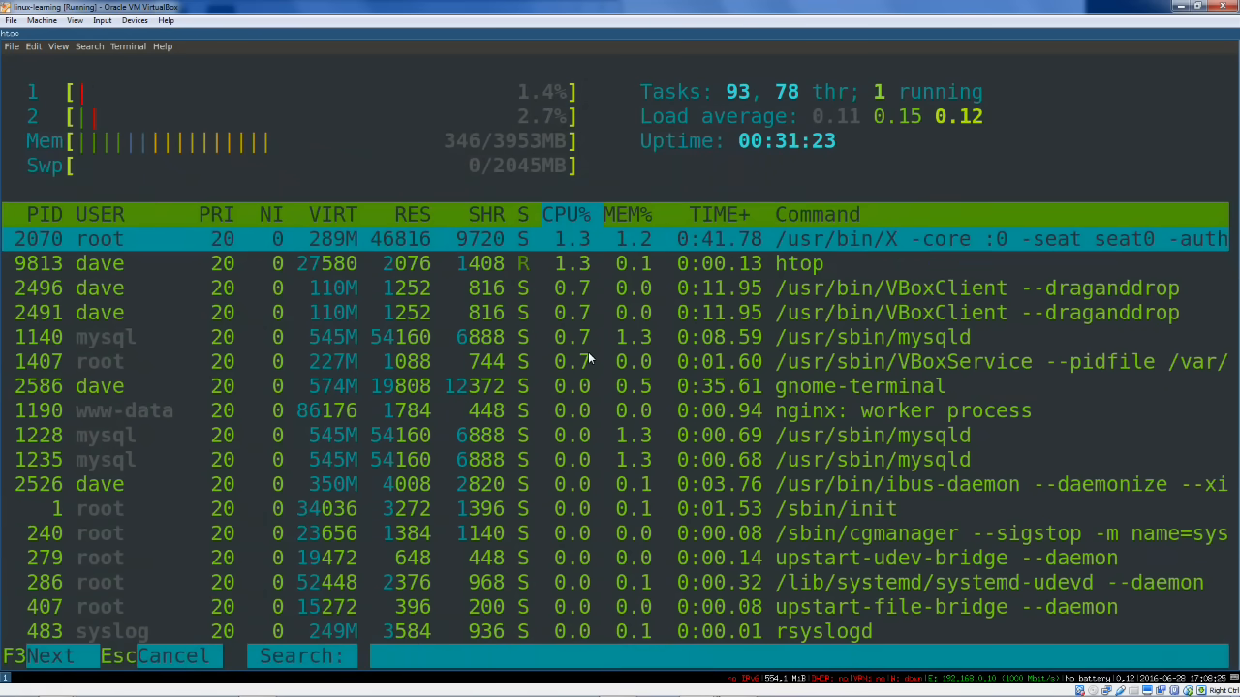
text(nginx)
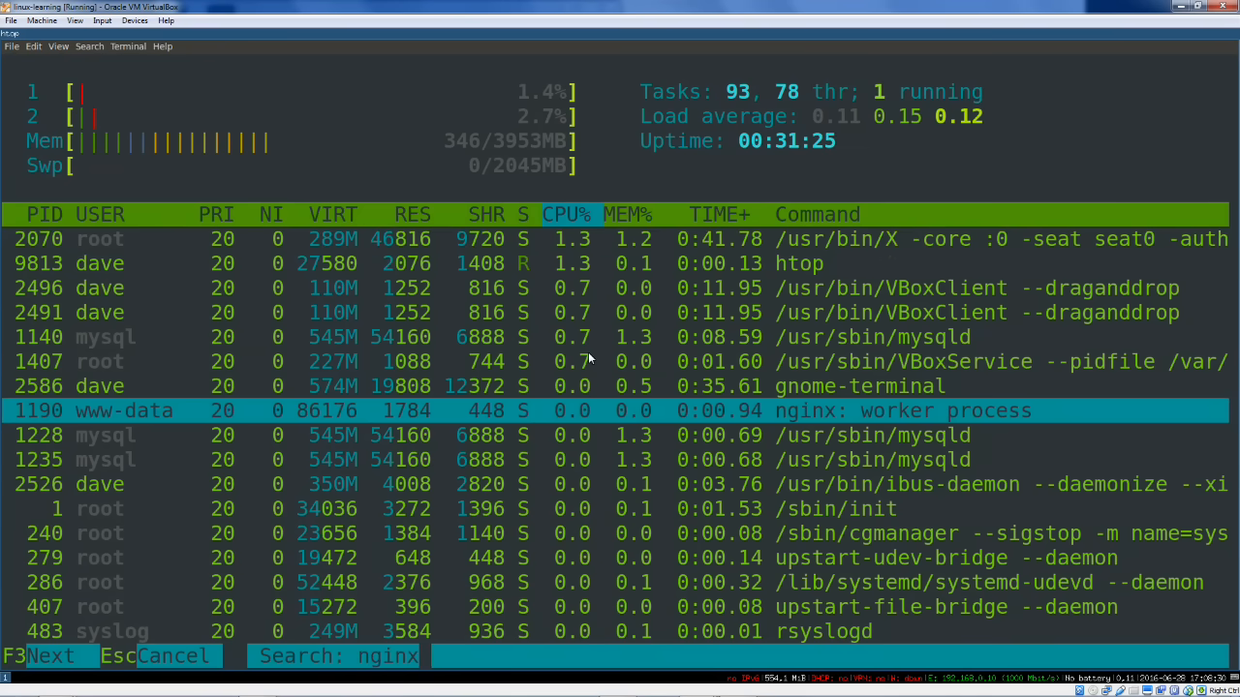
key(Escape)
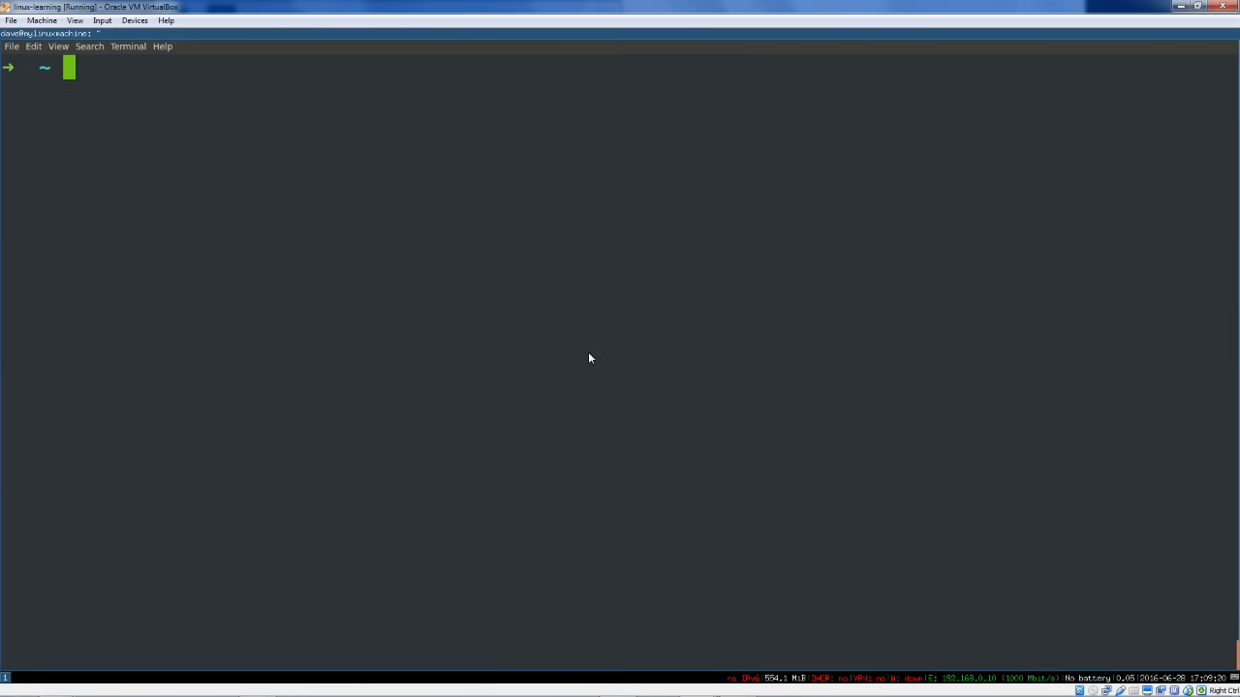
List /mnt, mount /dev/sda2 on /mnt, then list all current mounts
text(ls /mnt)
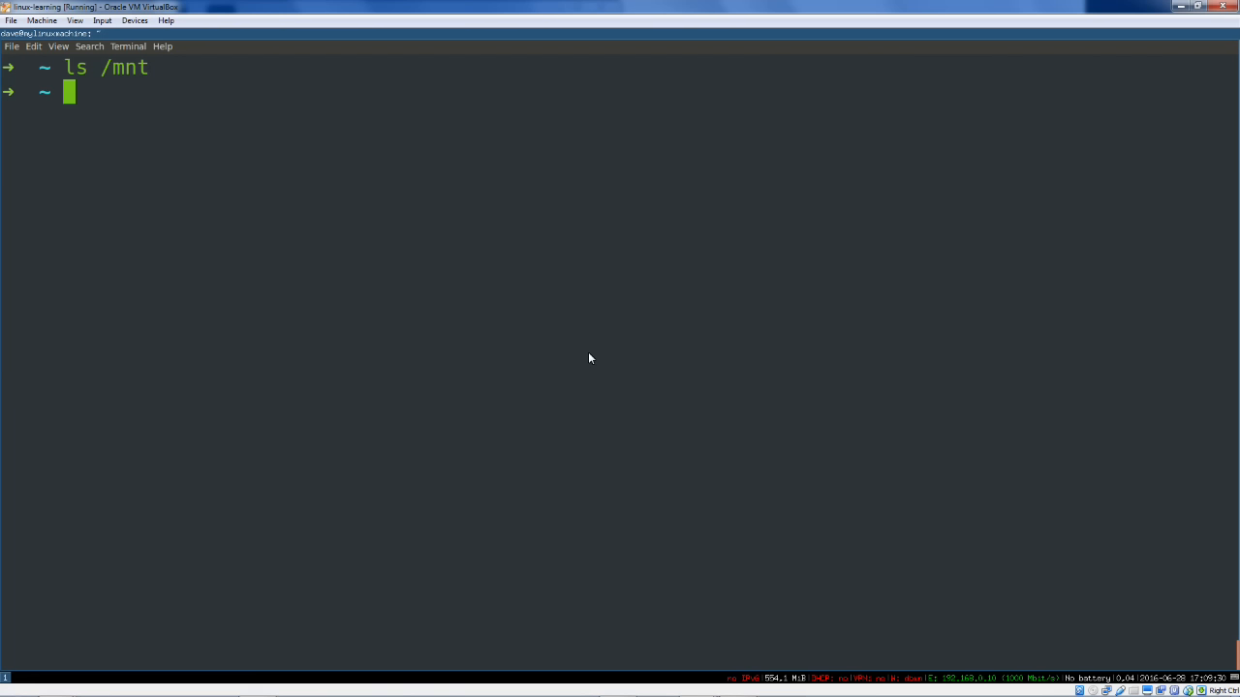
text(mount /d)
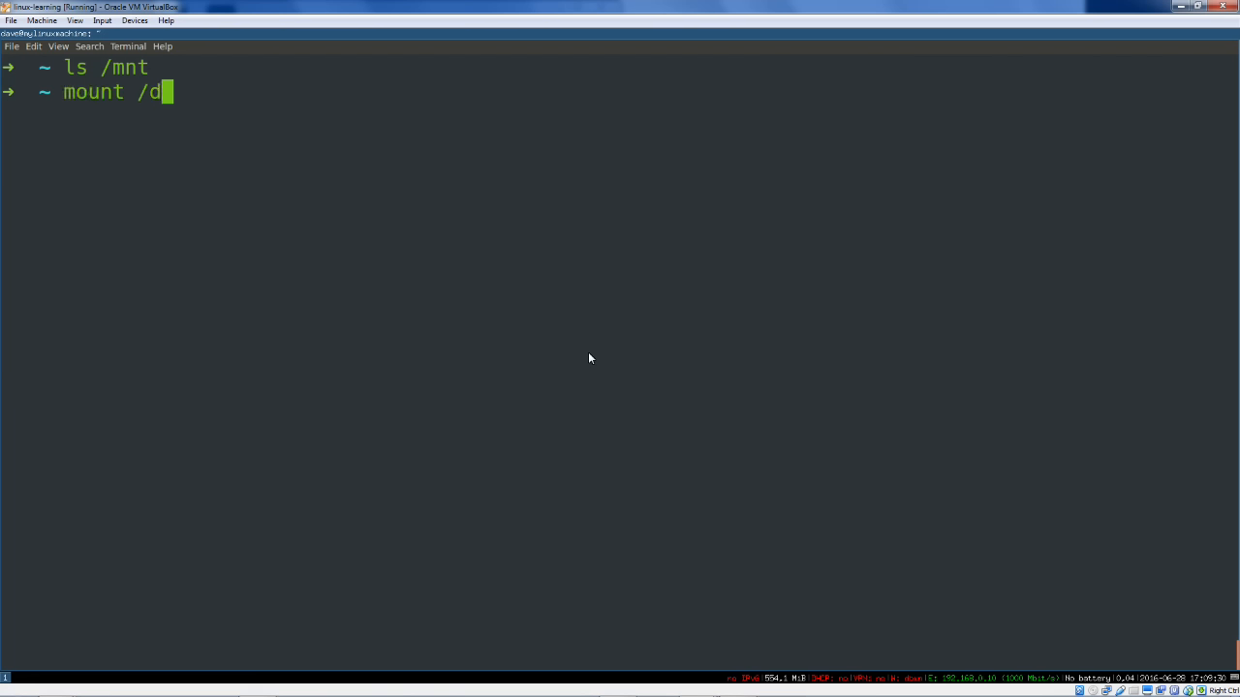
text(ev)
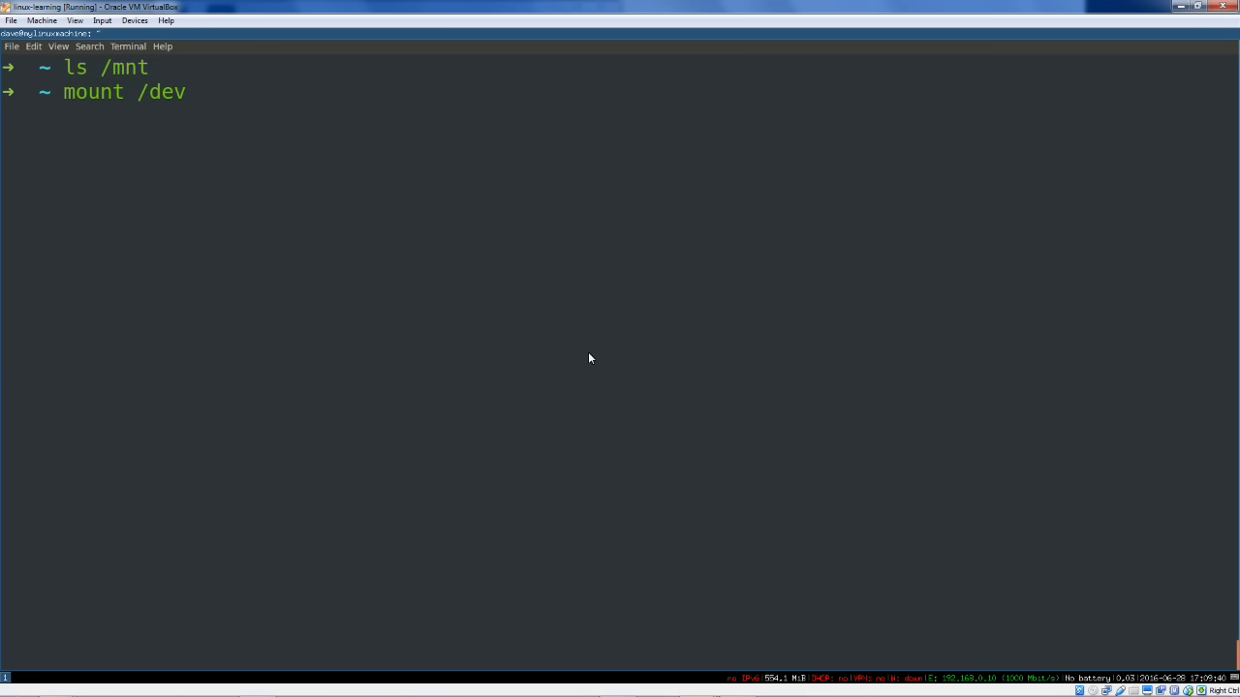
text(/)
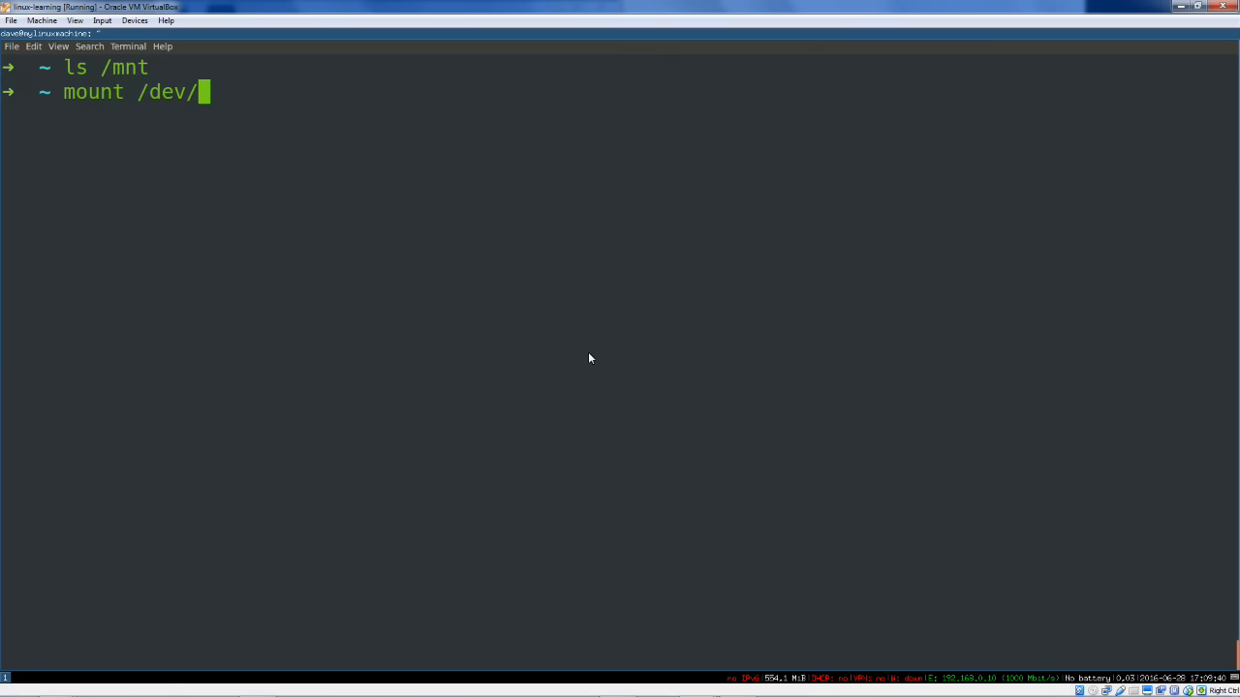
text(sda2)
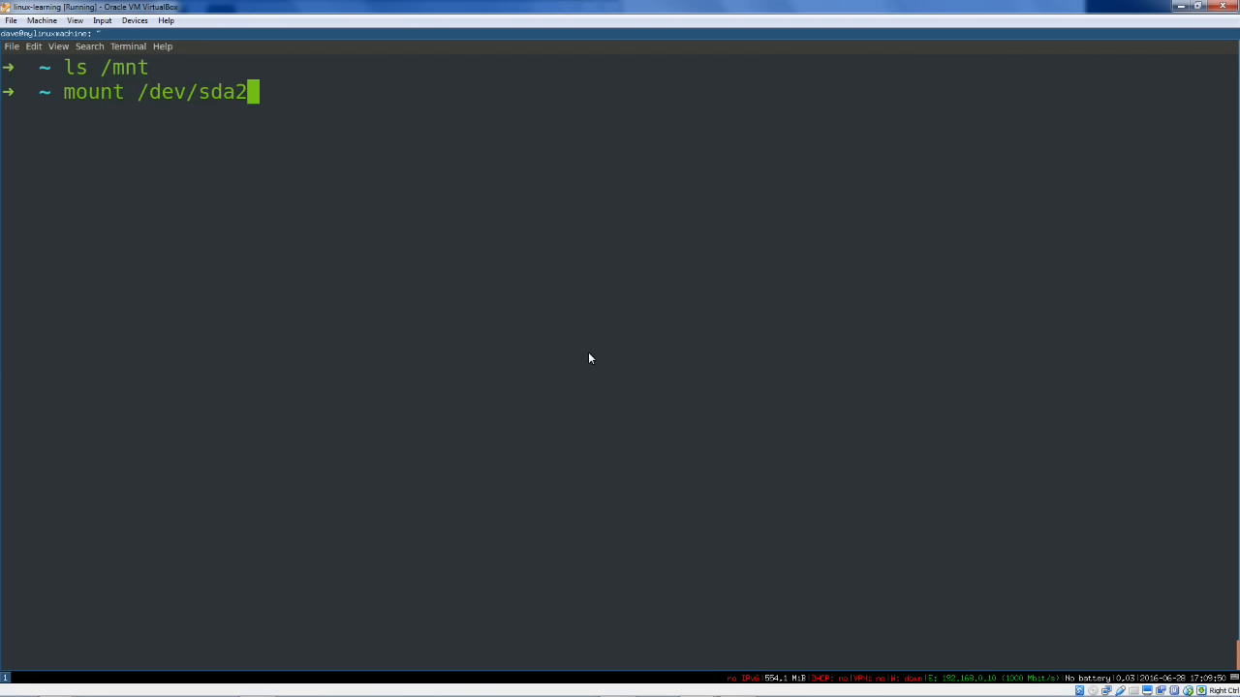
text(/mnt)
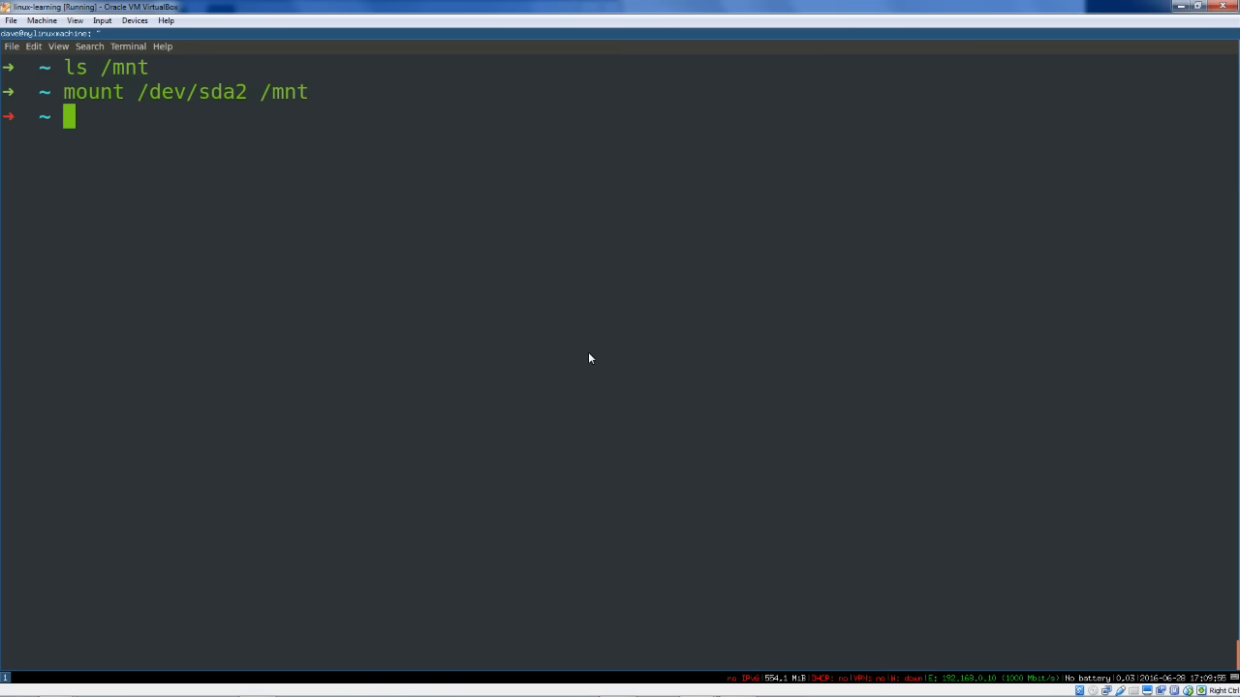
text(mount)
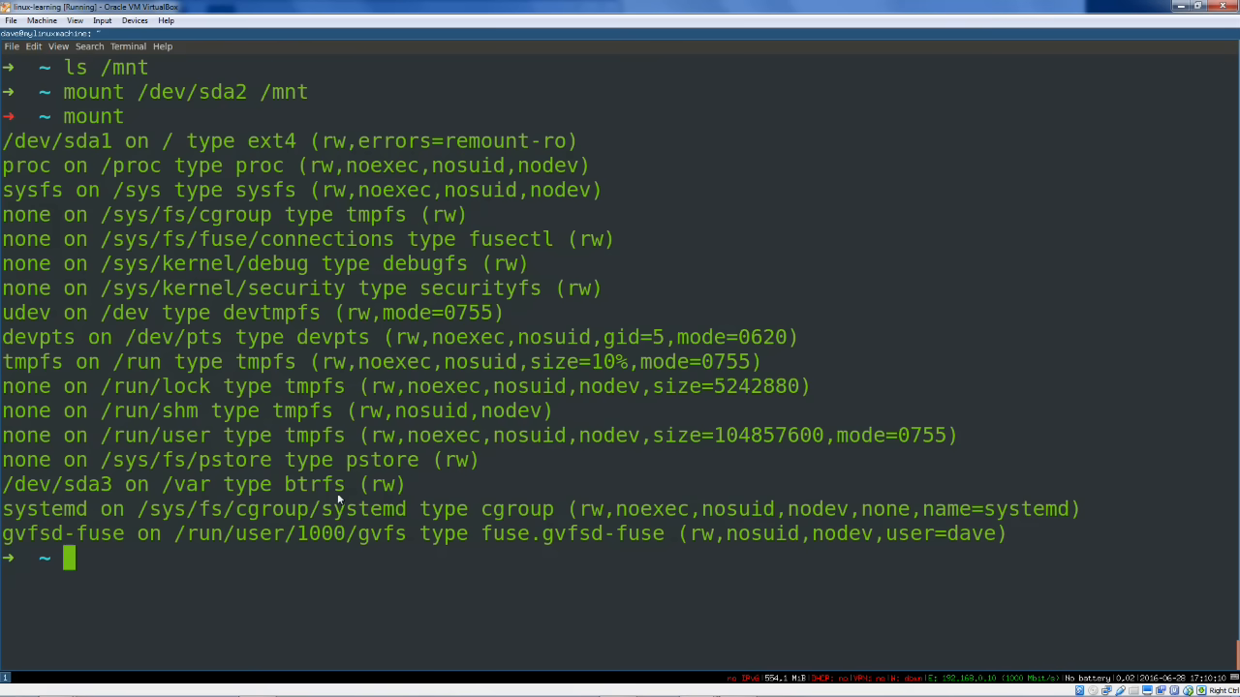
Highlight 'btrfs' on the /dev/sda3 /var line and begin typing less /etc/
double_click(313, 484)
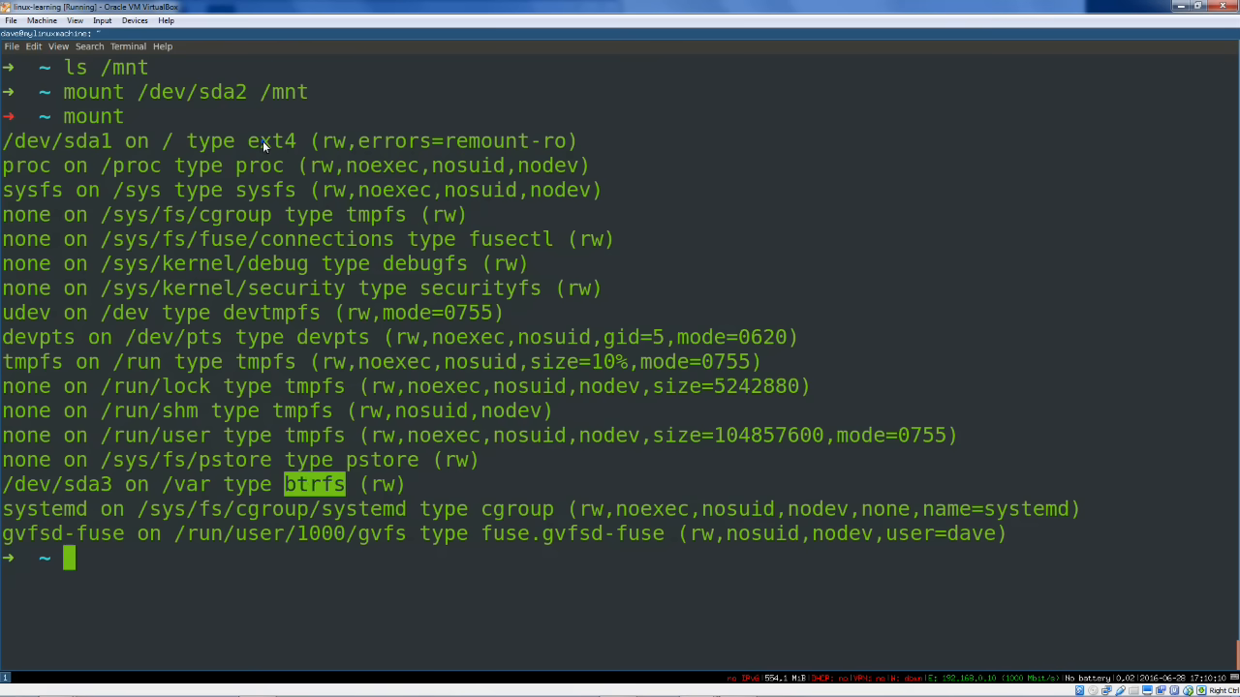
mouse_move(210, 584)
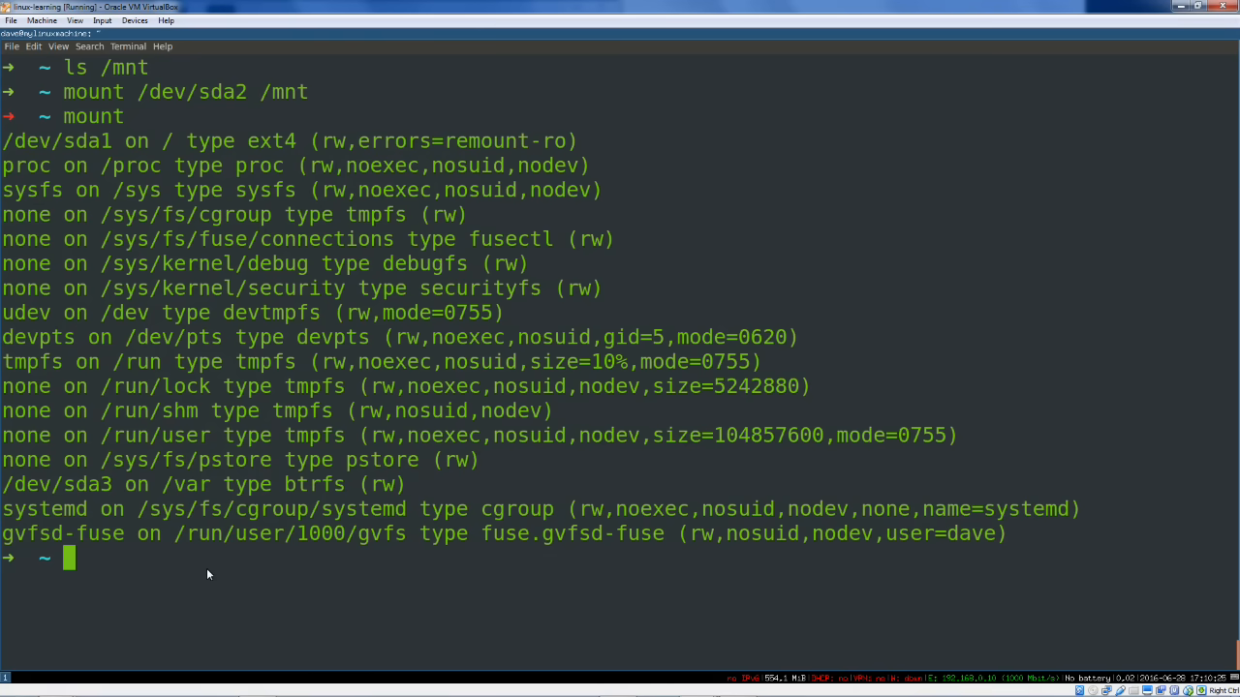
text(less /etc/)
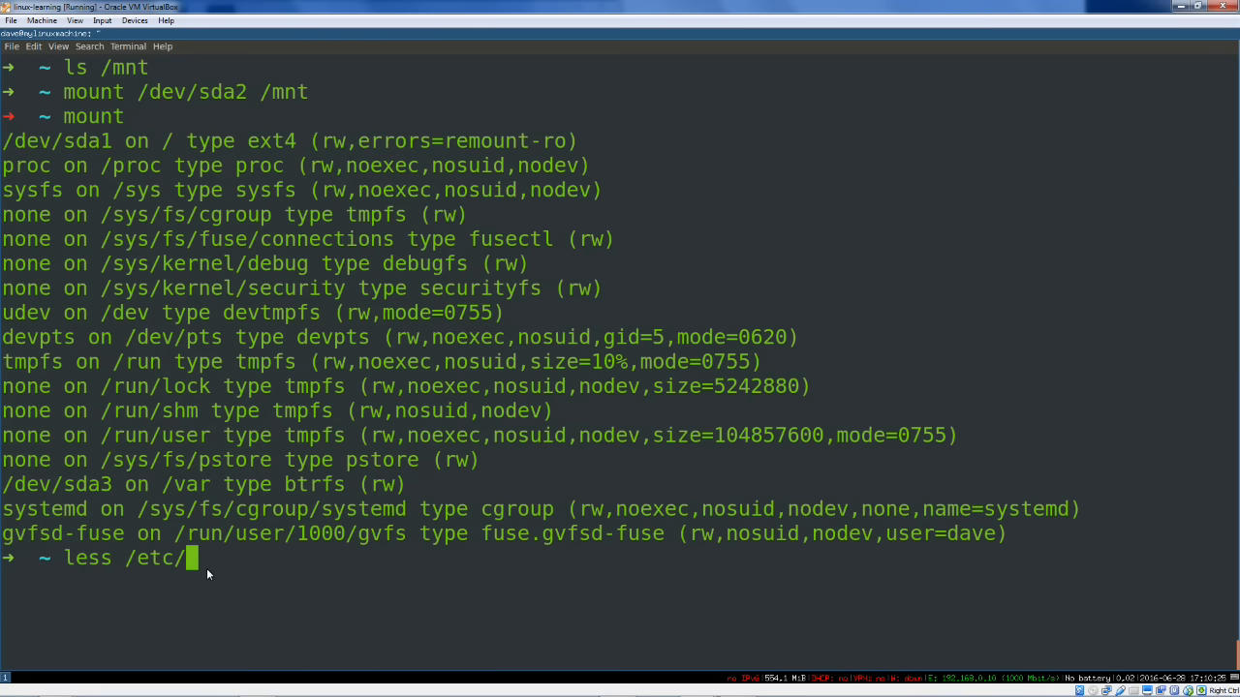
View /etc/fstab in less, highlight the btrfs /var entry's comment, then quit
text(fstab)
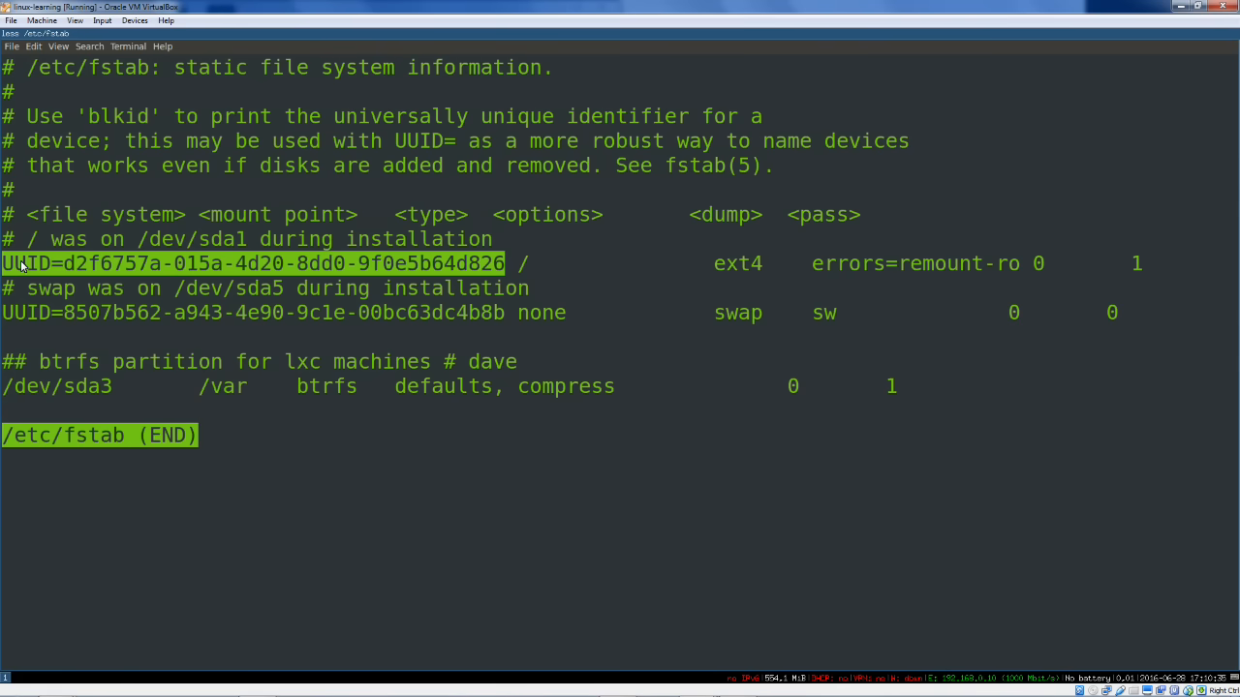
mouse_move(196, 256)
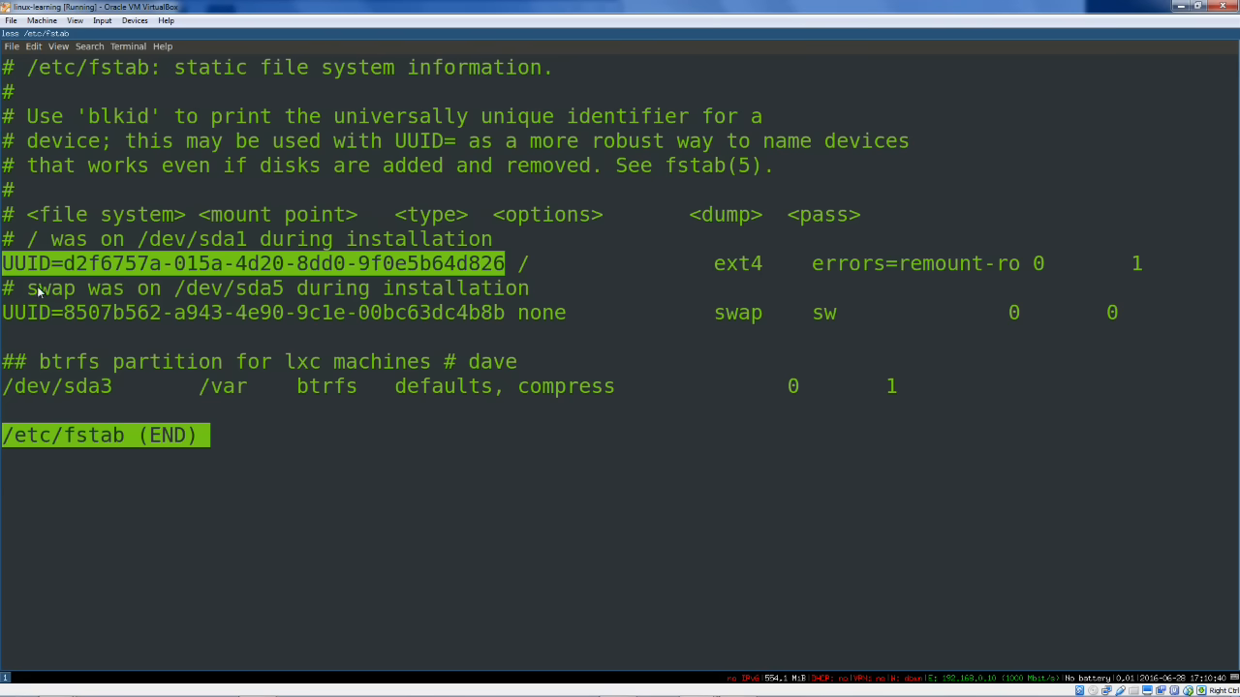
mouse_move(286, 295)
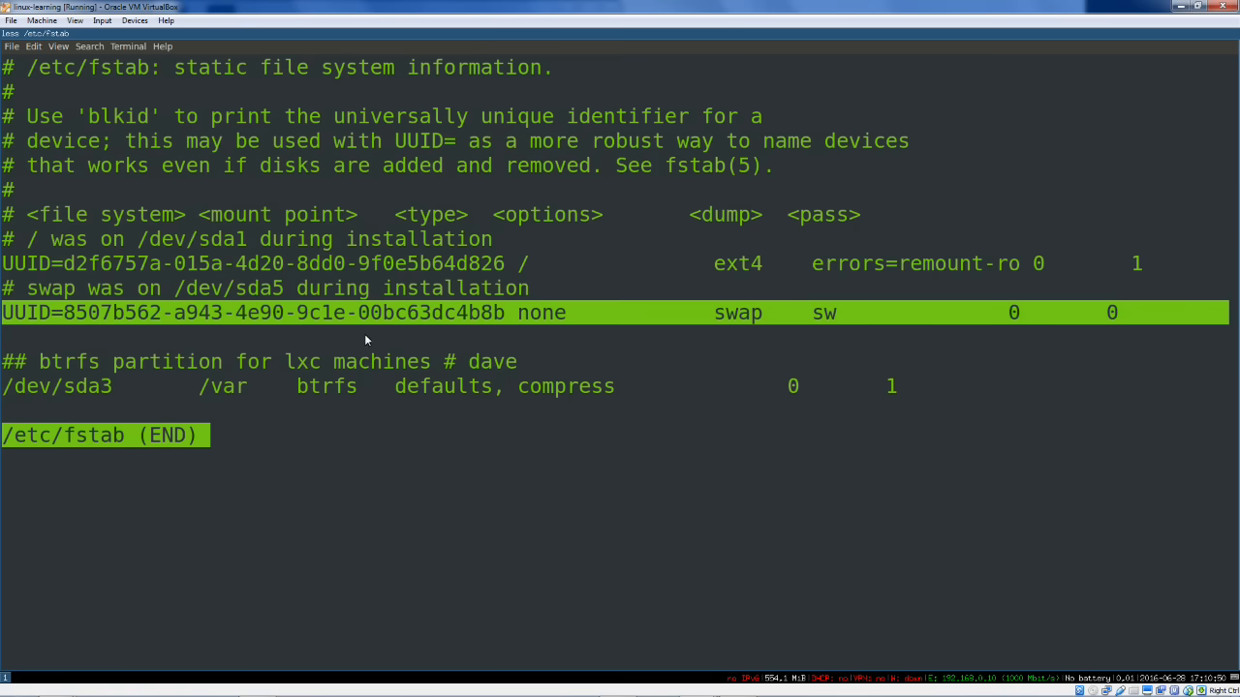
mouse_move(373, 467)
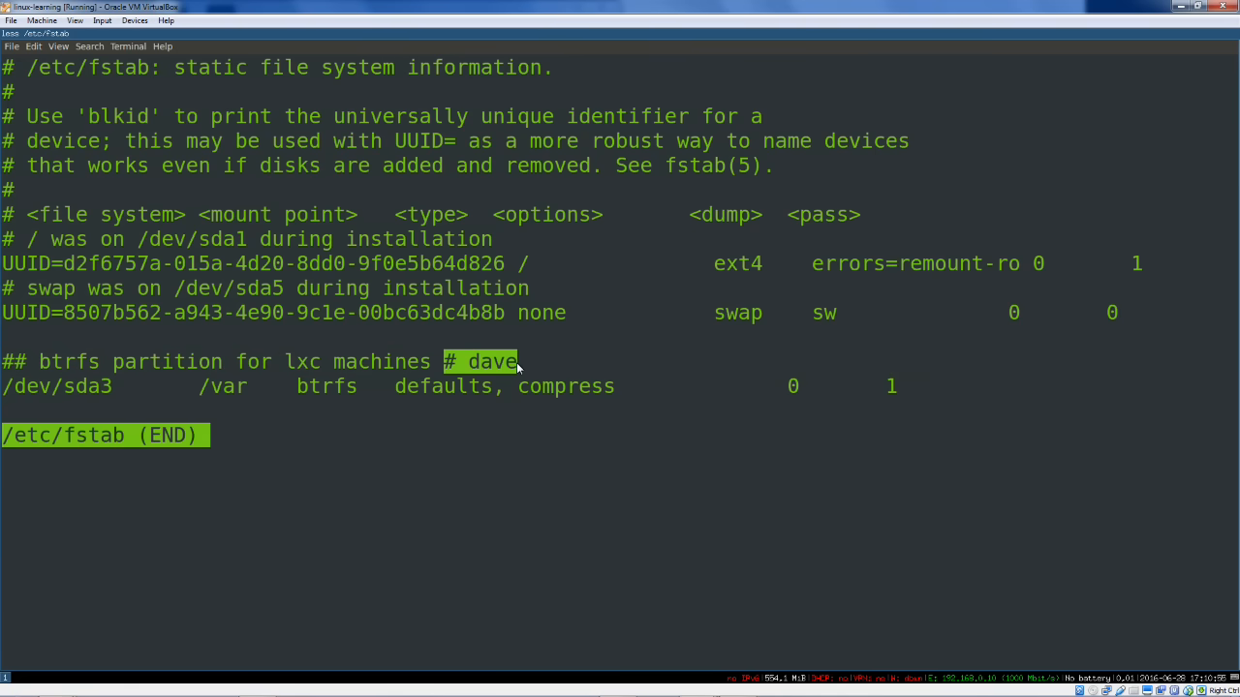
mouse_move(472, 340)
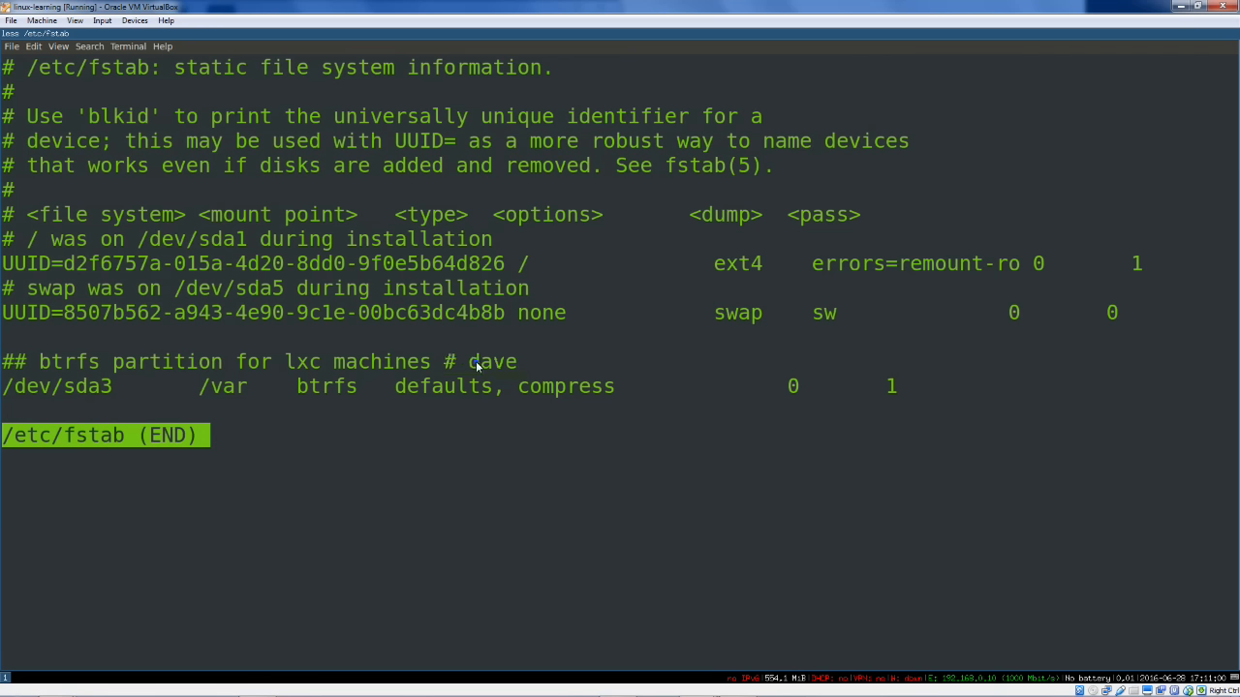
double_click(492, 361)
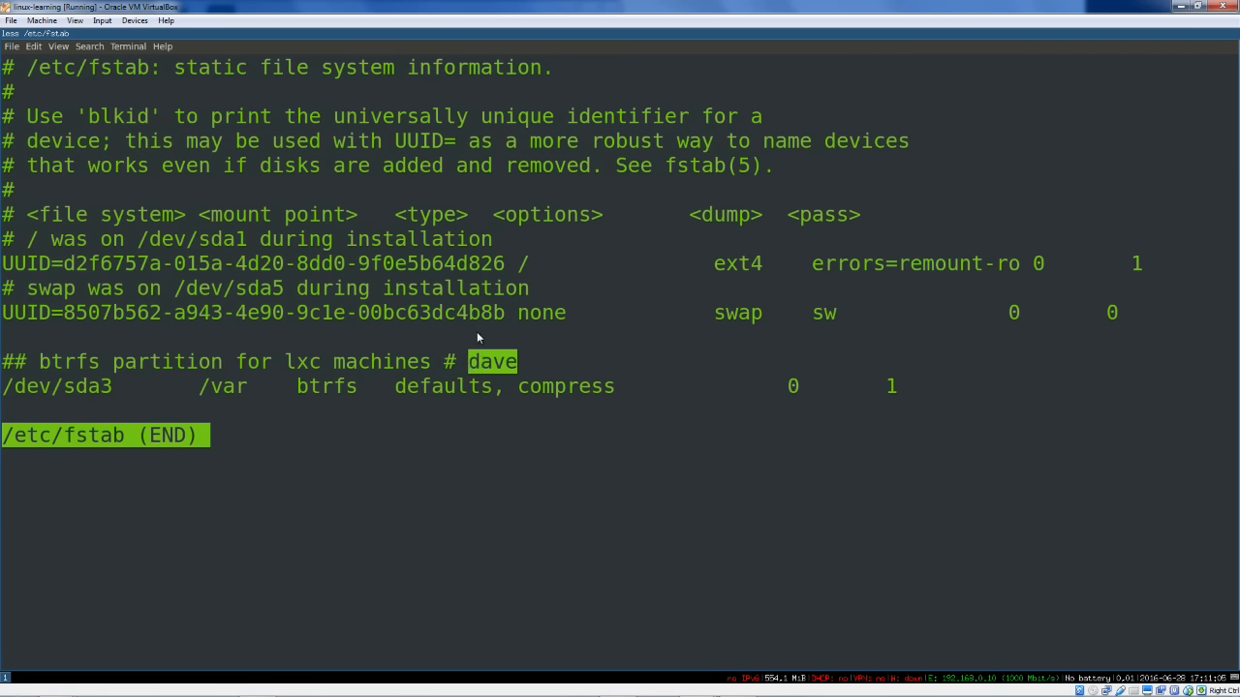
mouse_move(506, 379)
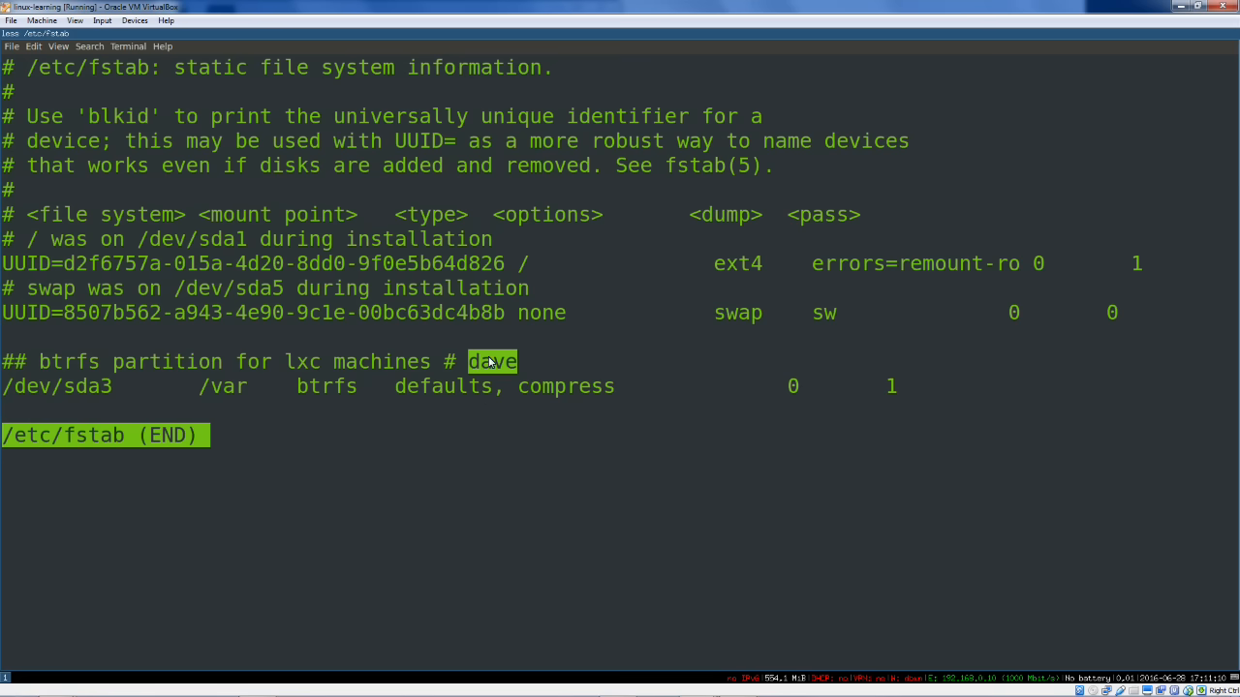
mouse_move(484, 341)
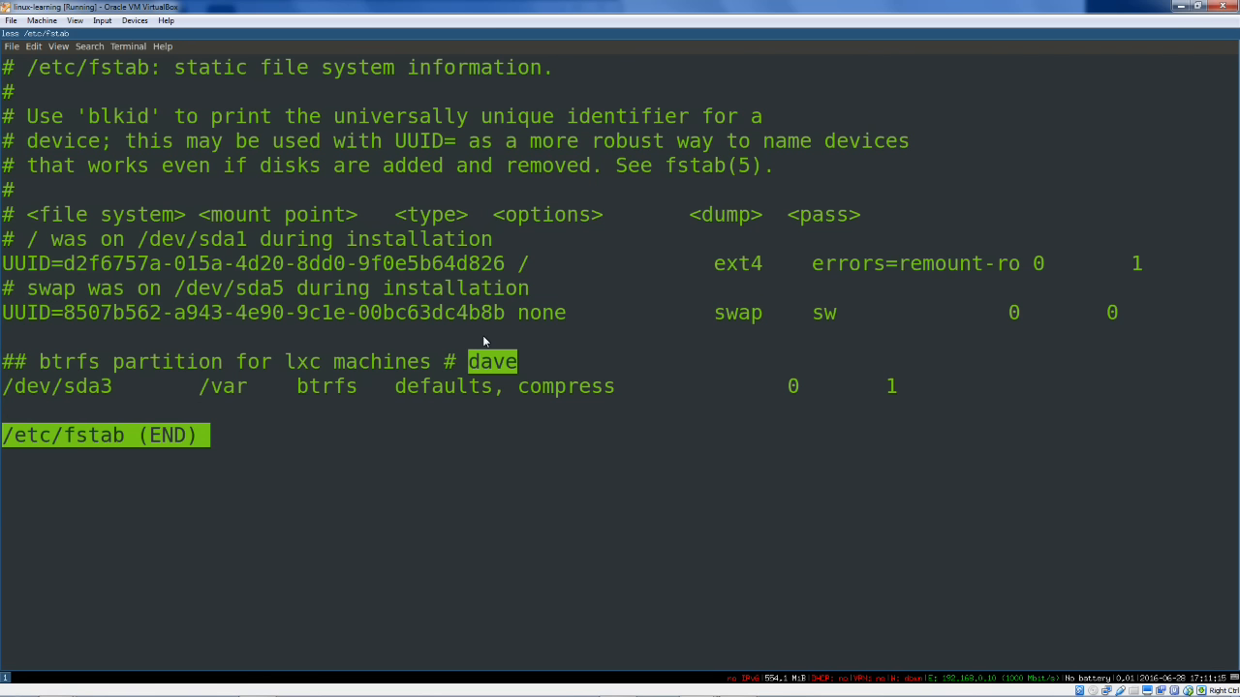
mouse_move(476, 423)
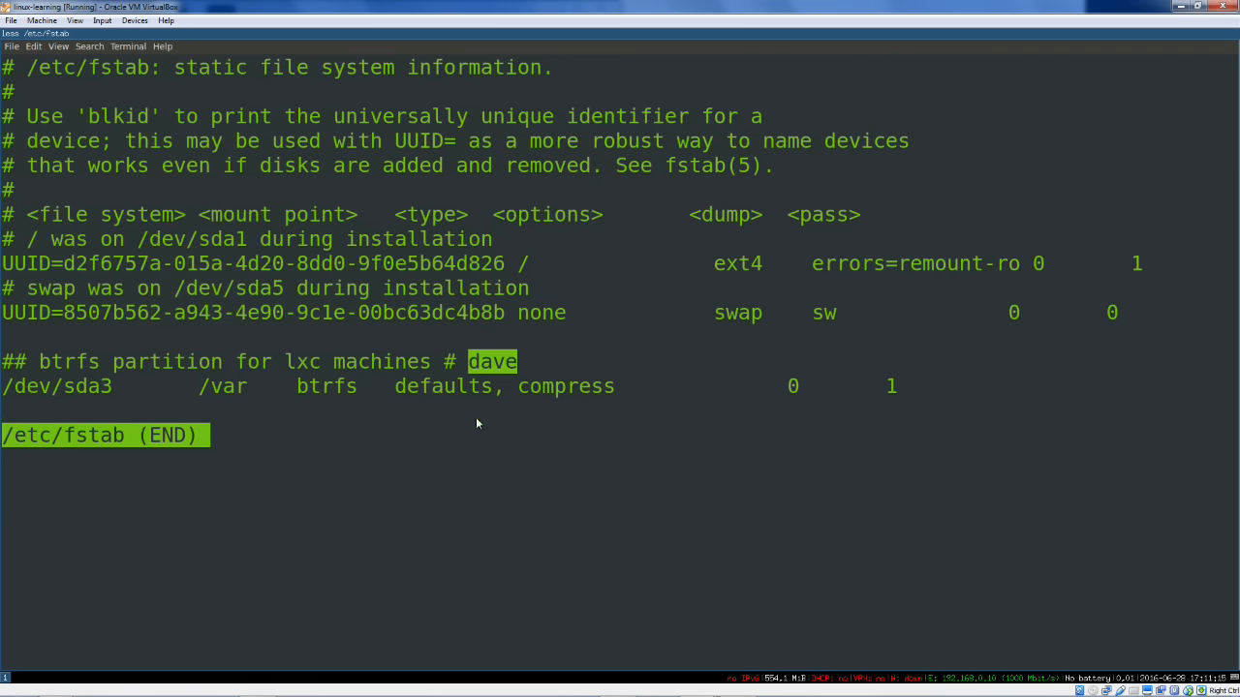
key(q)
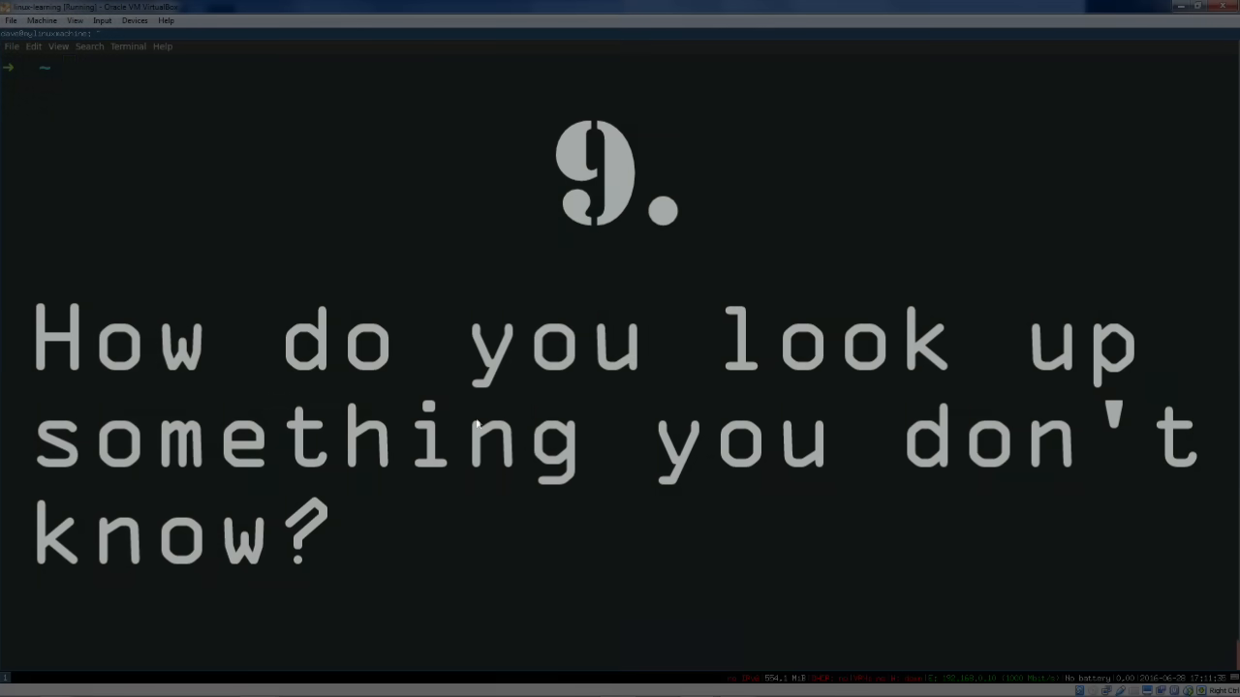
Enter the placeholder lookup 'man <command>' at the prompt
text(man)
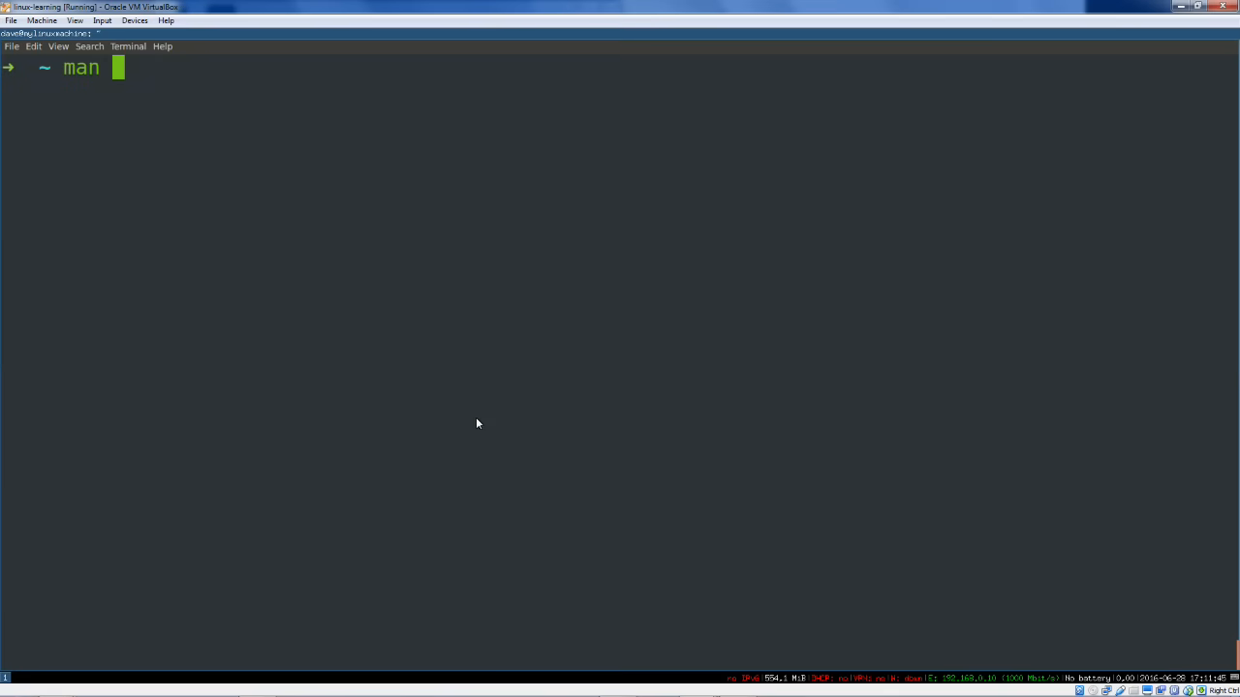
text(<command>)
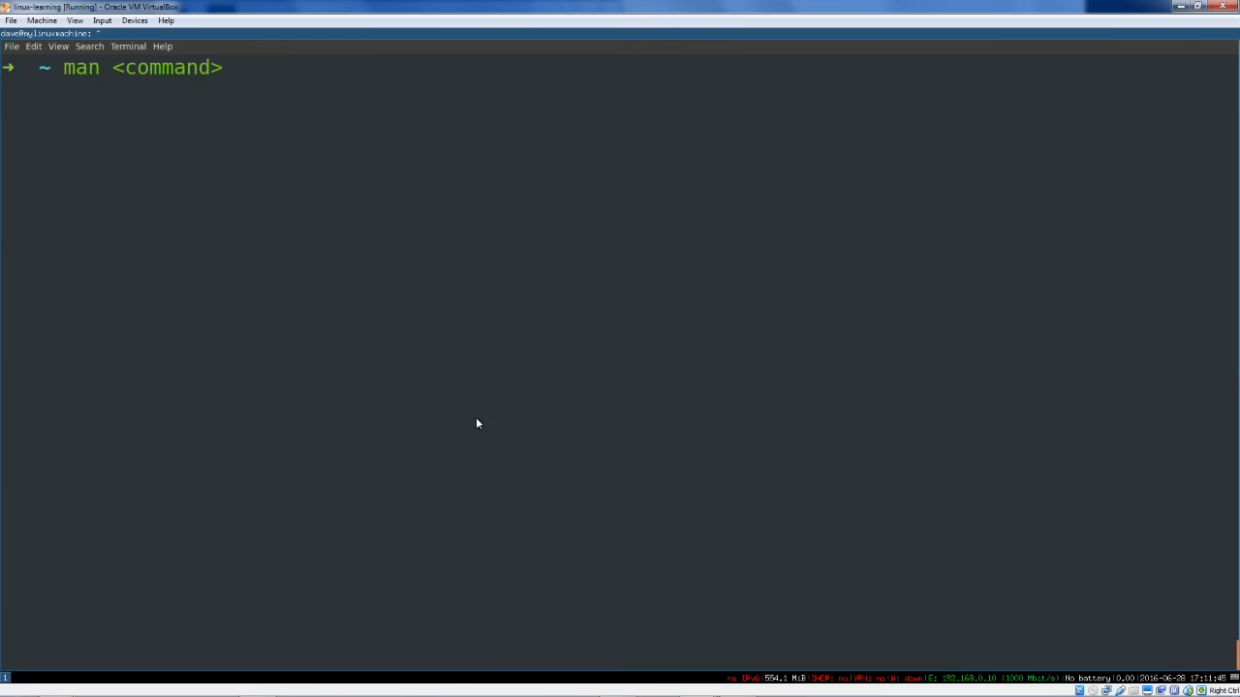
Open the ps manual page with man ps and scroll into it
text(man)
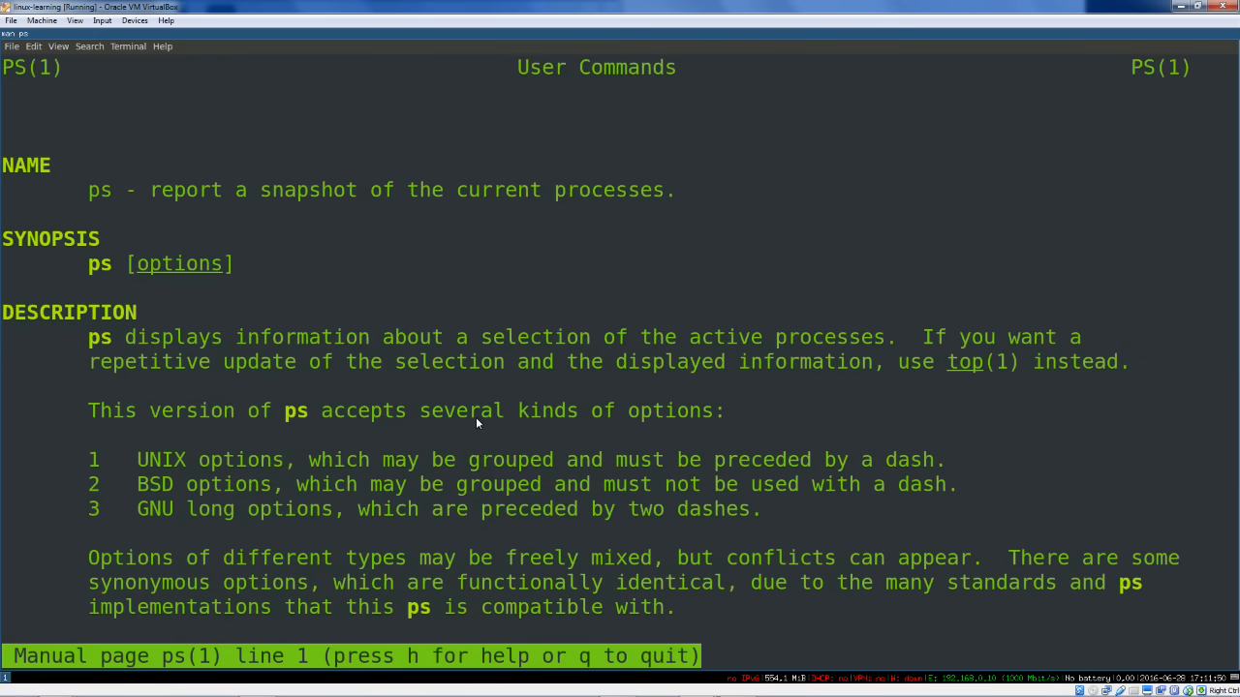
scroll(down, 3)
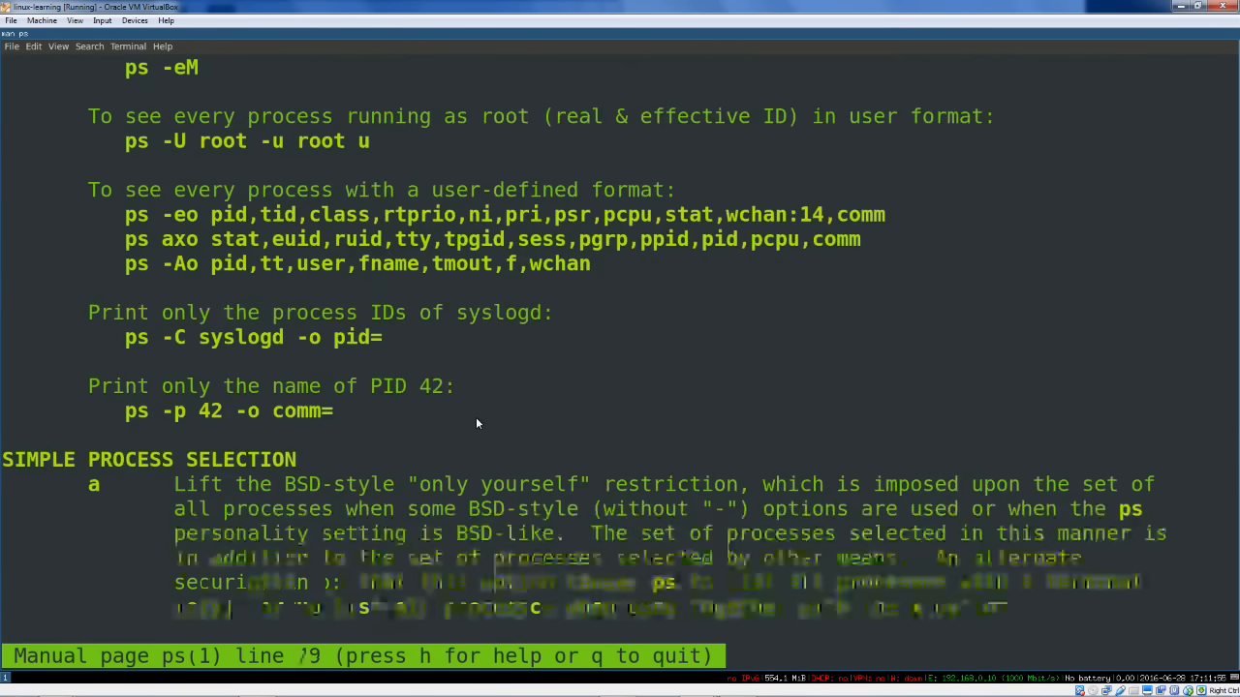
Jump to the top of the ps manual, then scroll through examples, options and format specifiers
scroll(down, 3)
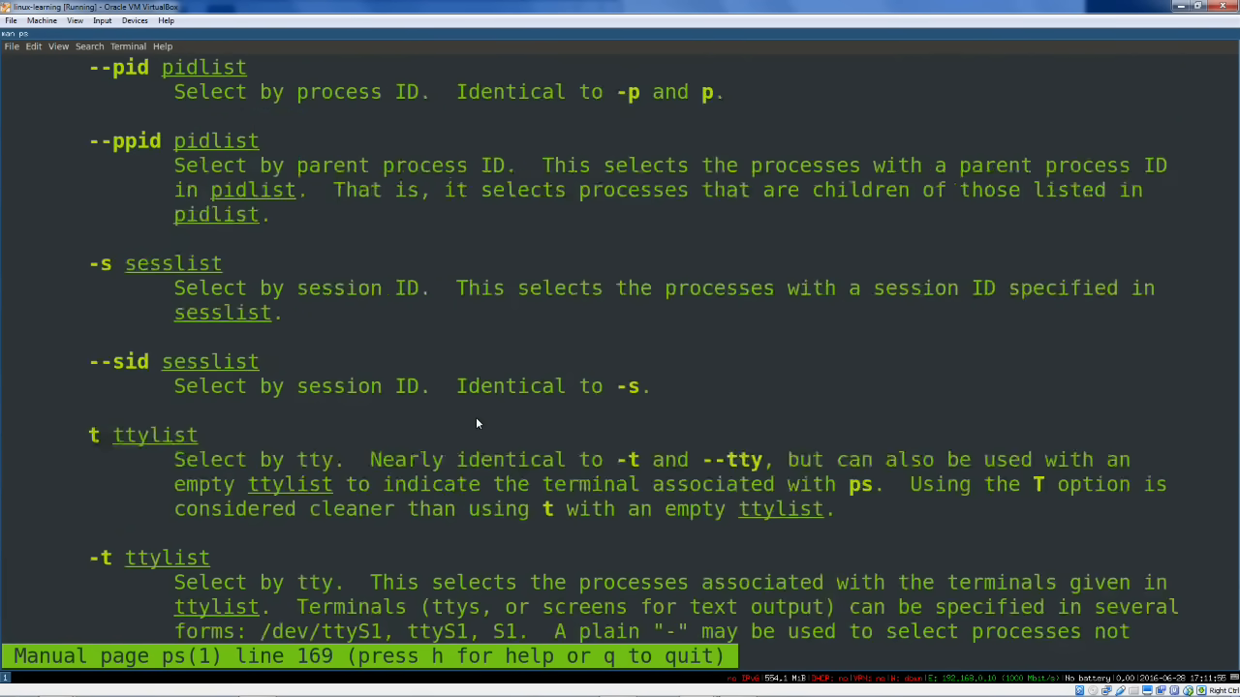
key(g)
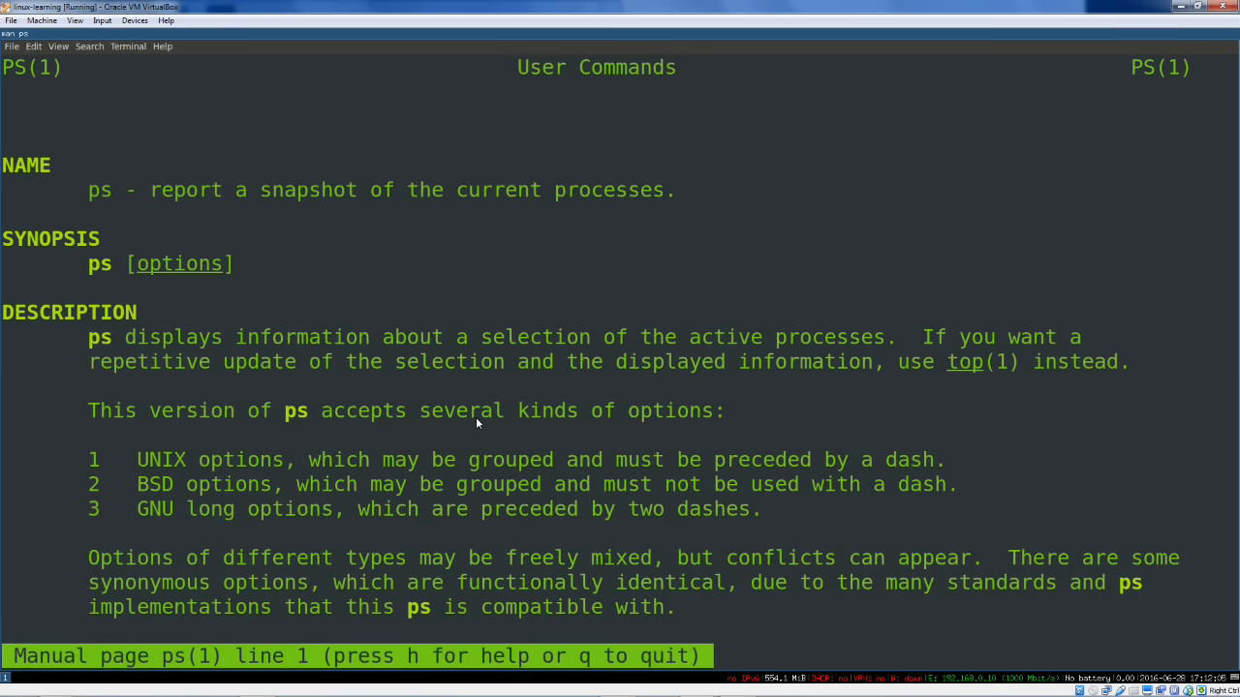
scroll(down, 3)
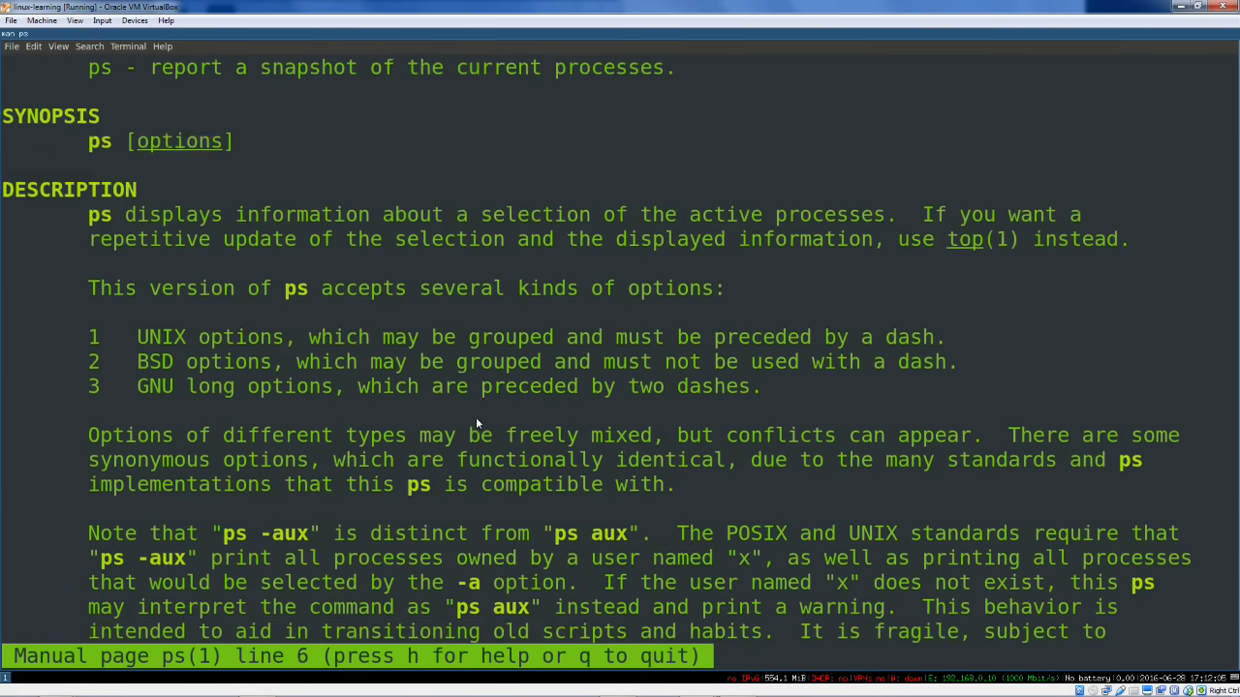
scroll(down, 3)
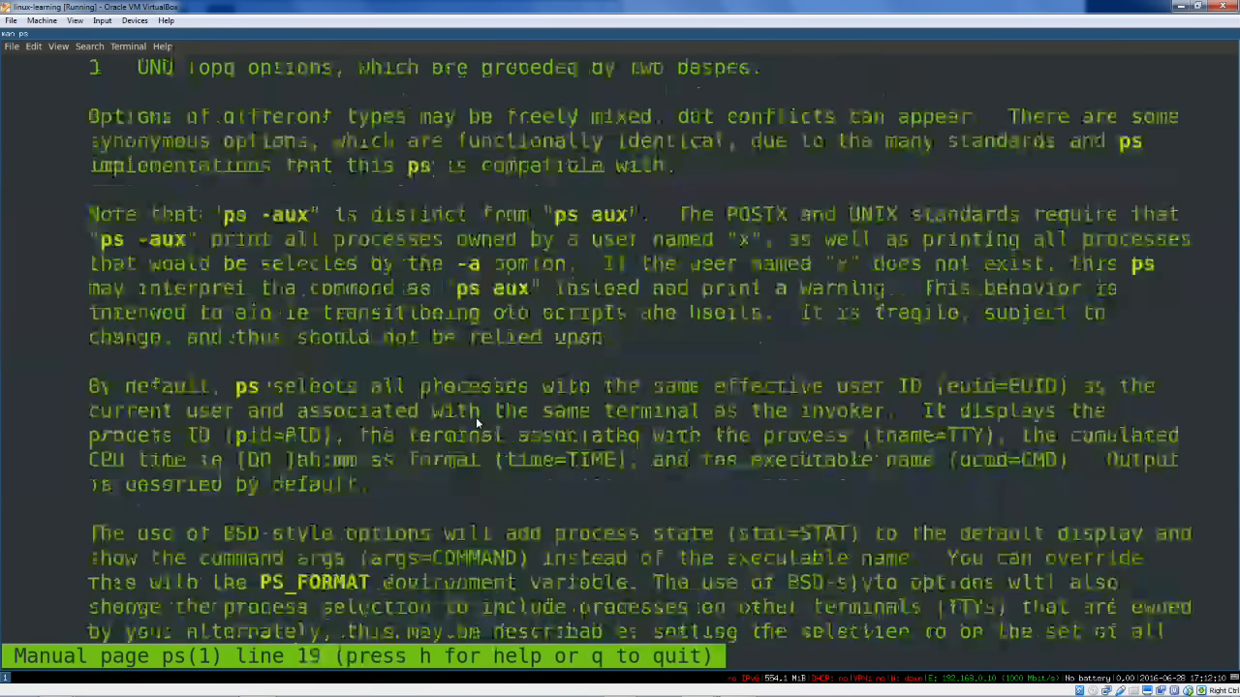
scroll(down, 3)
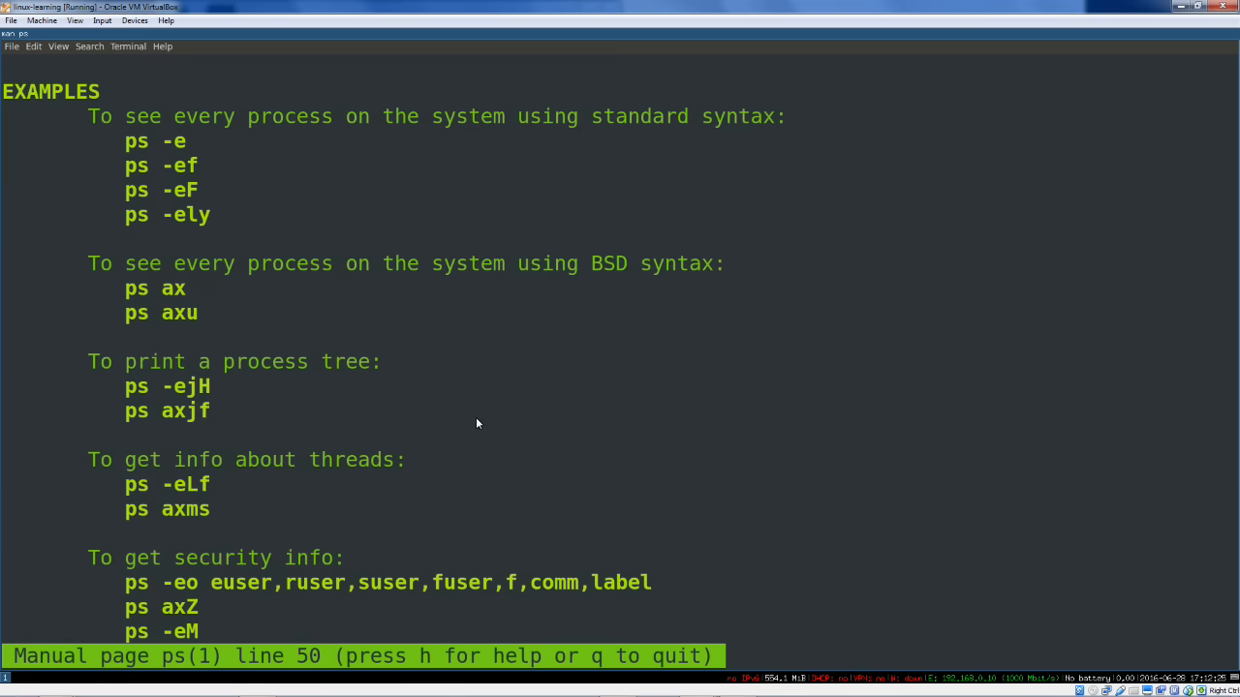
scroll(down, 3)
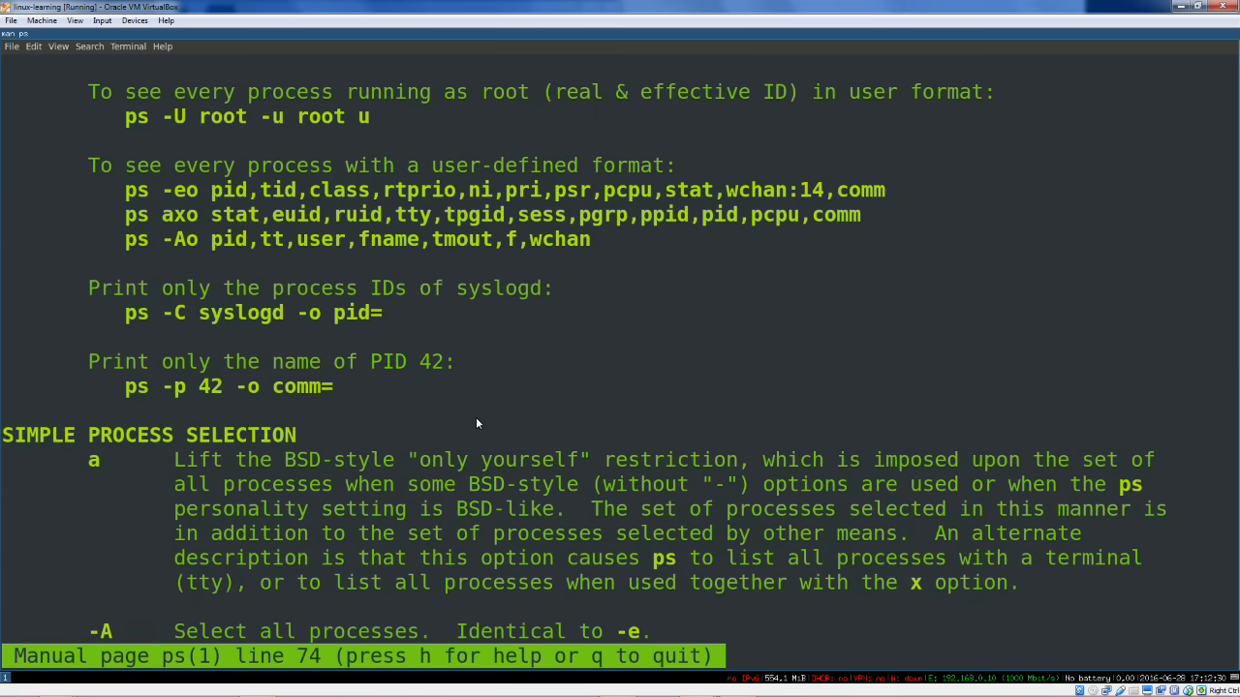
scroll(down, 3)
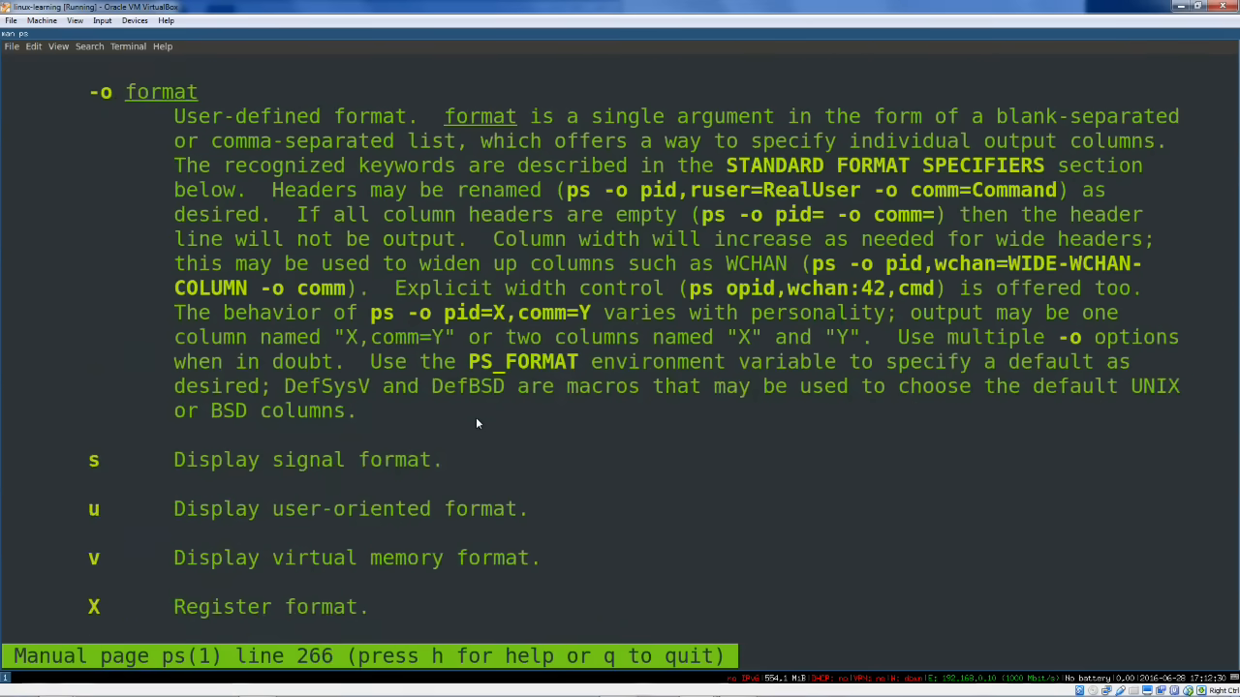
scroll(down, 3)
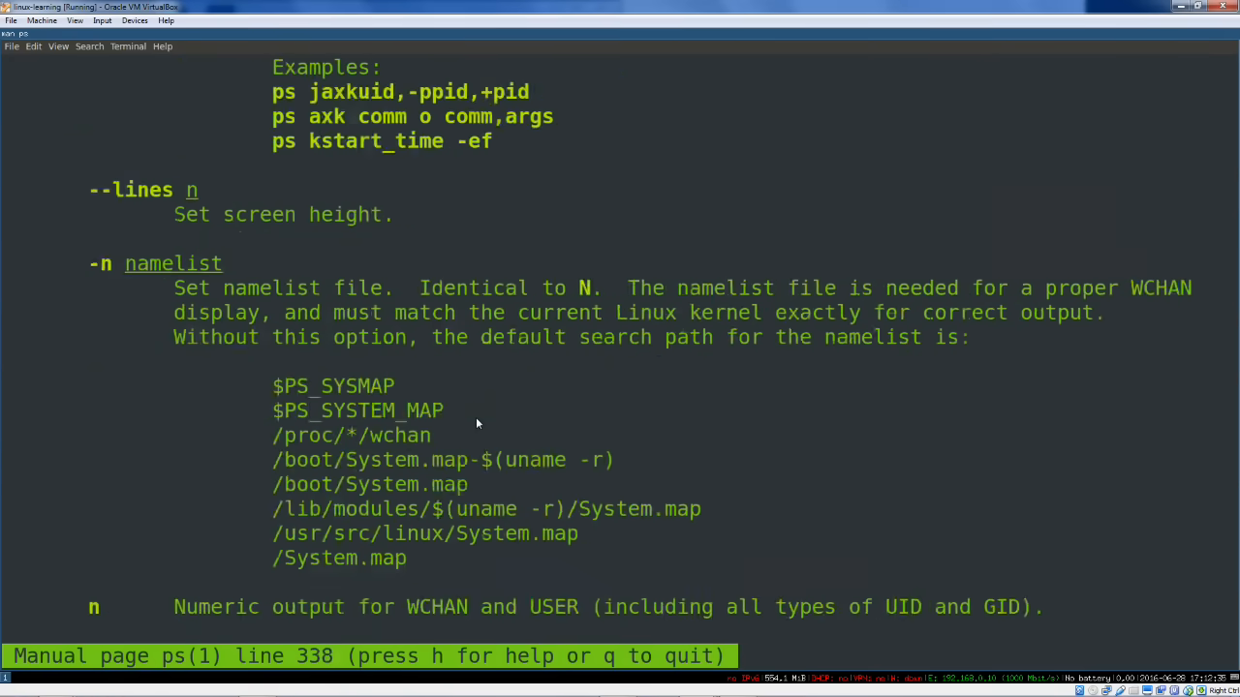
scroll(down, 3)
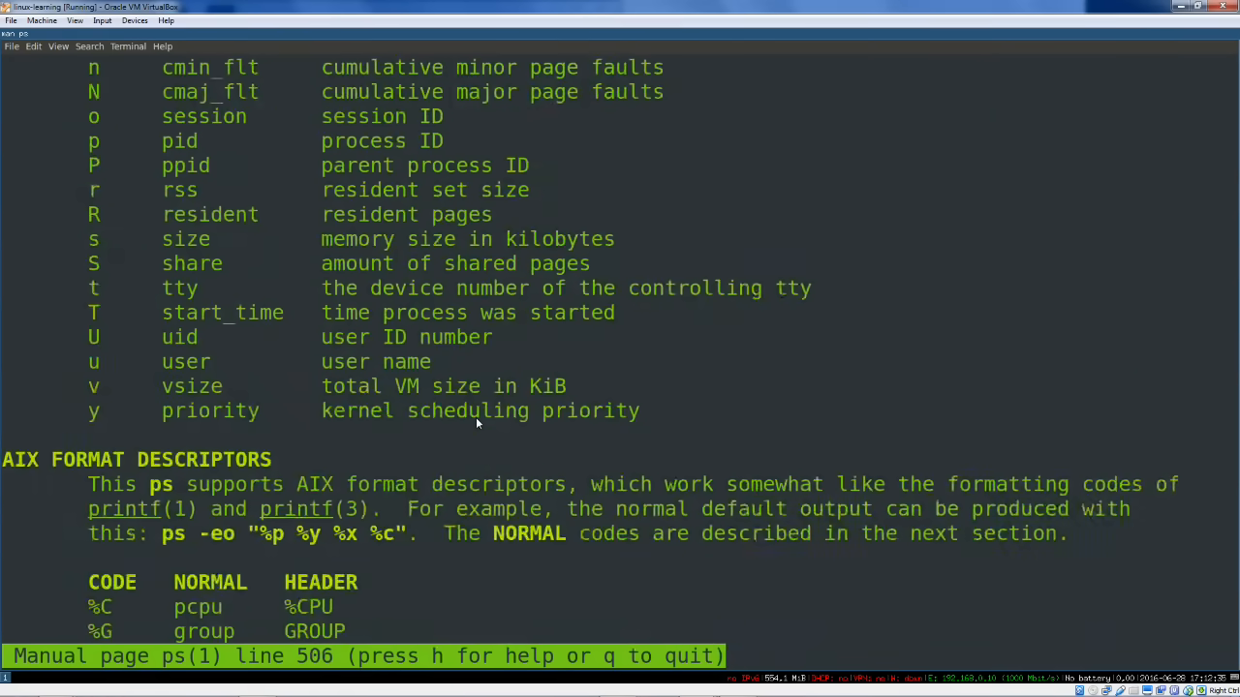
scroll(down, 3)
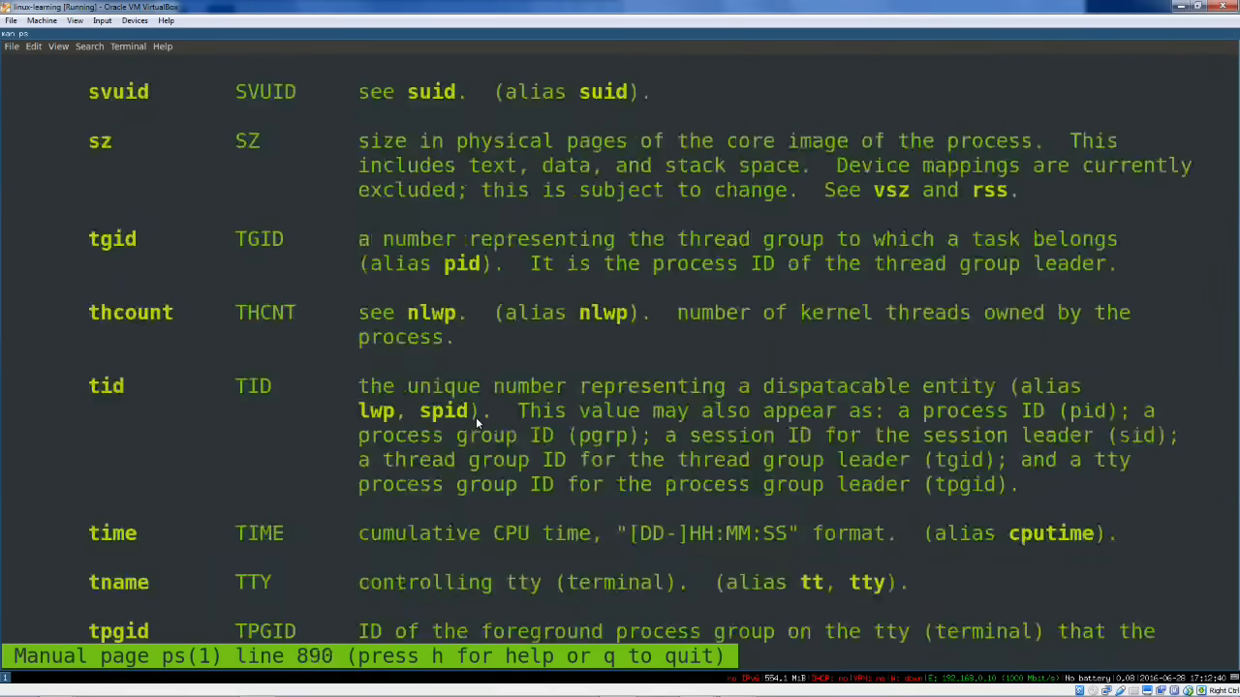